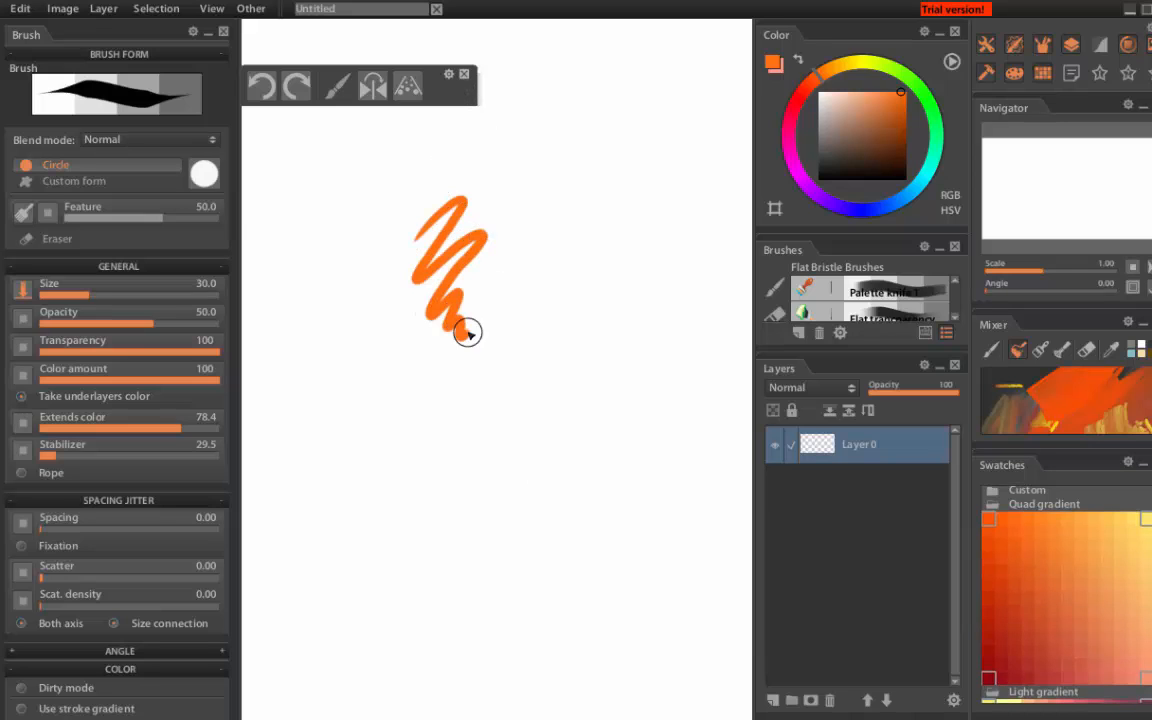
- Draw two orange zigzag strokes across the upper and middle canvas with the Circle brush
drag(468, 332, 623, 369)
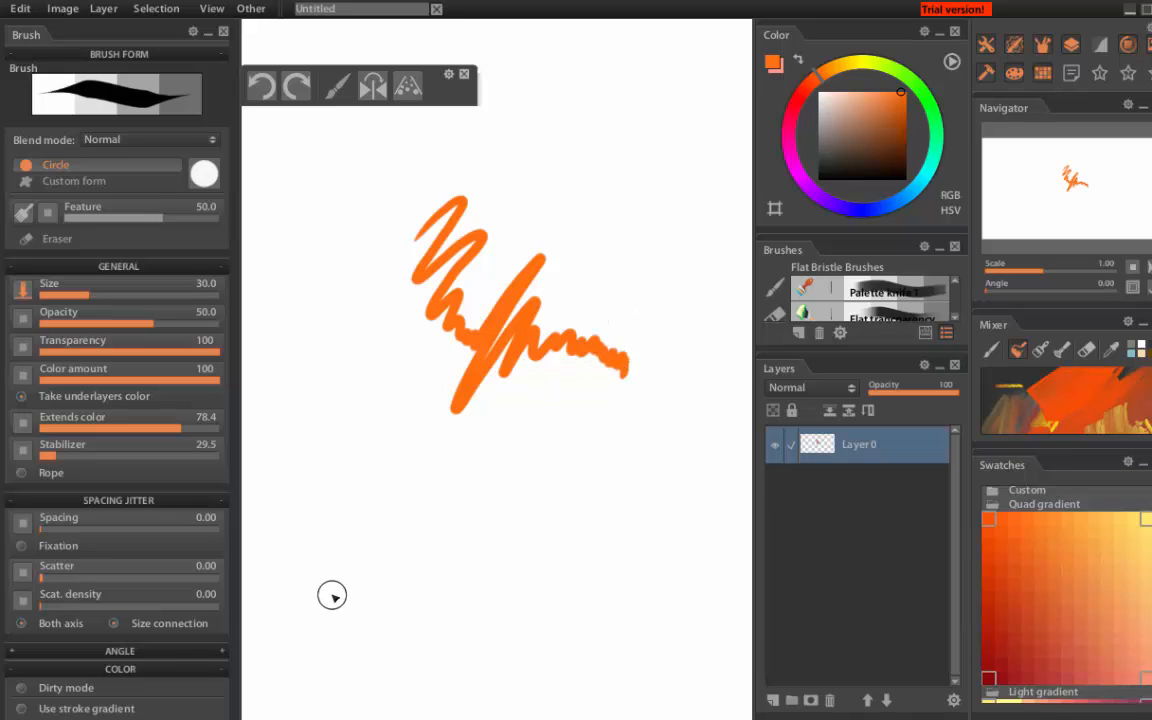
drag(430, 460, 500, 545)
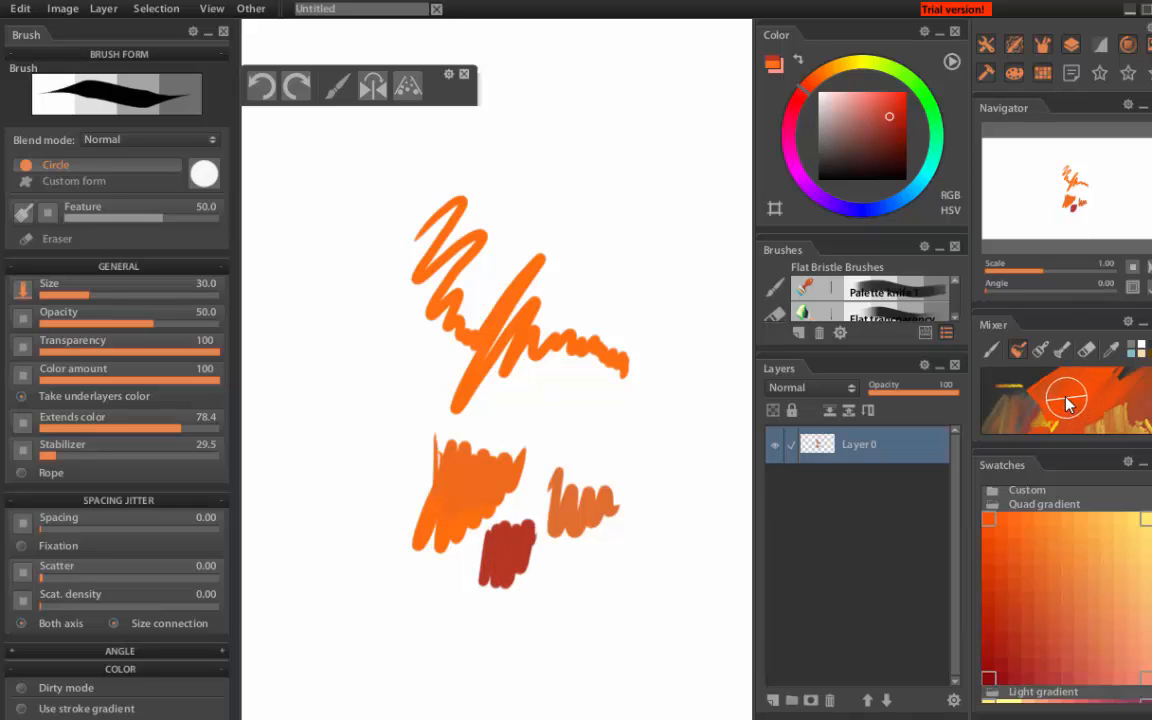
mouse_move(1113, 410)
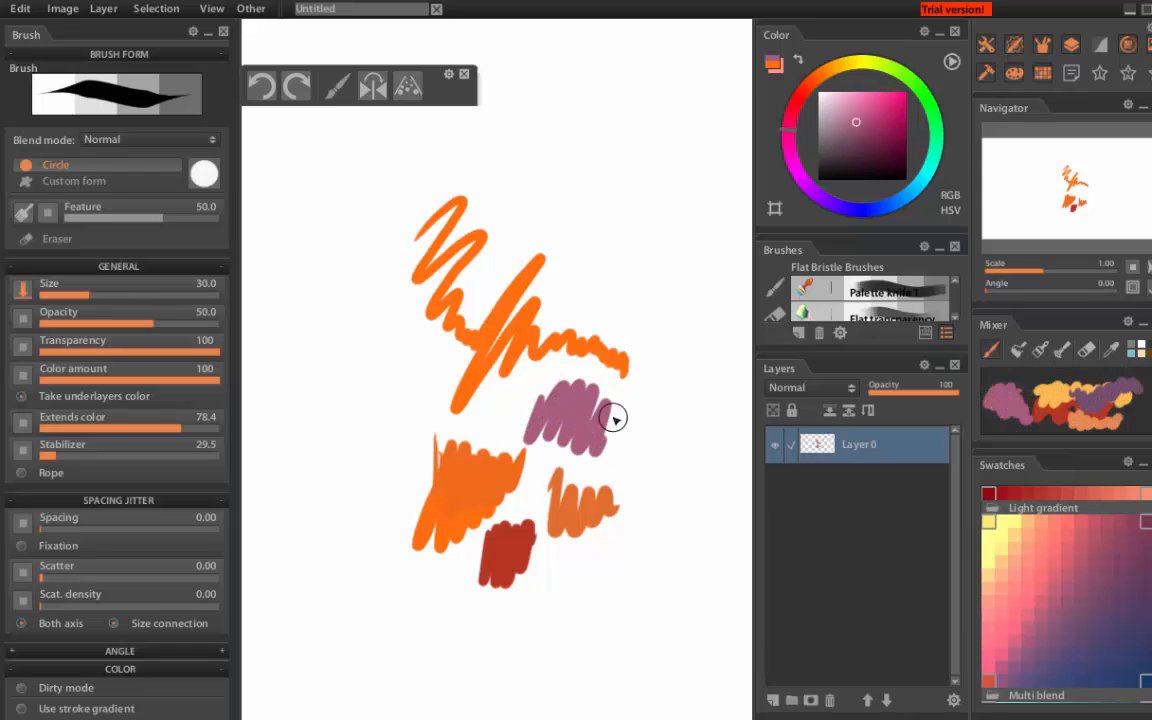
- Paint mauve bristle ribbons, then smear textured strokes through the centre with Little put and Rand texture
drag(615, 418, 660, 435)
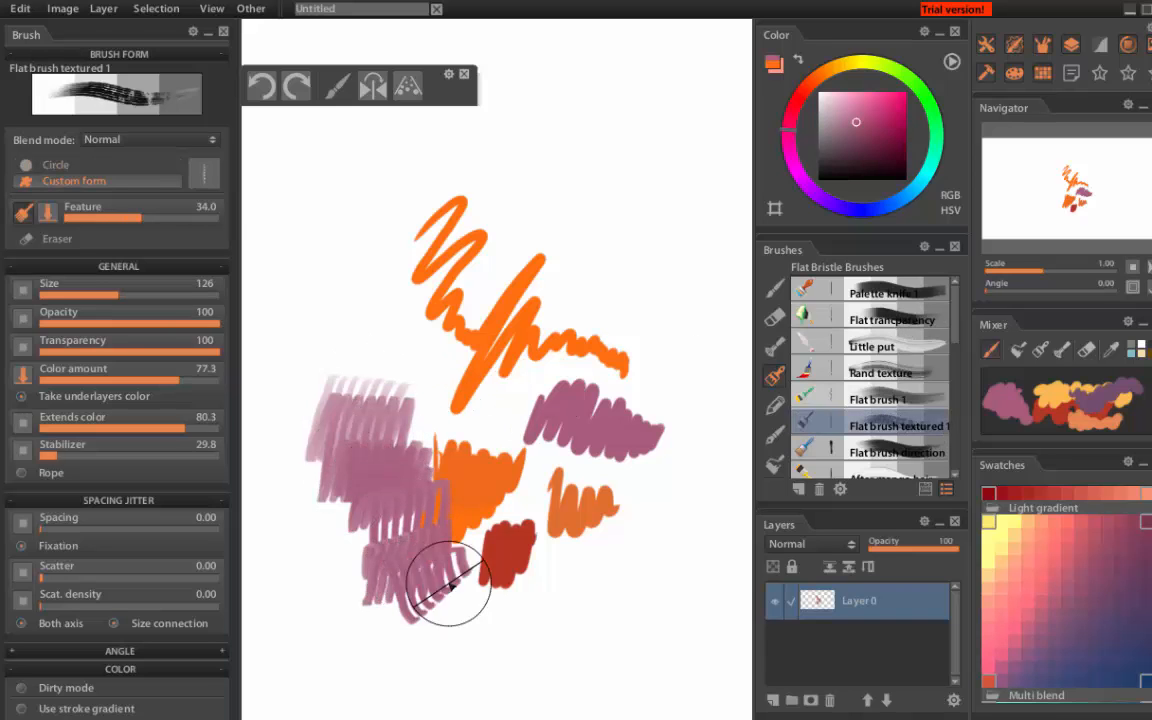
drag(450, 585, 655, 265)
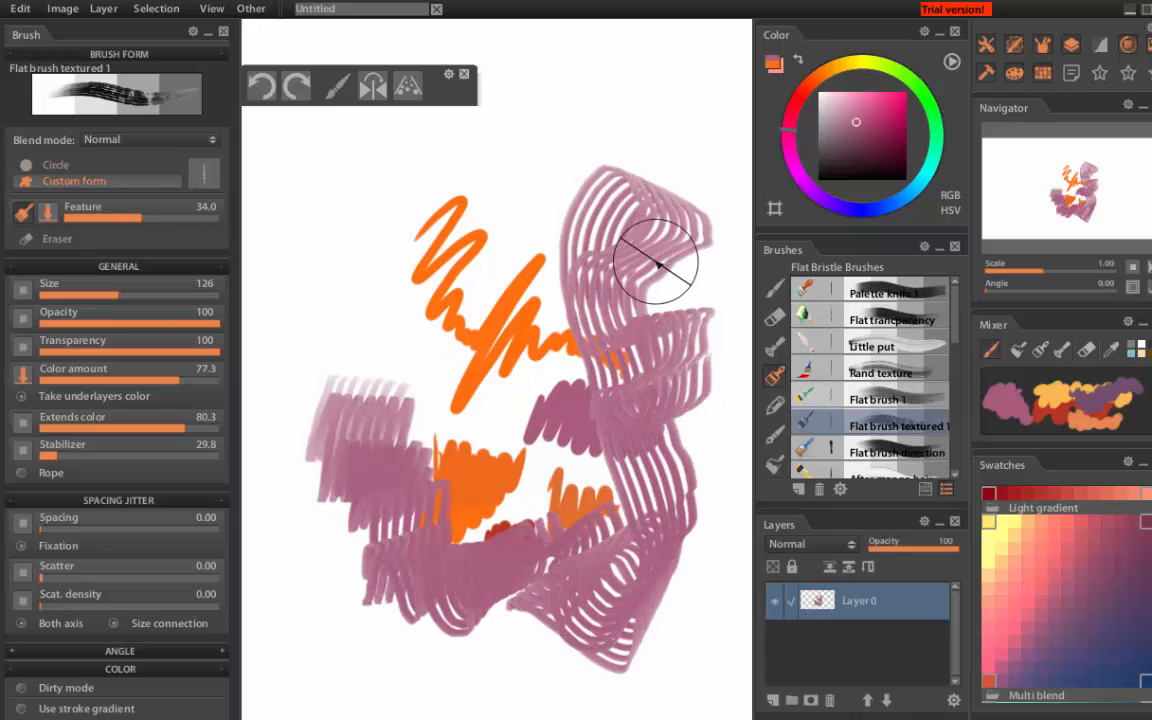
click(871, 346)
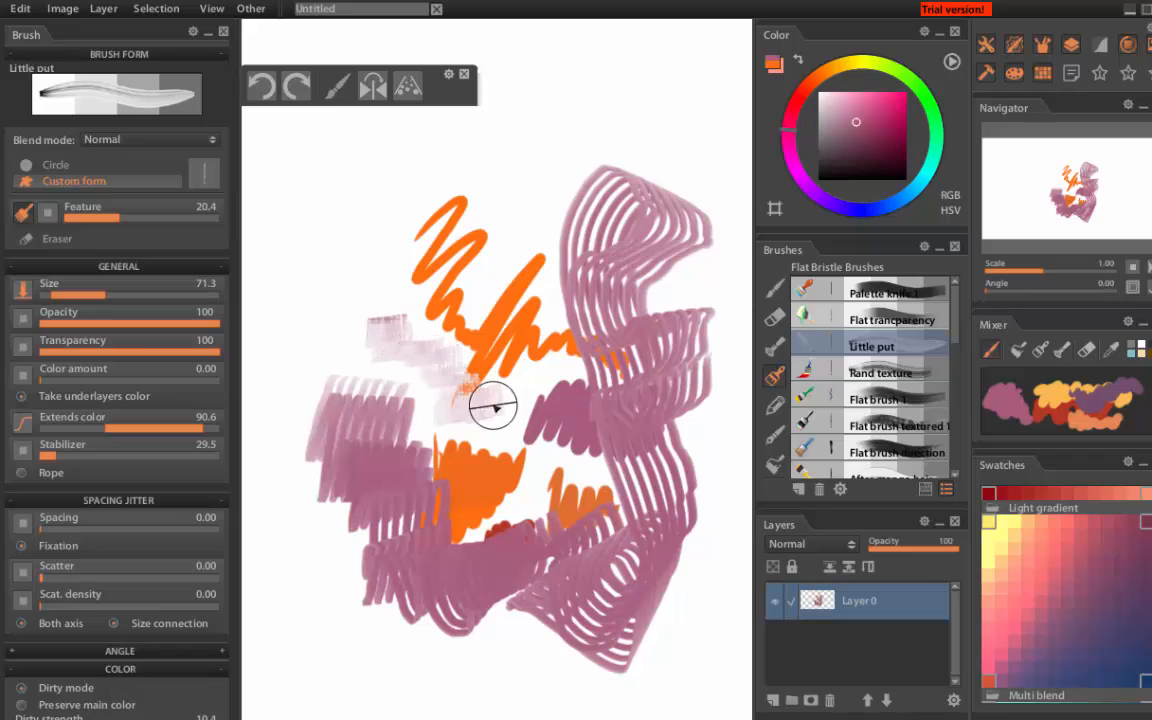
click(880, 372)
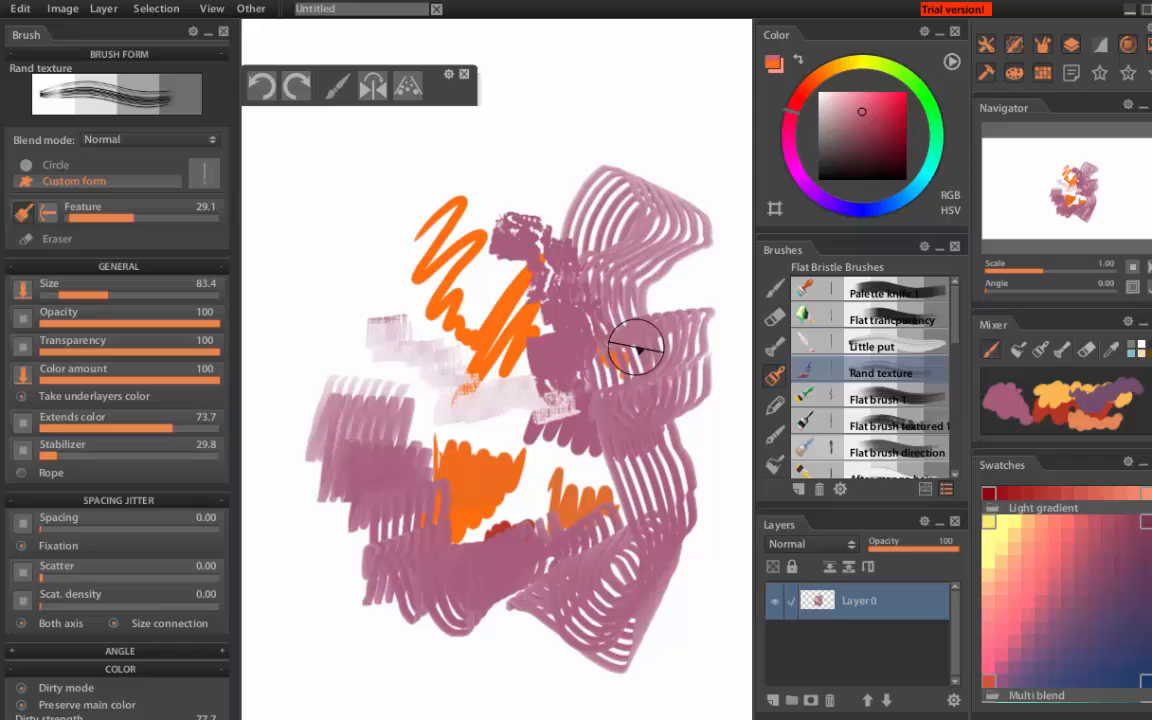
drag(635, 348, 558, 580)
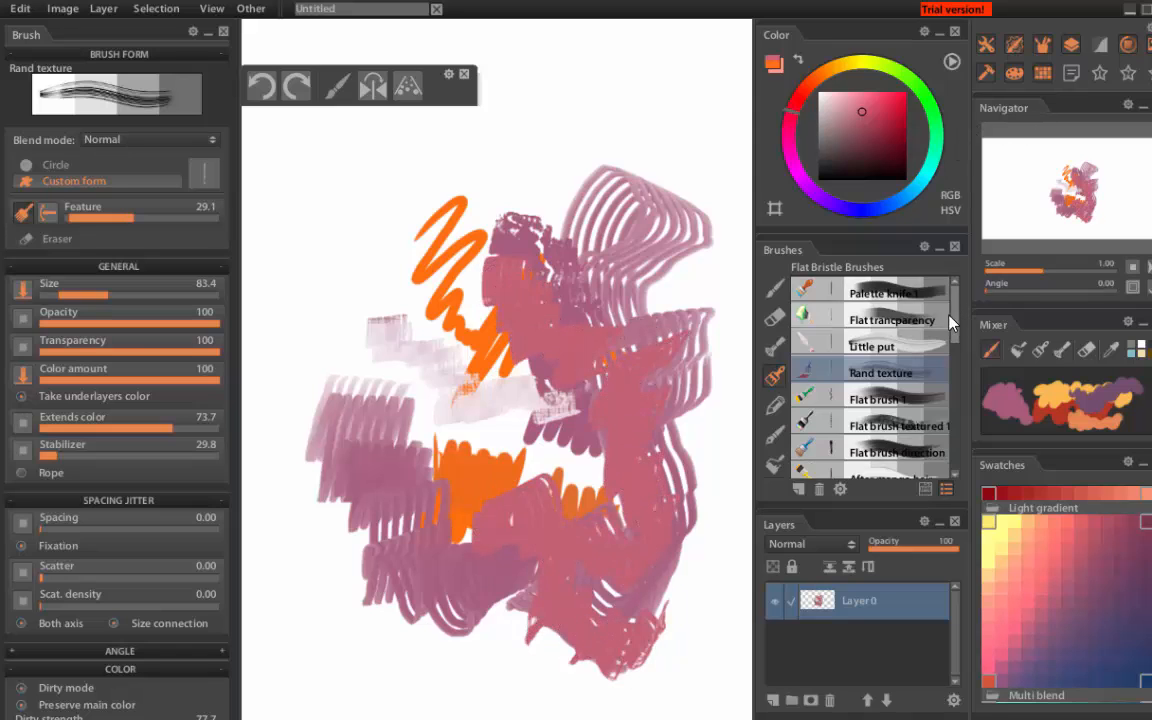
mouse_move(790, 275)
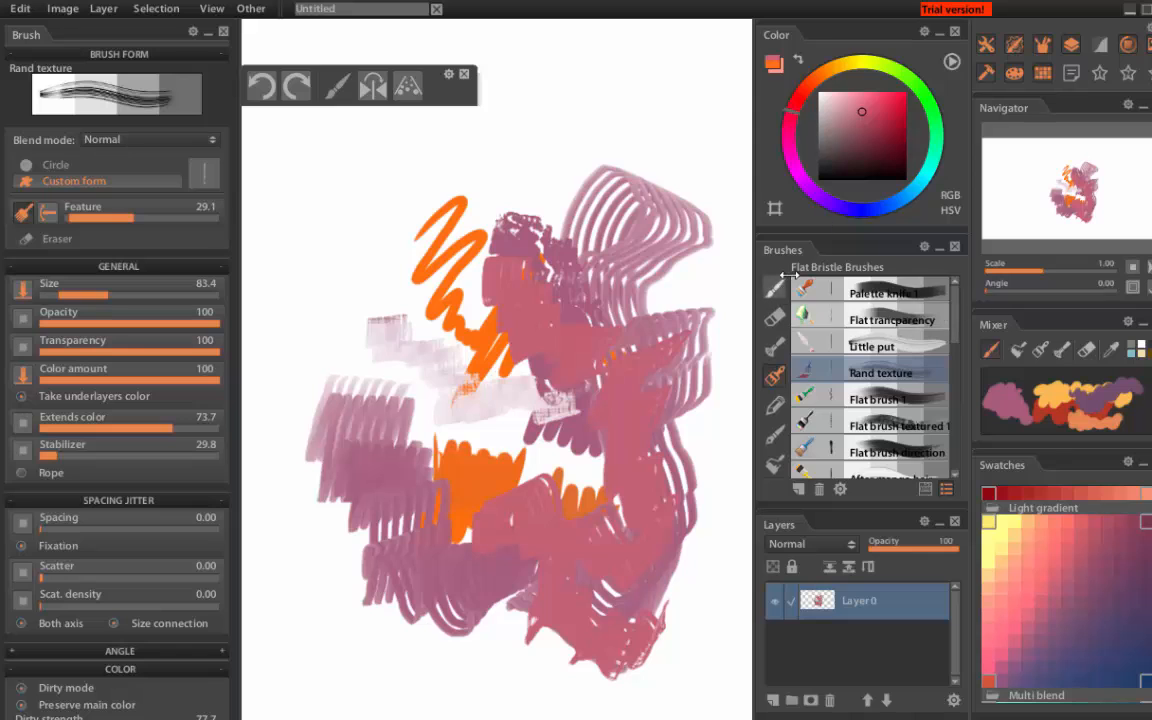
- In Main Brushes, try Demo 3 and Sketch brush, then return to the round Brush
click(775, 288)
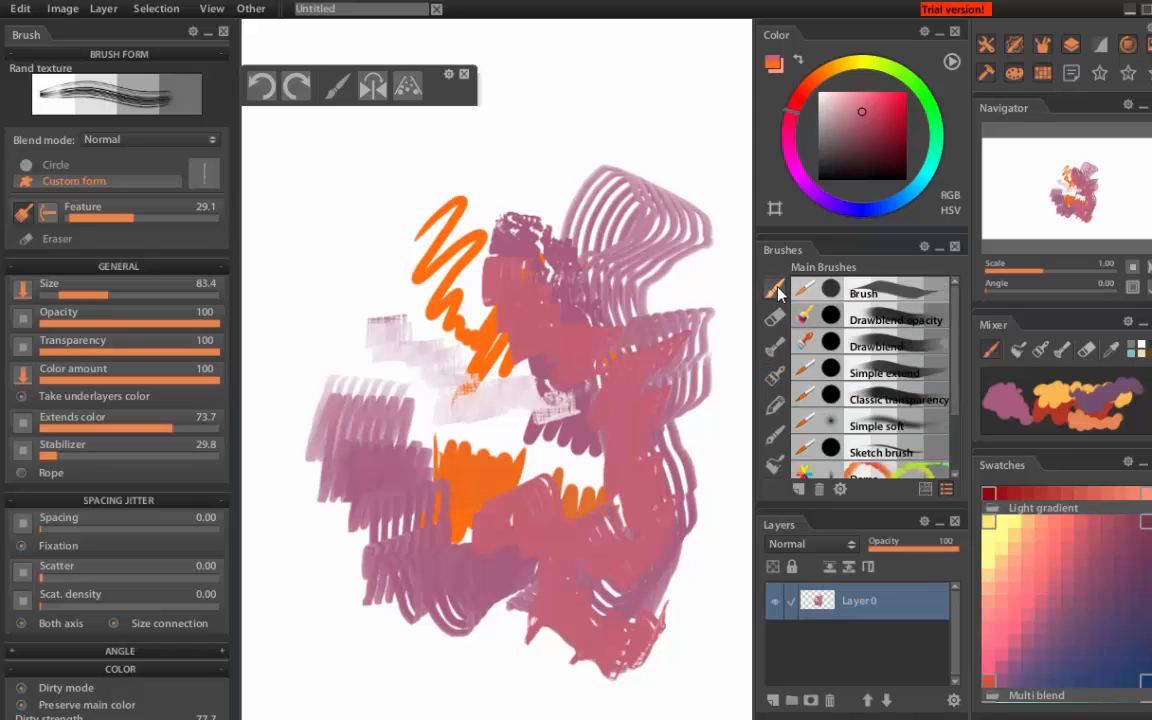
scroll(down, 3)
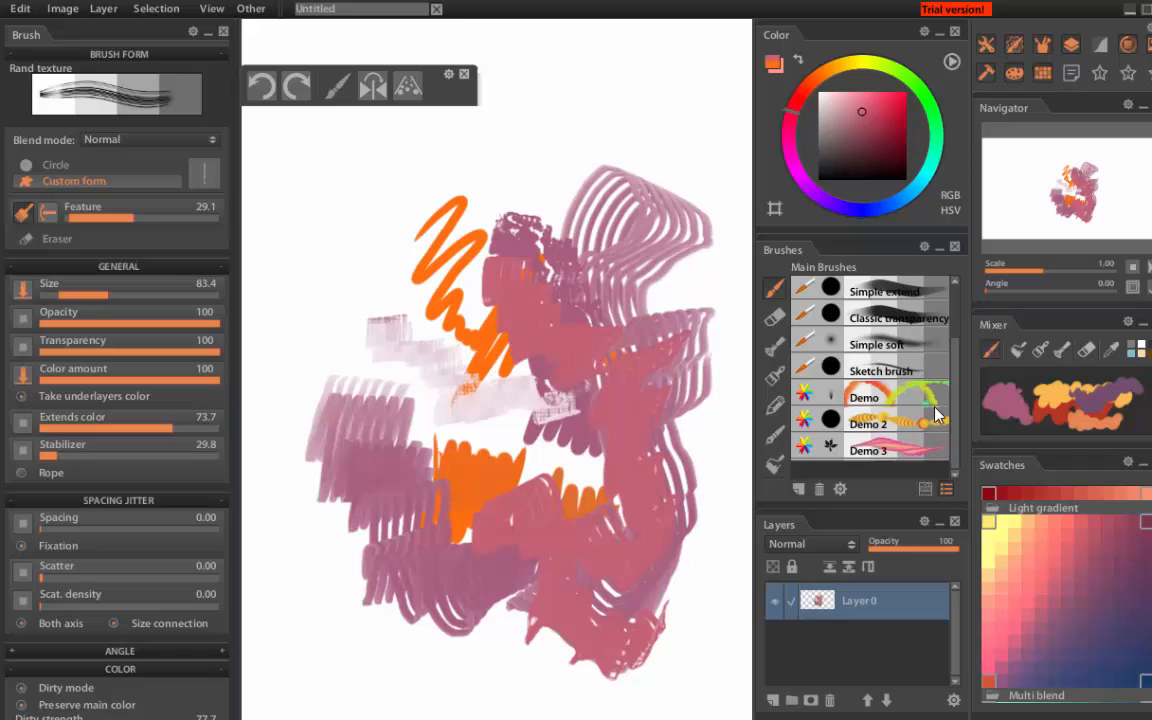
click(868, 450)
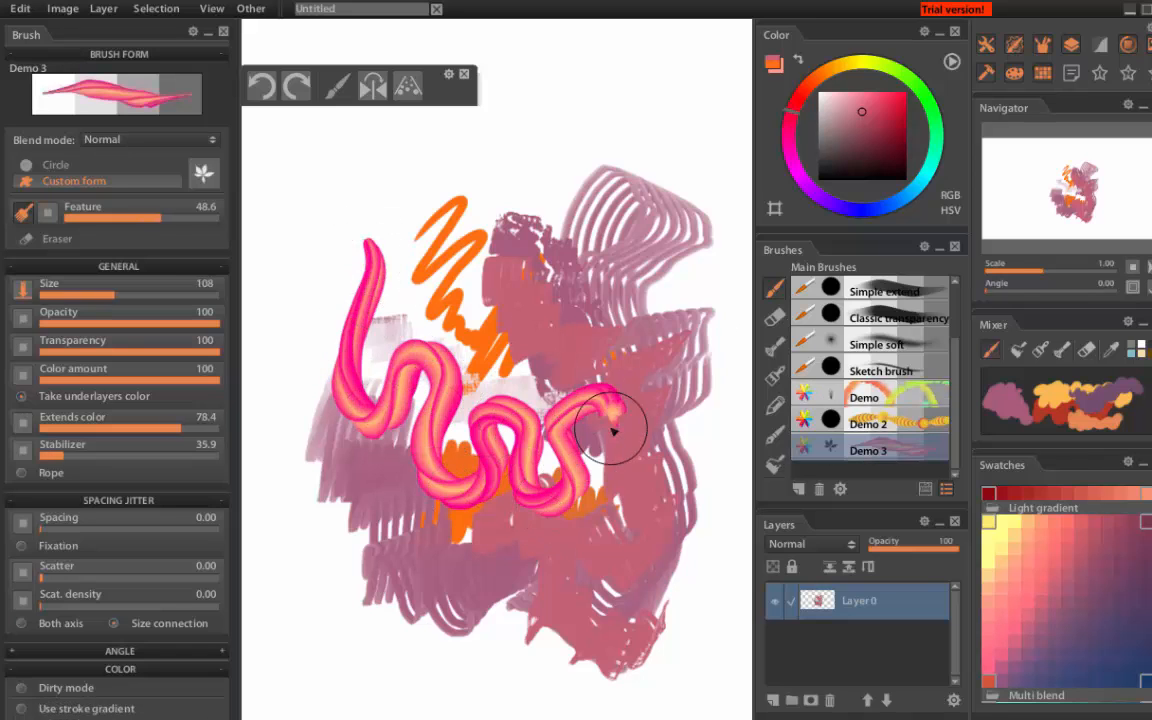
click(880, 370)
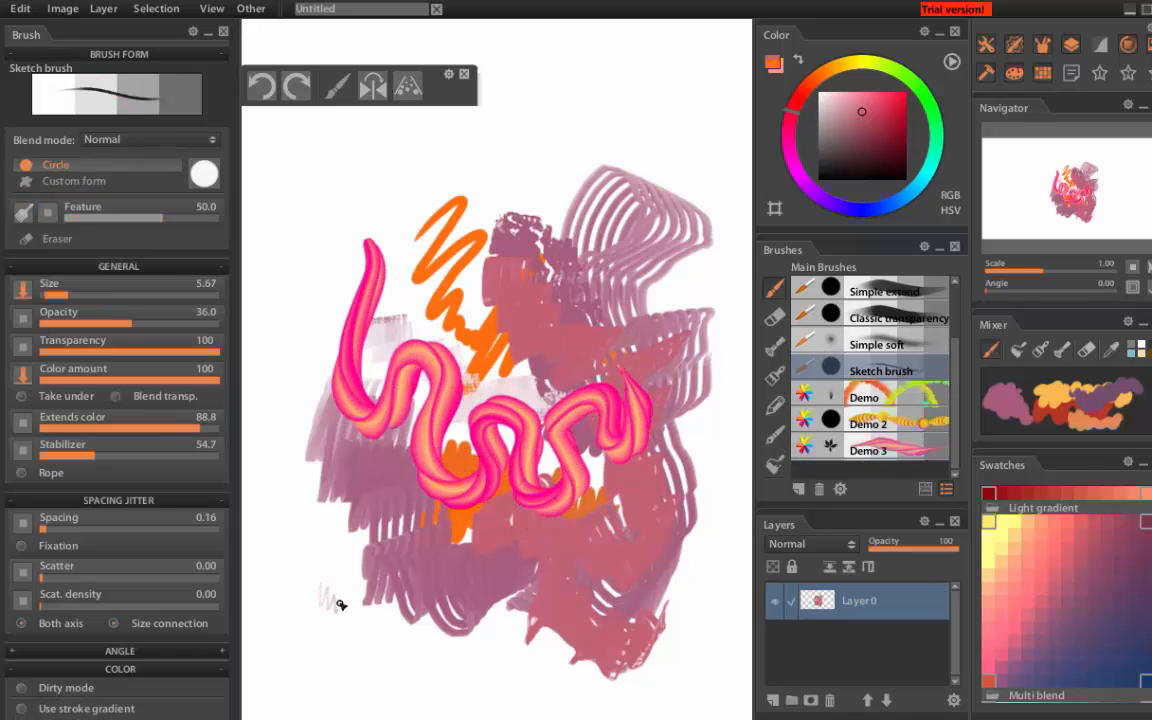
scroll(up, 3)
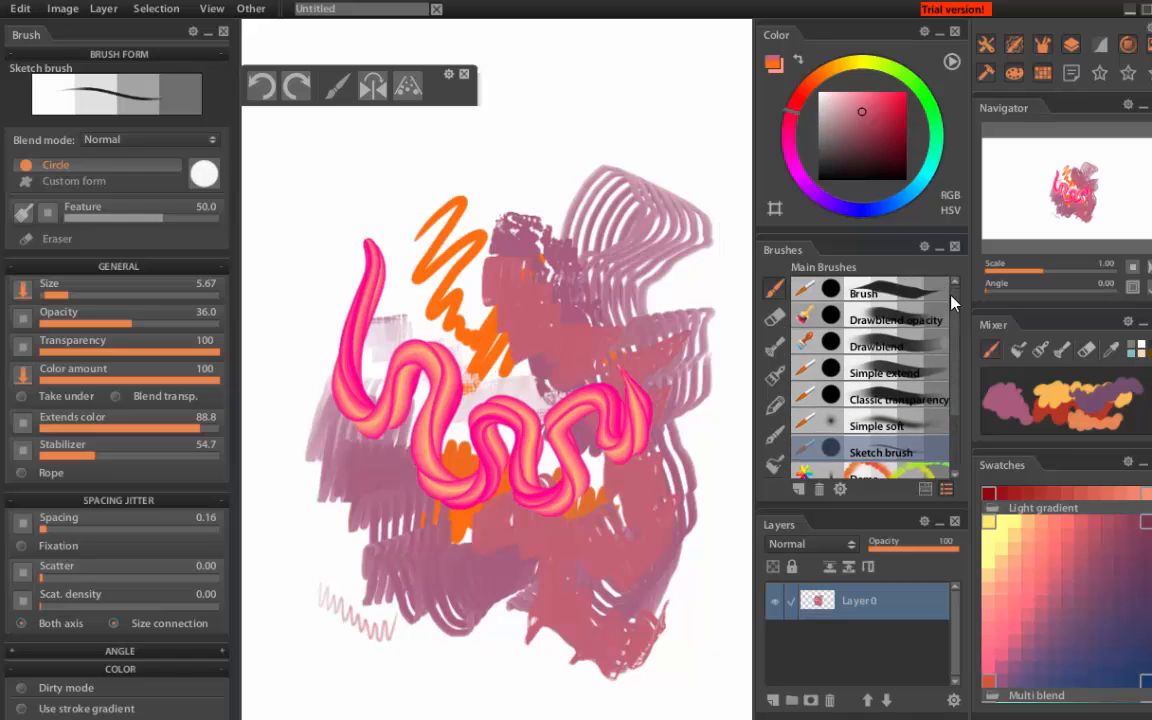
click(863, 292)
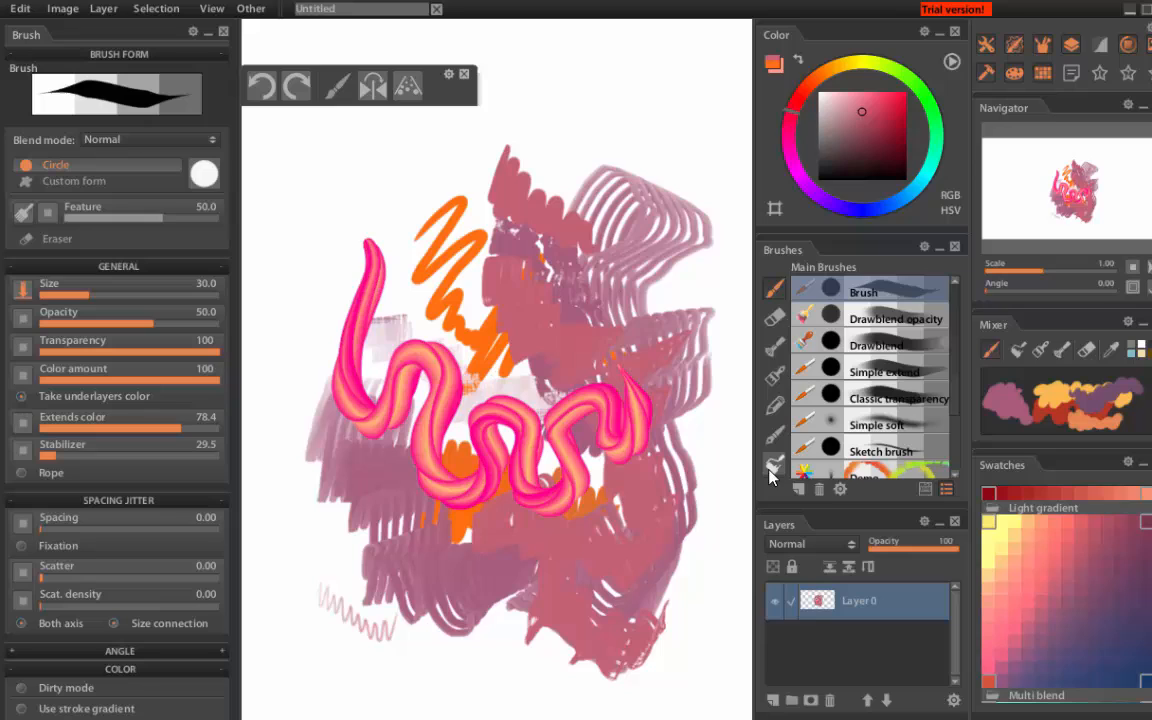
mouse_move(995, 65)
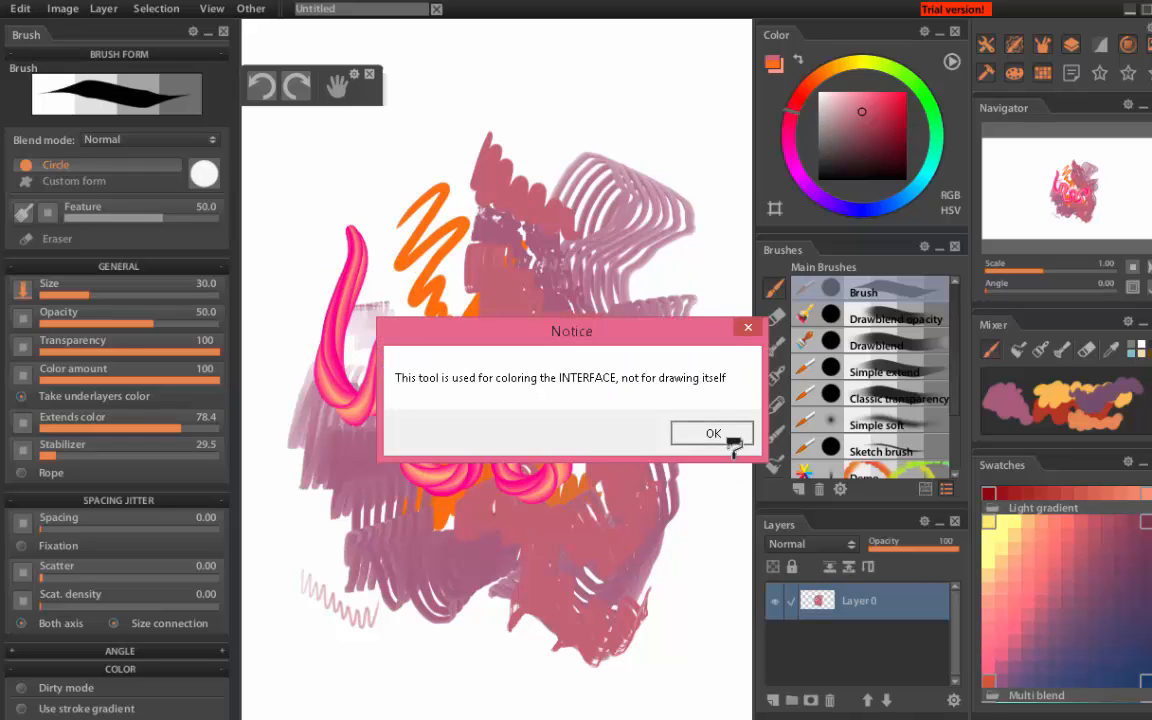
- Dismiss the Notice and tint a panel header with the interface colour tool
click(712, 432)
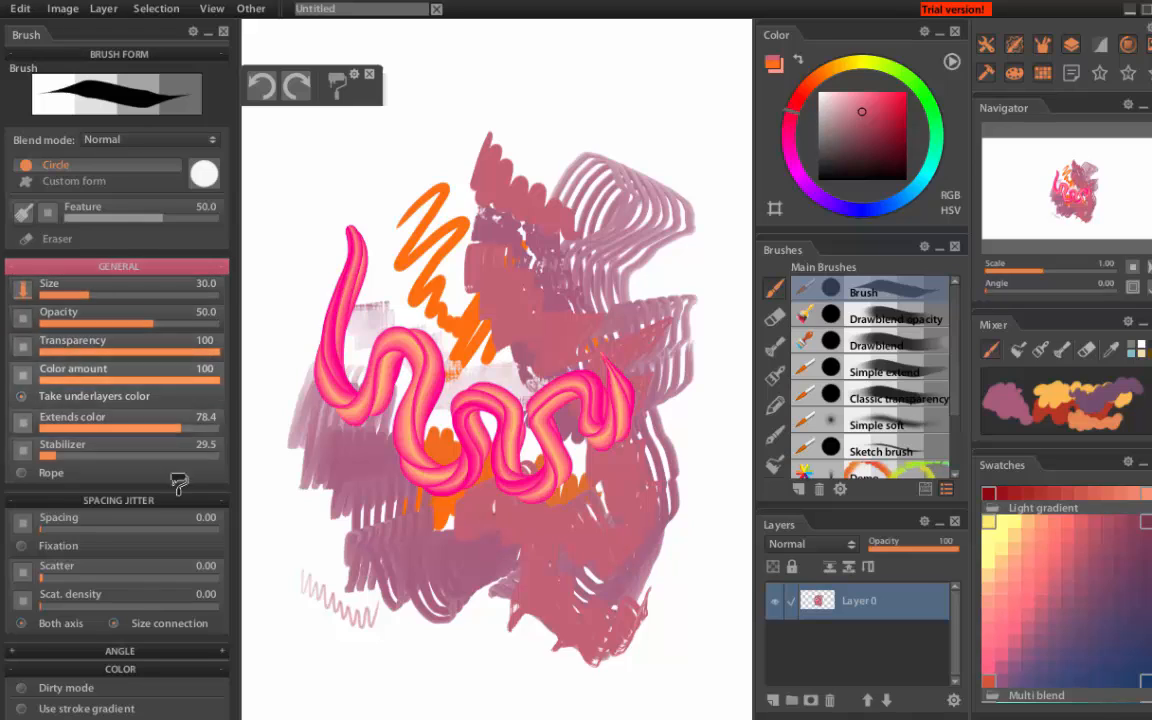
mouse_move(235, 668)
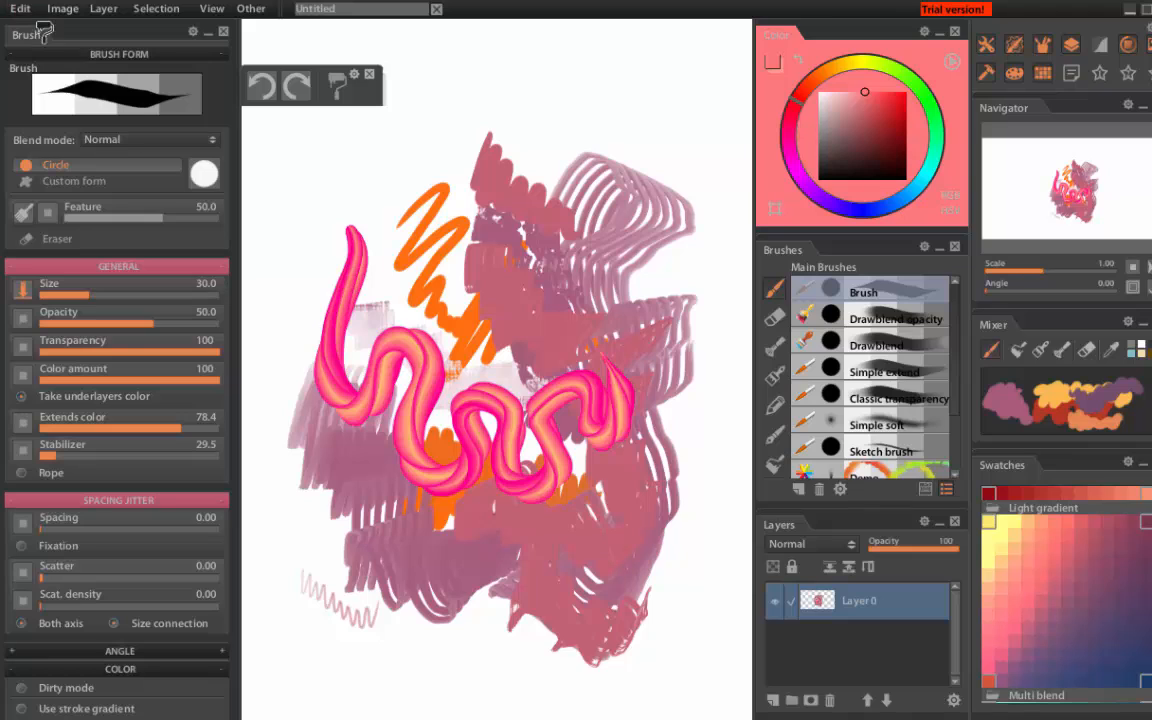
click(855, 141)
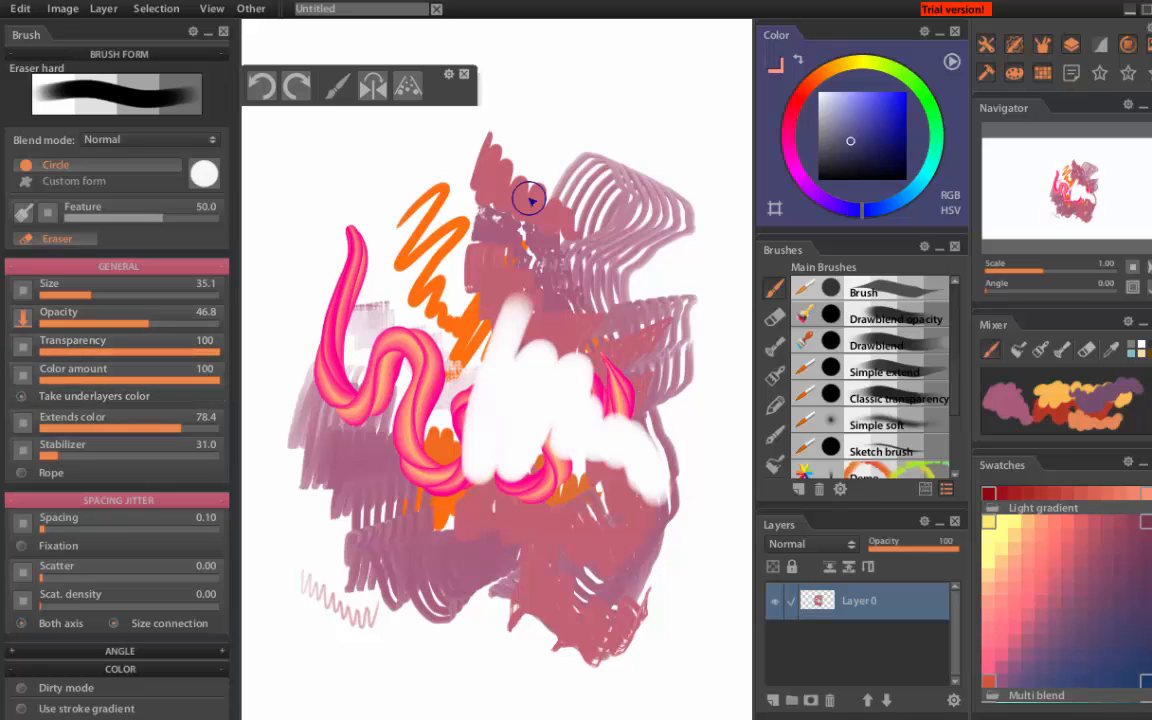
- Erase wide swaths of the painting with Eraser hard and hide the selection outline
drag(530, 198, 420, 621)
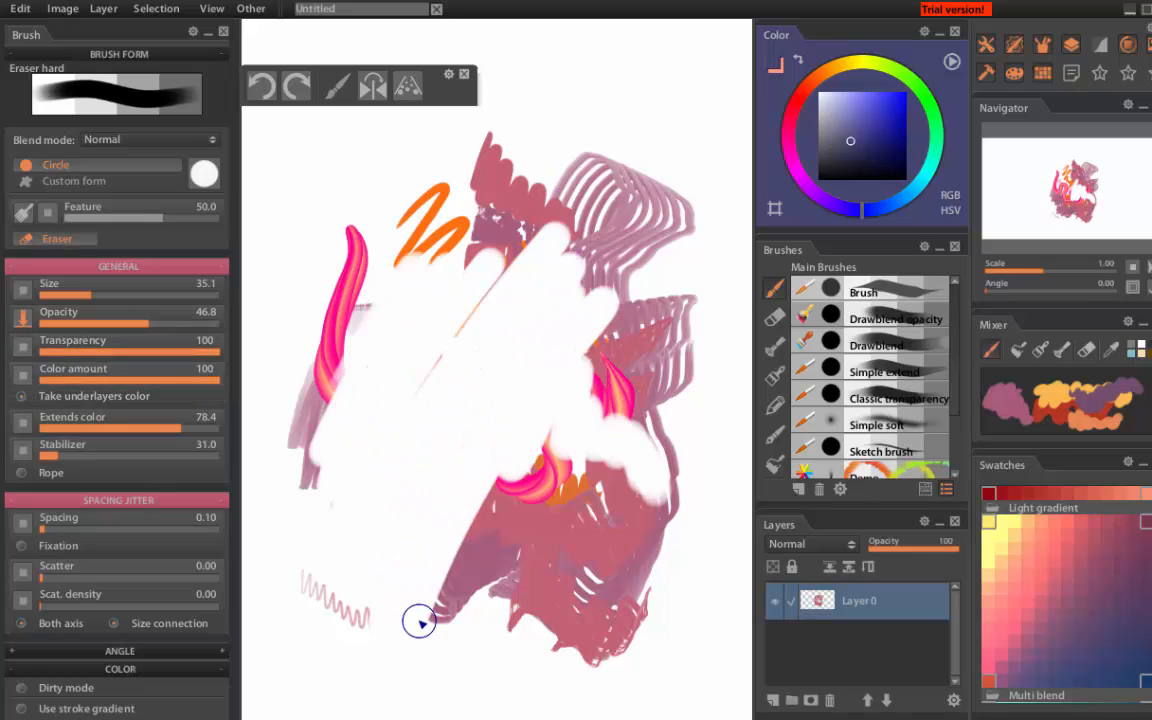
drag(420, 620, 308, 407)
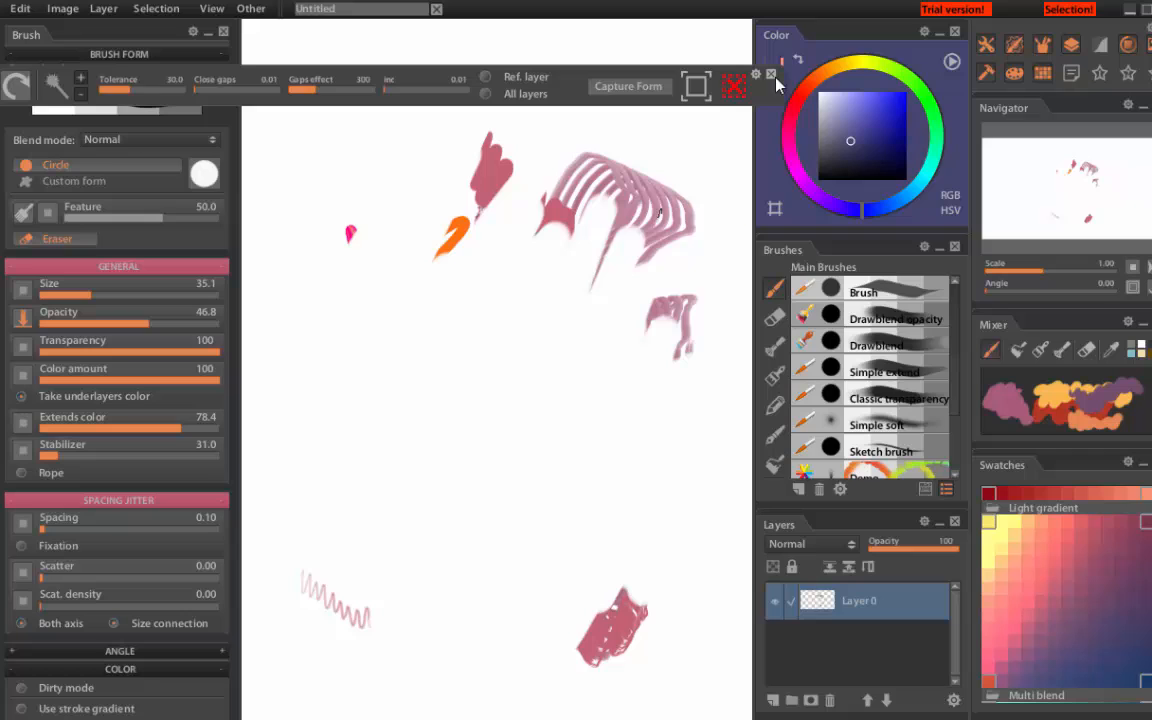
click(156, 8)
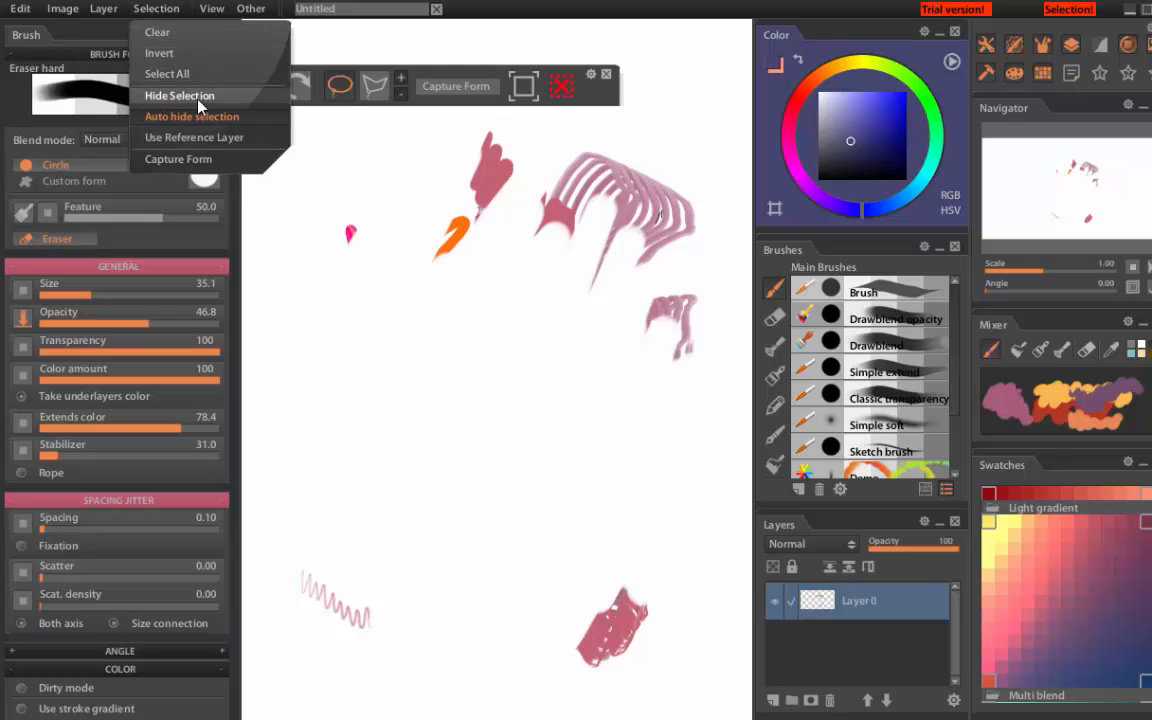
click(179, 95)
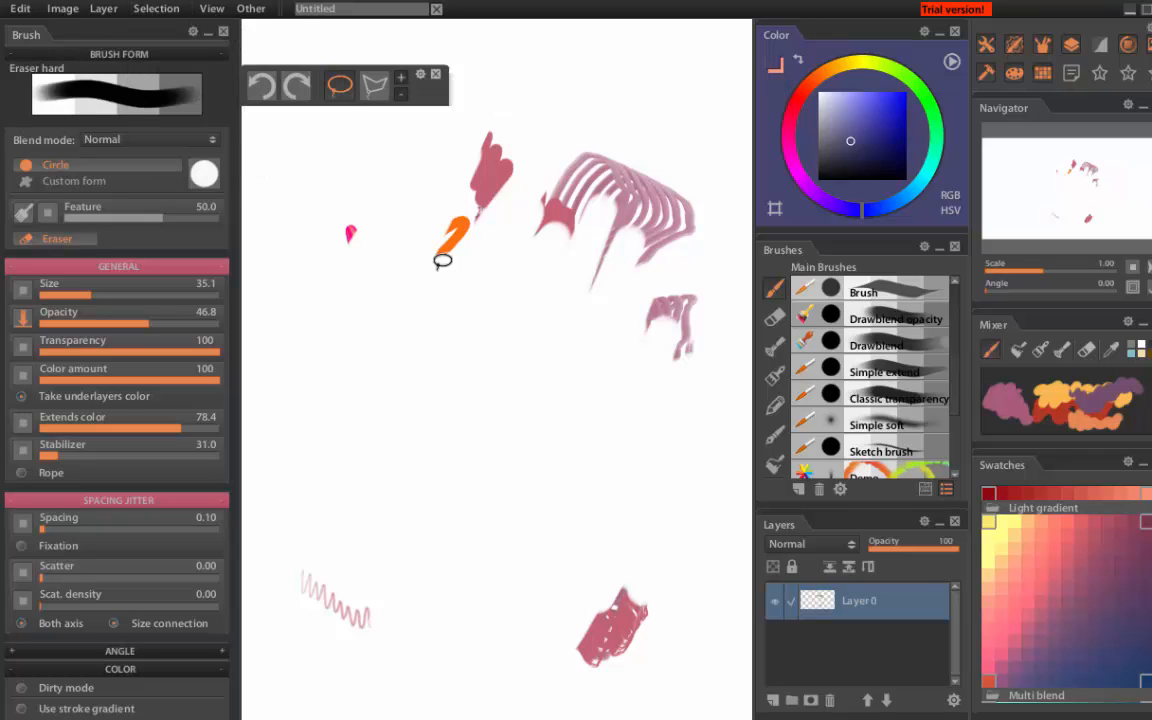
click(863, 292)
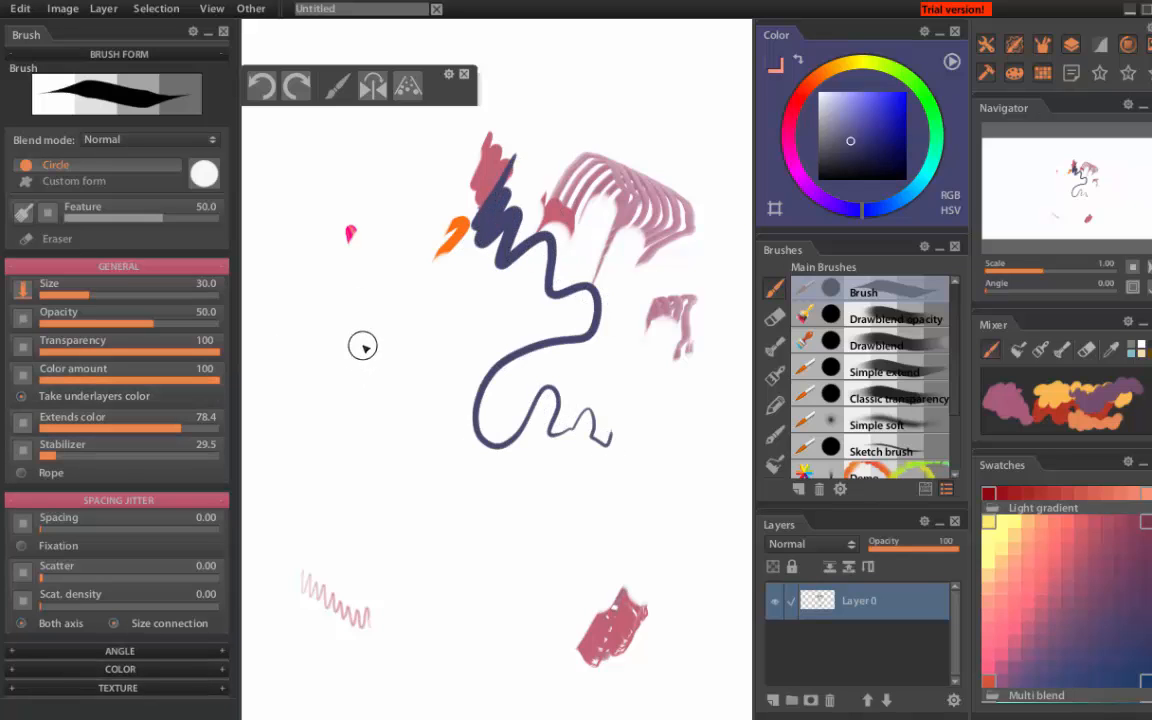
- Sketch the navy dragon head outline, then lock Layer 0 and add Layer 1
drag(363, 345, 337, 398)
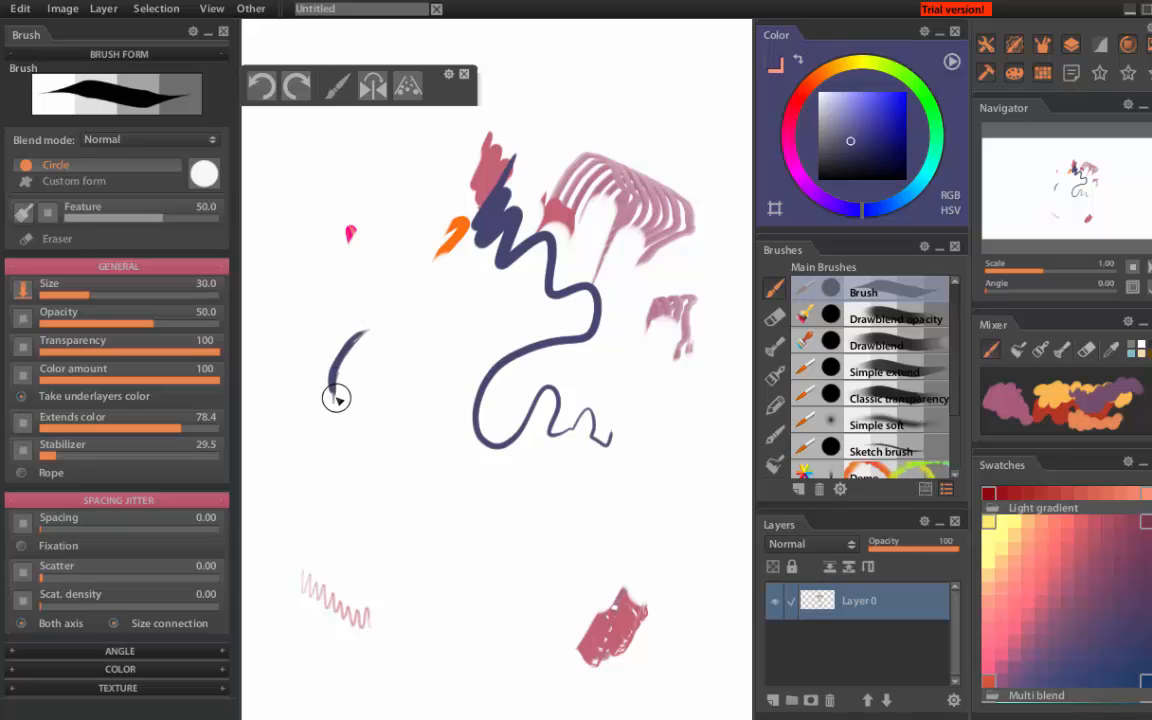
drag(337, 398, 355, 370)
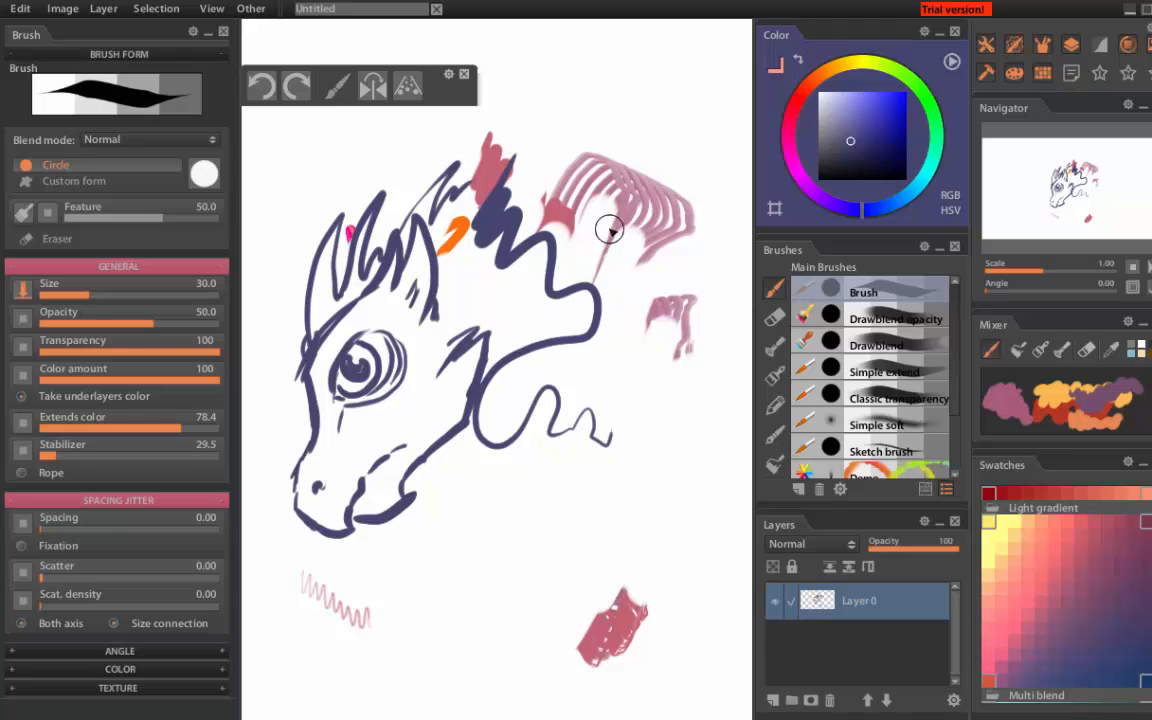
click(772, 700)
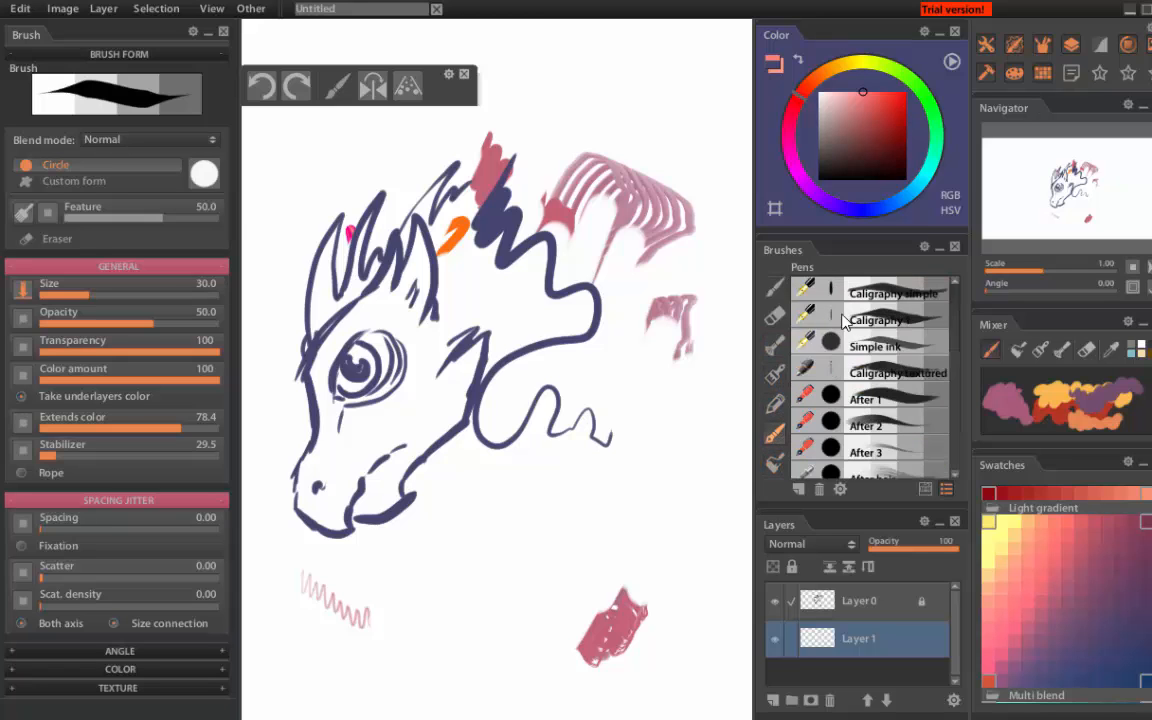
- Try the After 1, After 3 and After hair brushes, smearing wispy pink strokes
scroll(down, 3)
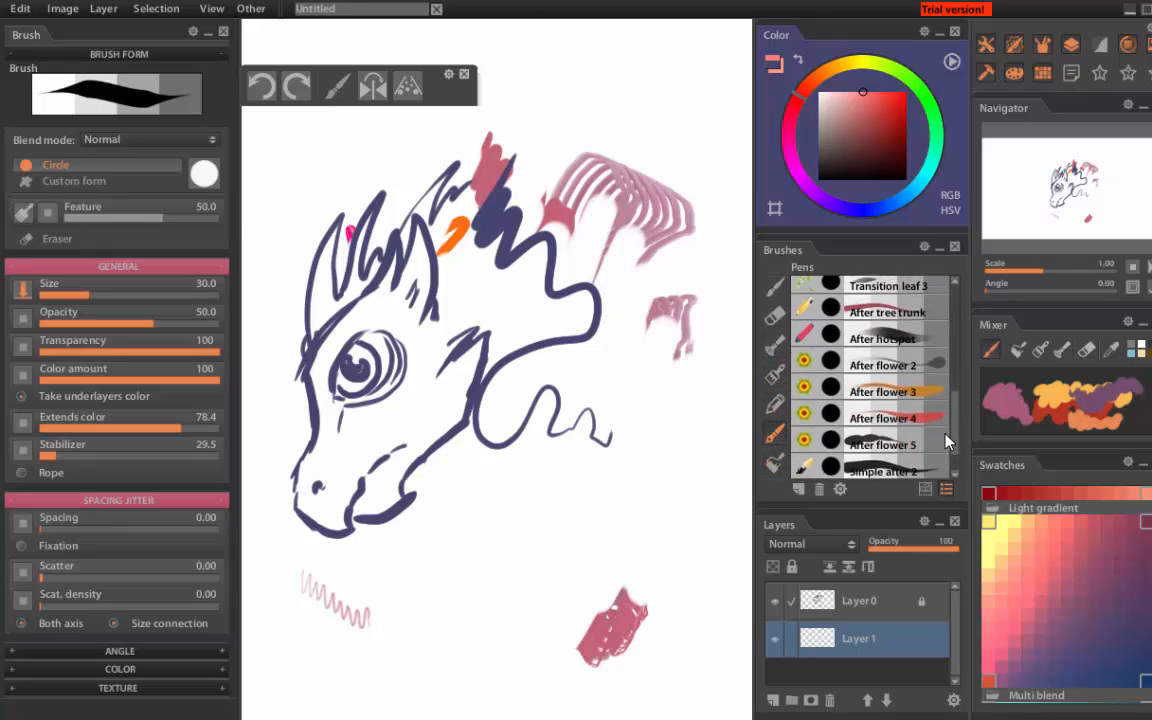
scroll(up, 3)
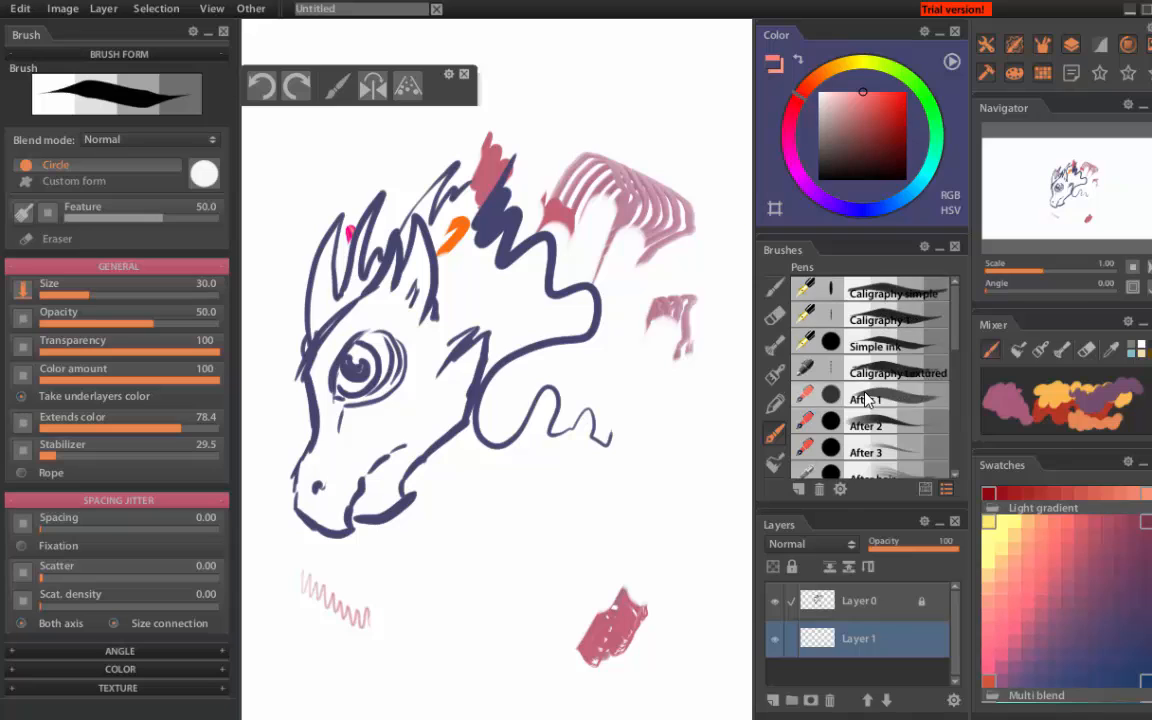
click(866, 399)
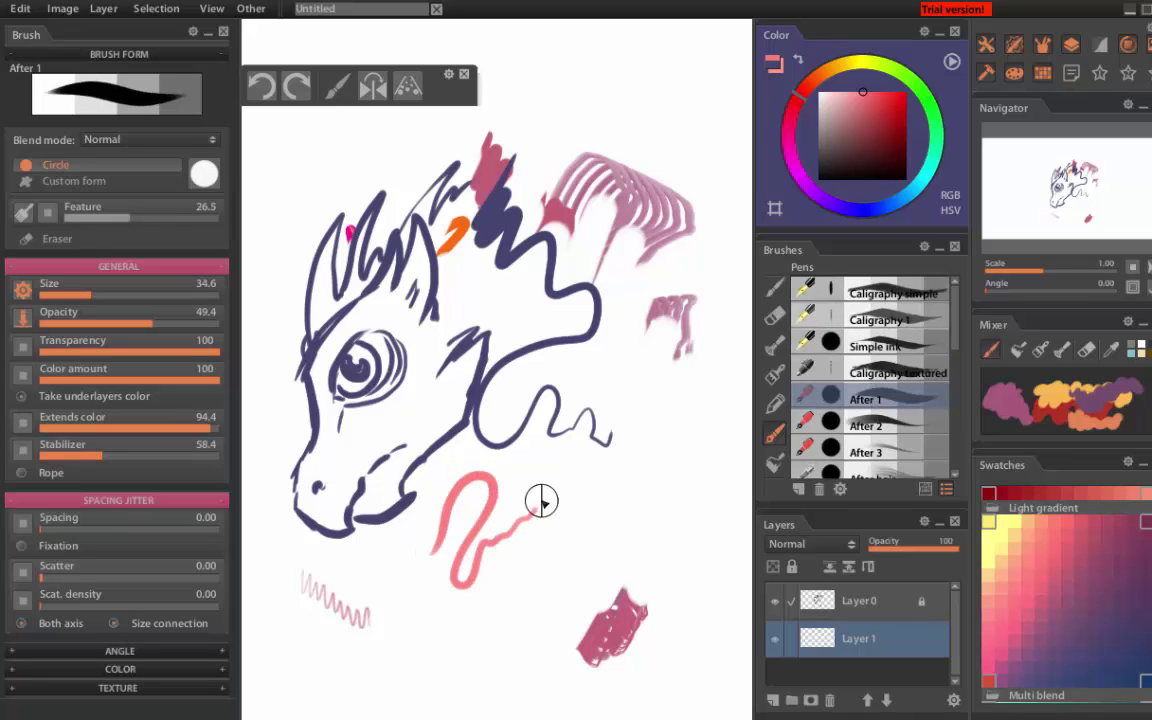
click(866, 452)
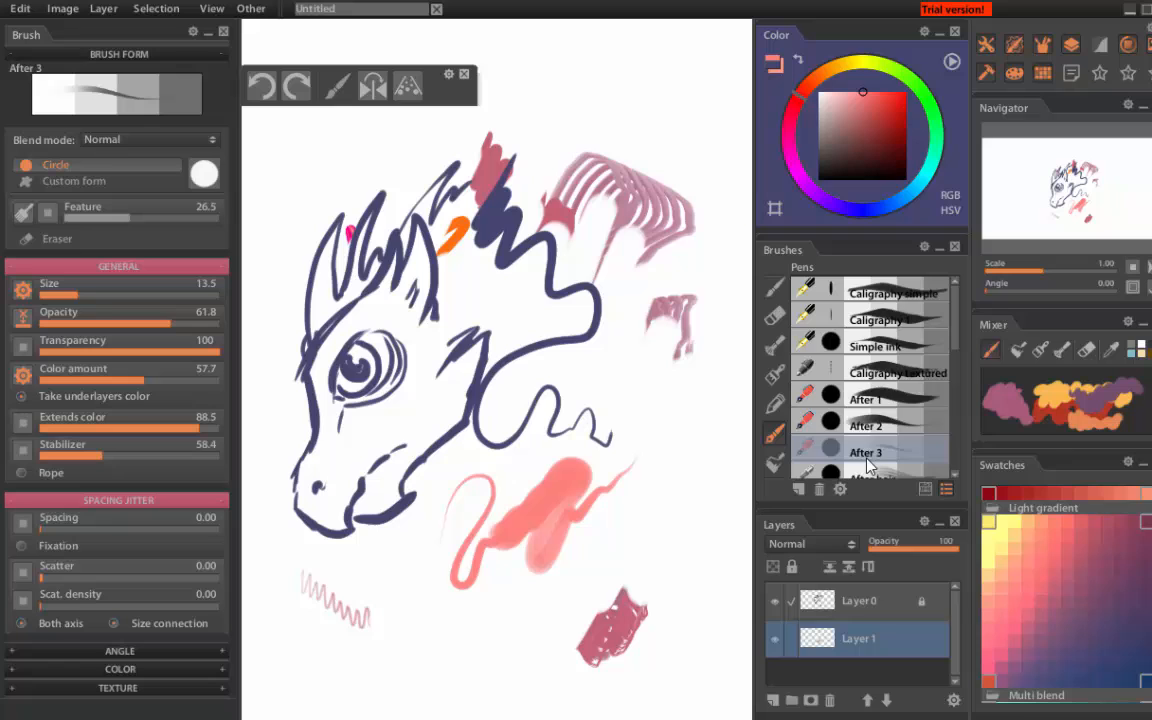
click(872, 405)
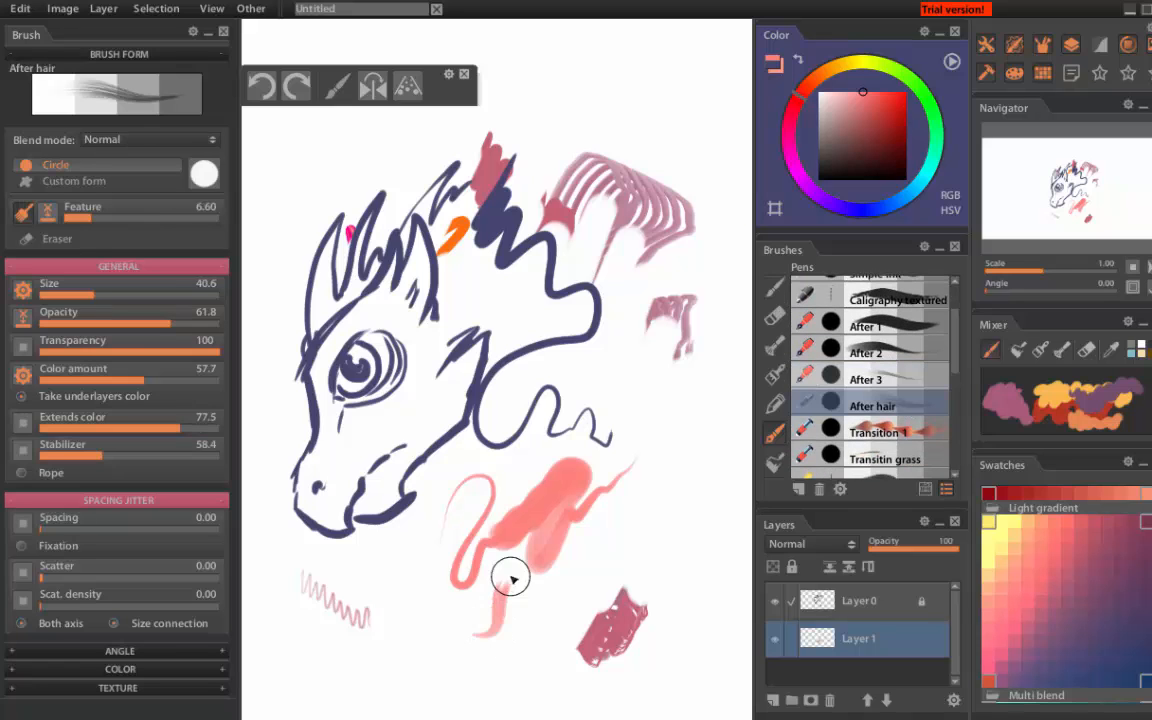
drag(511, 578, 668, 448)
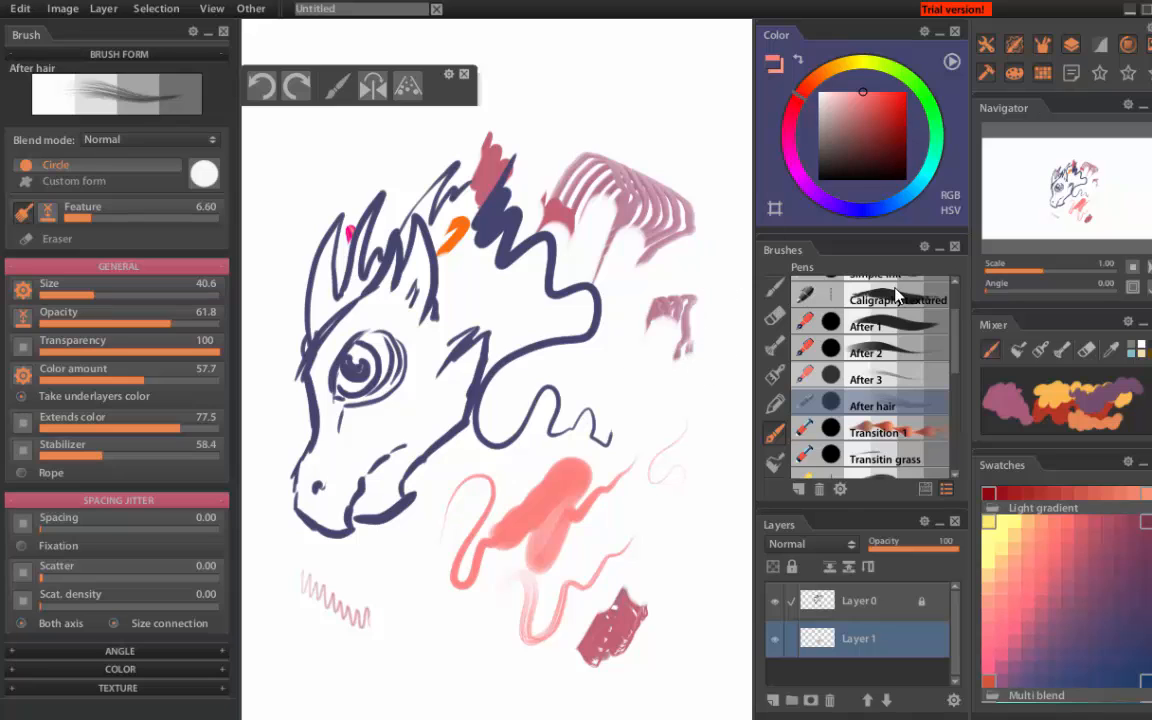
- Paint grass-like strokes with Transitin grass and brown squiggles with Caligraphy simple
click(885, 459)
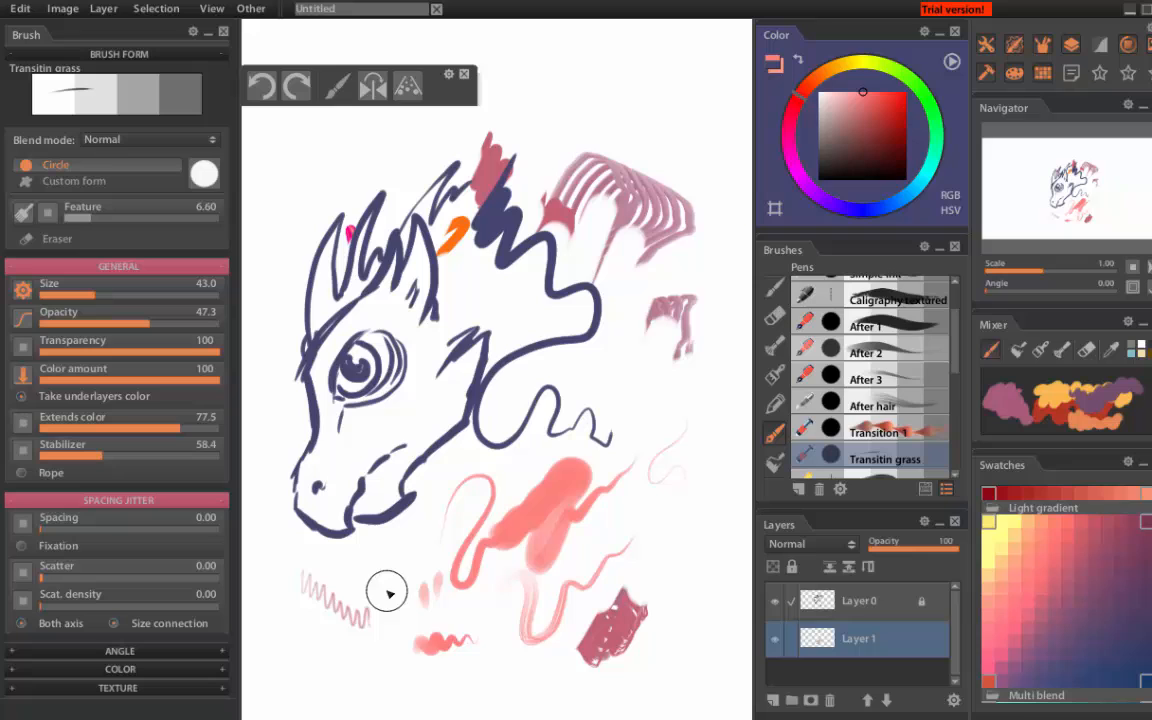
scroll(up, 3)
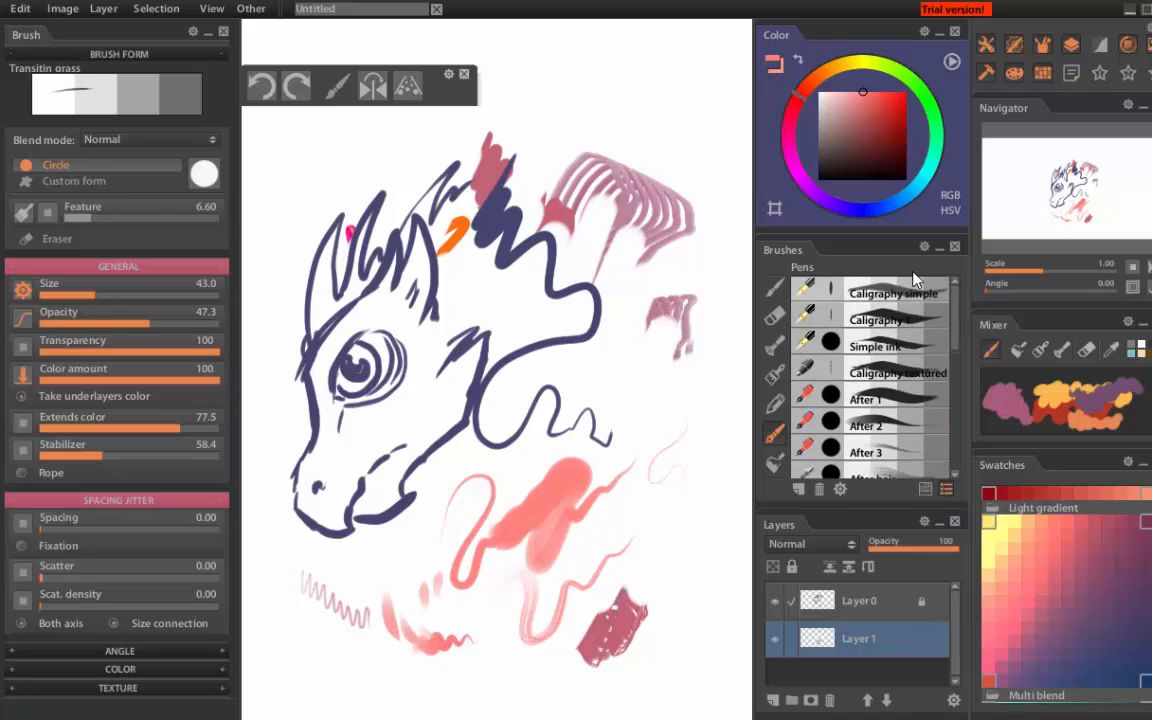
click(893, 293)
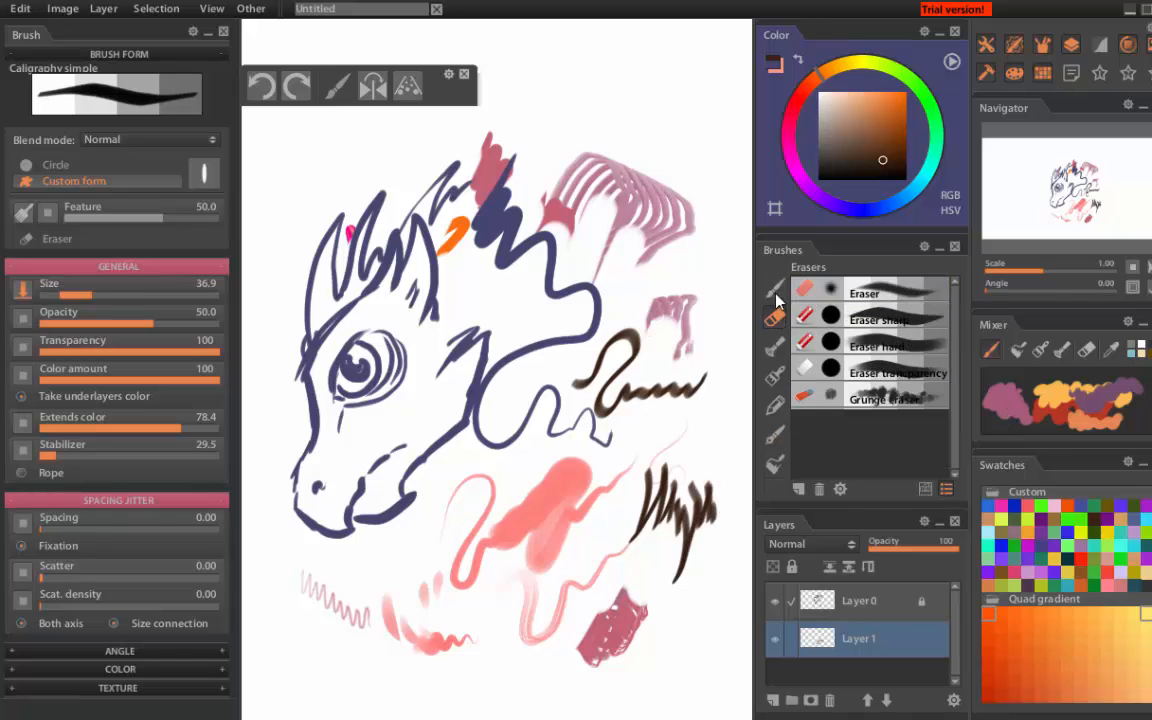
click(775, 289)
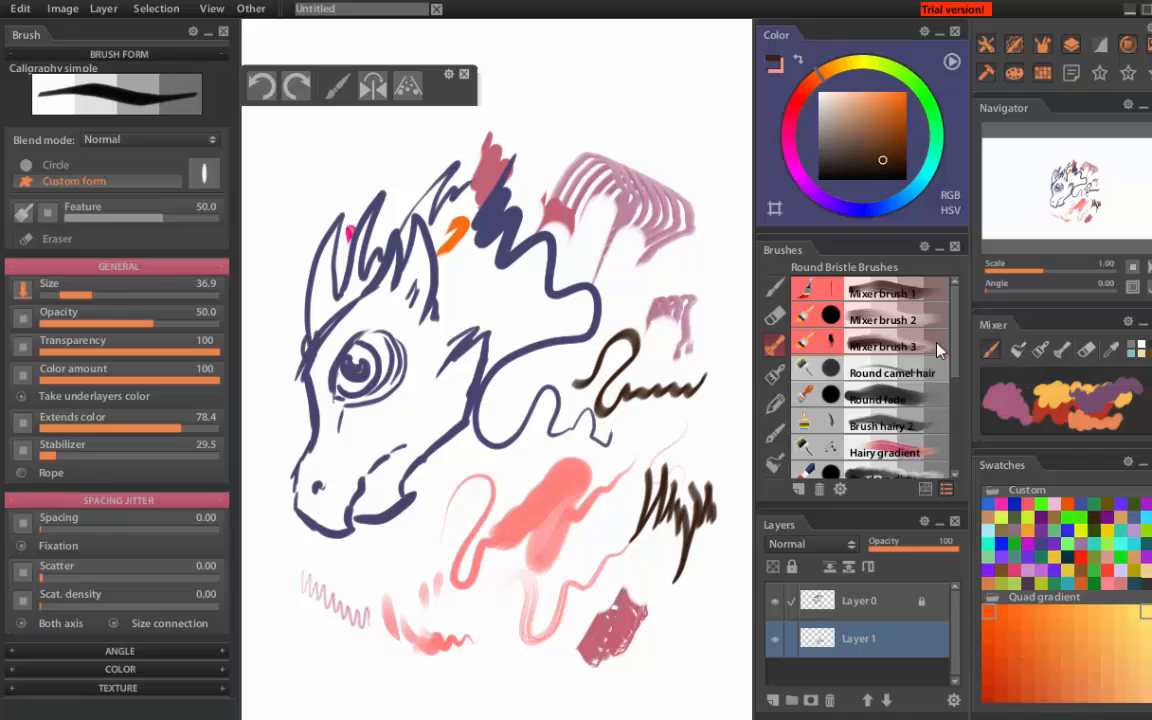
- Paint soft orange strokes with Round fade, then a broad orange stroke with Mixer brush 1
click(877, 399)
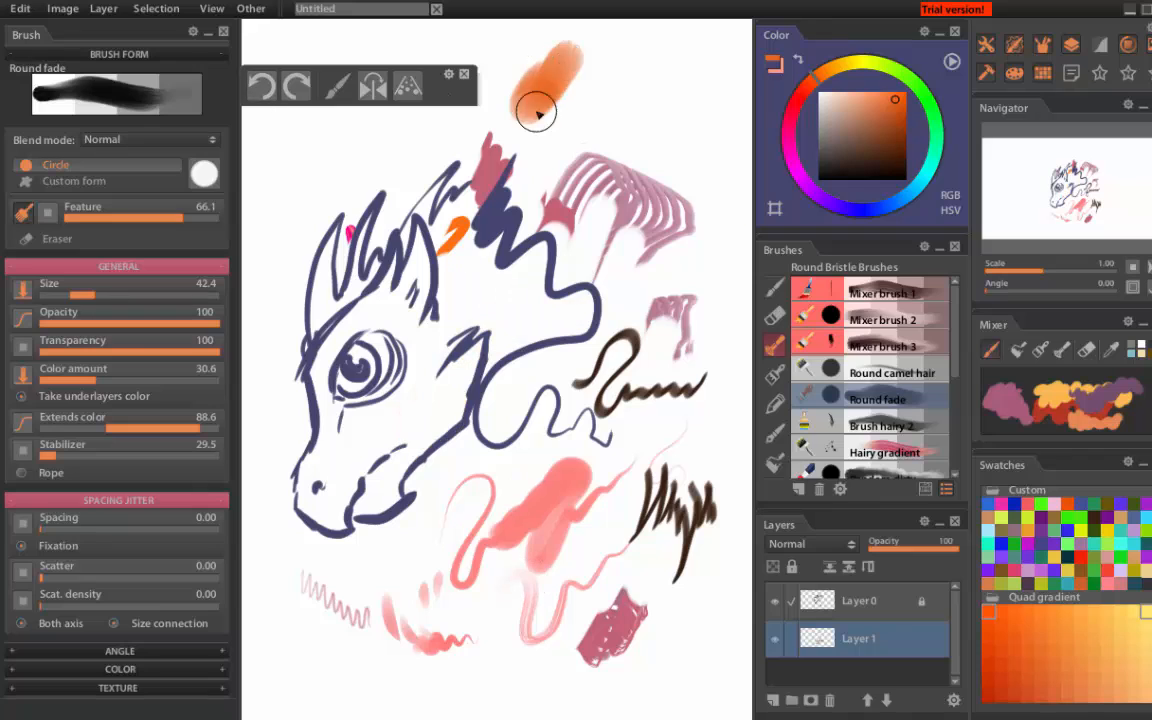
drag(540, 110, 297, 200)
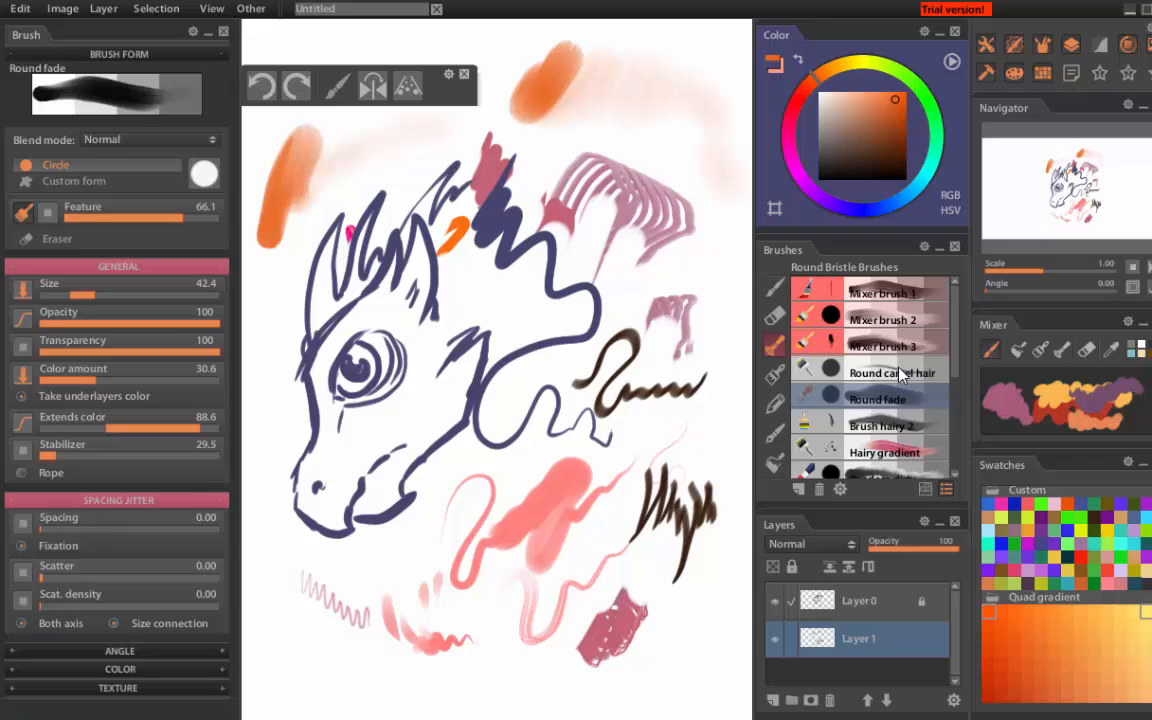
click(892, 372)
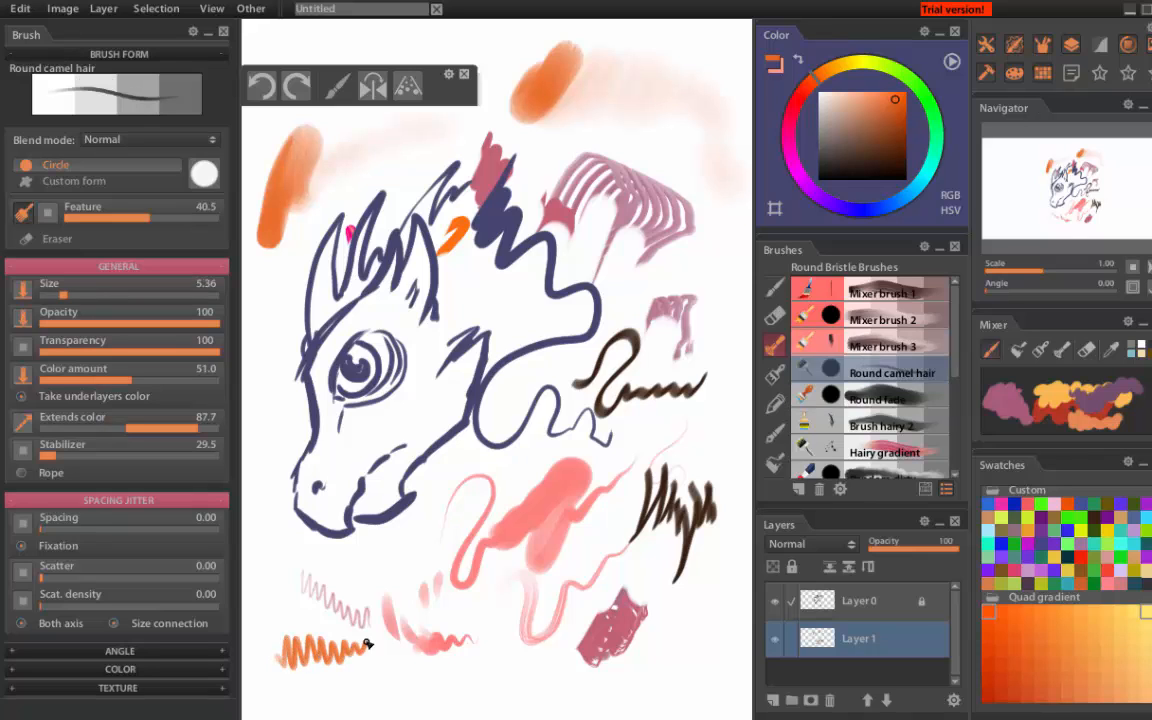
click(883, 293)
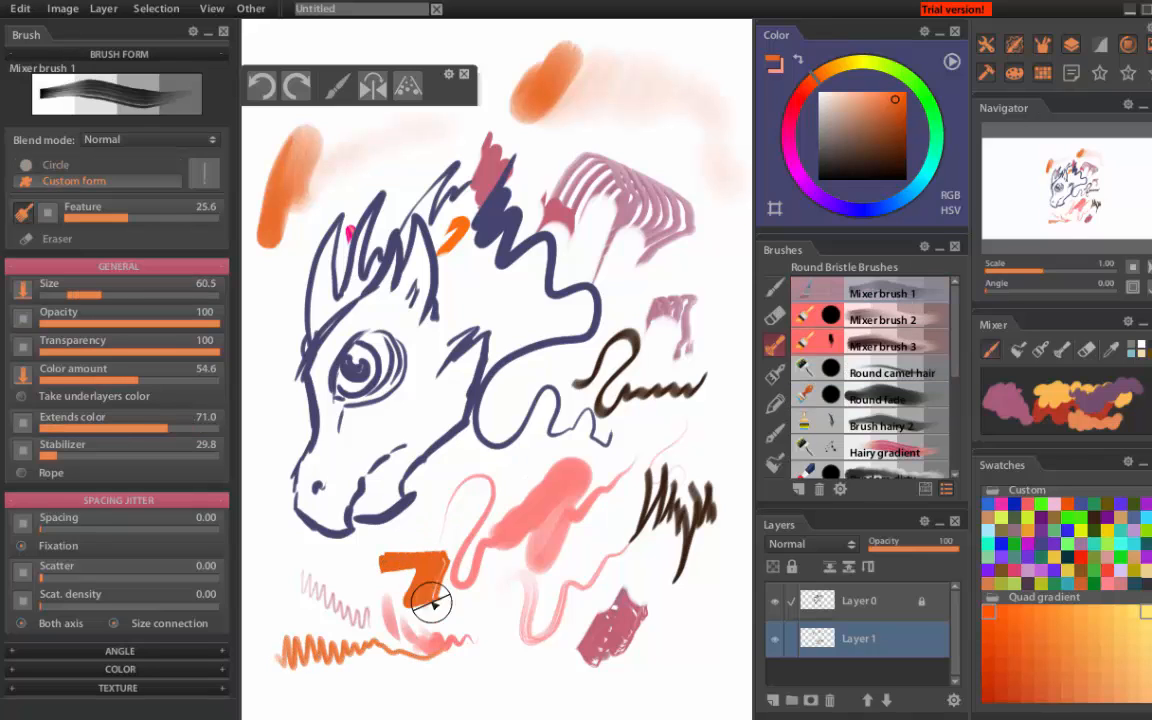
drag(430, 600, 480, 560)
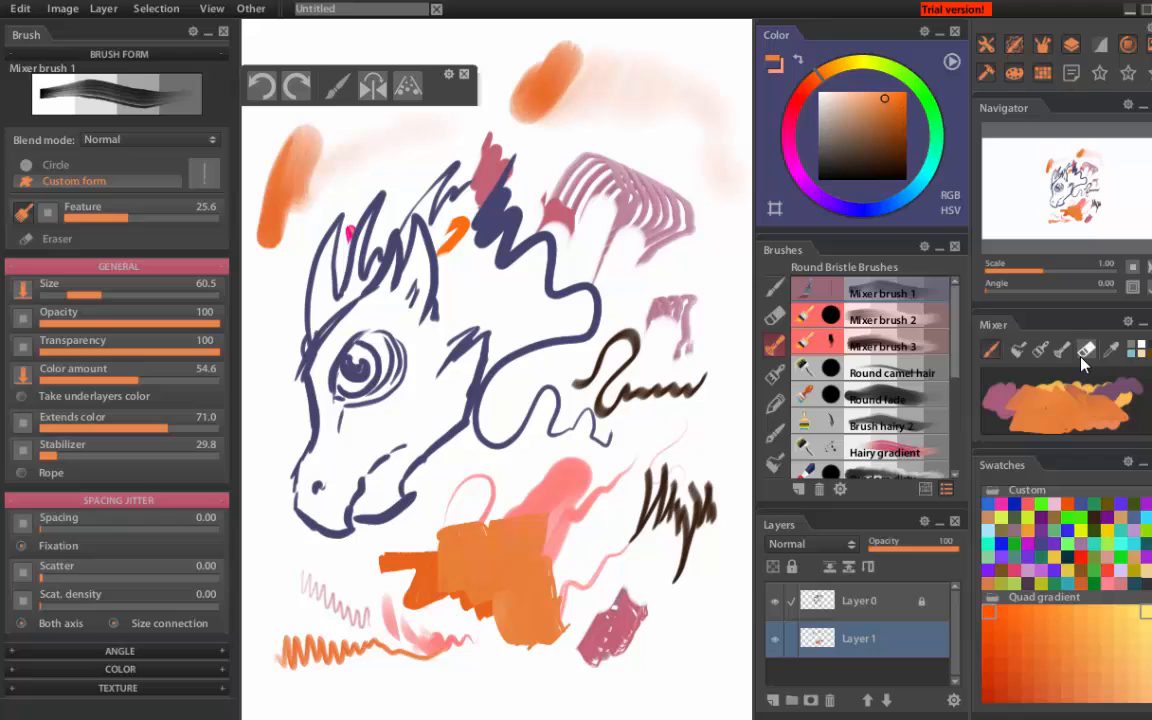
mouse_move(1075, 405)
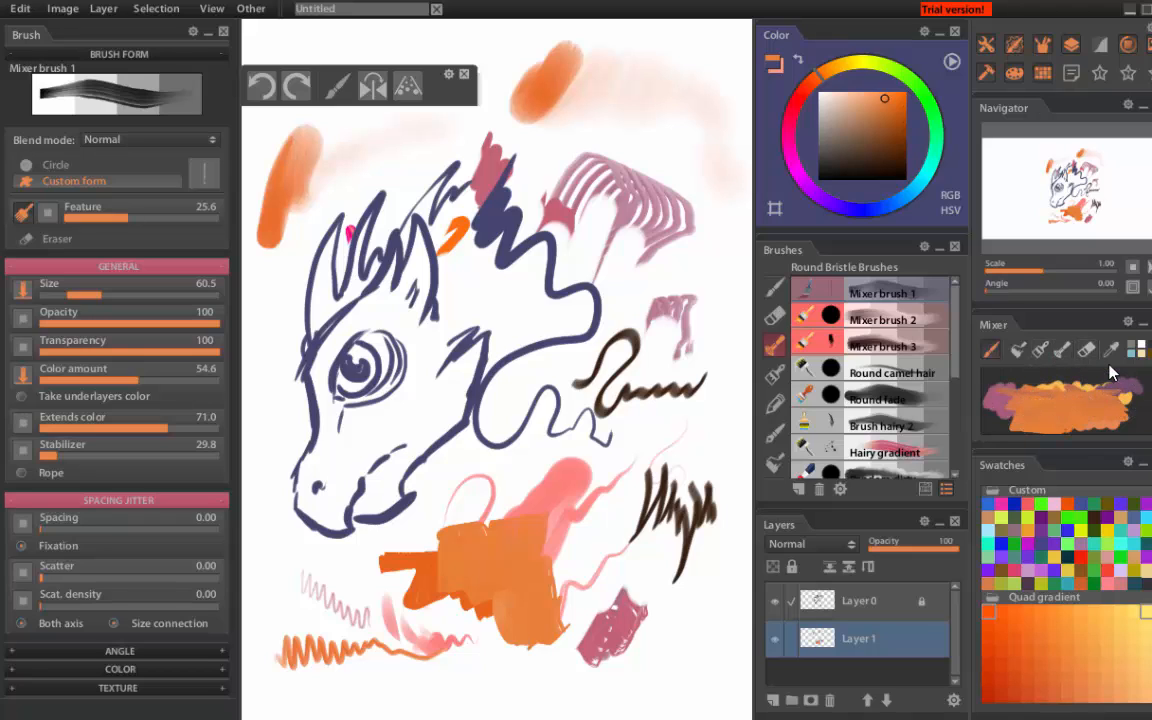
mouse_move(383, 502)
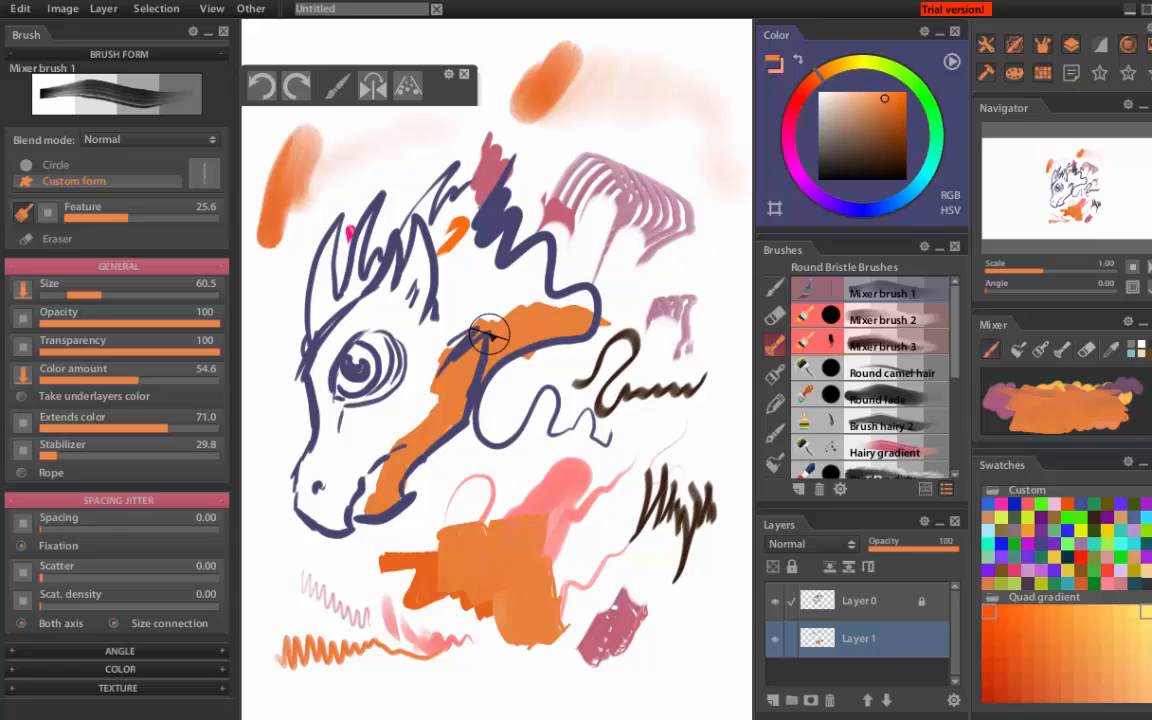
- Paint orange over the dragon's neck, face, jaw, snout and top of the head
drag(490, 335, 370, 335)
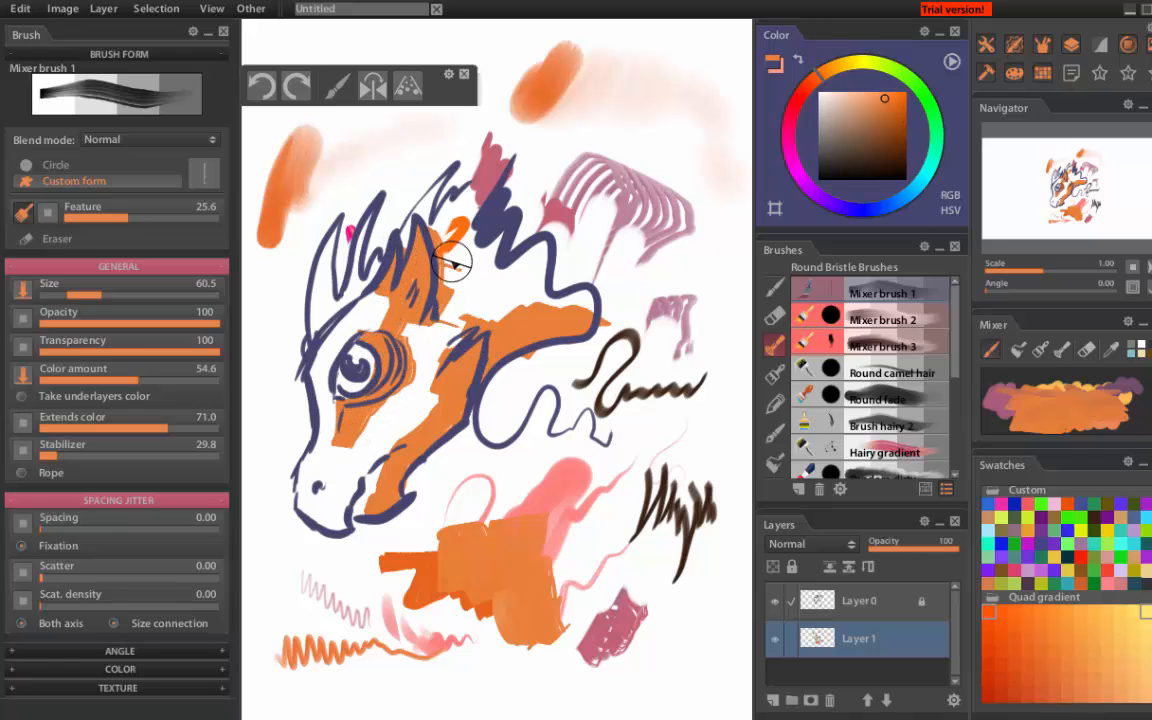
drag(450, 260, 380, 472)
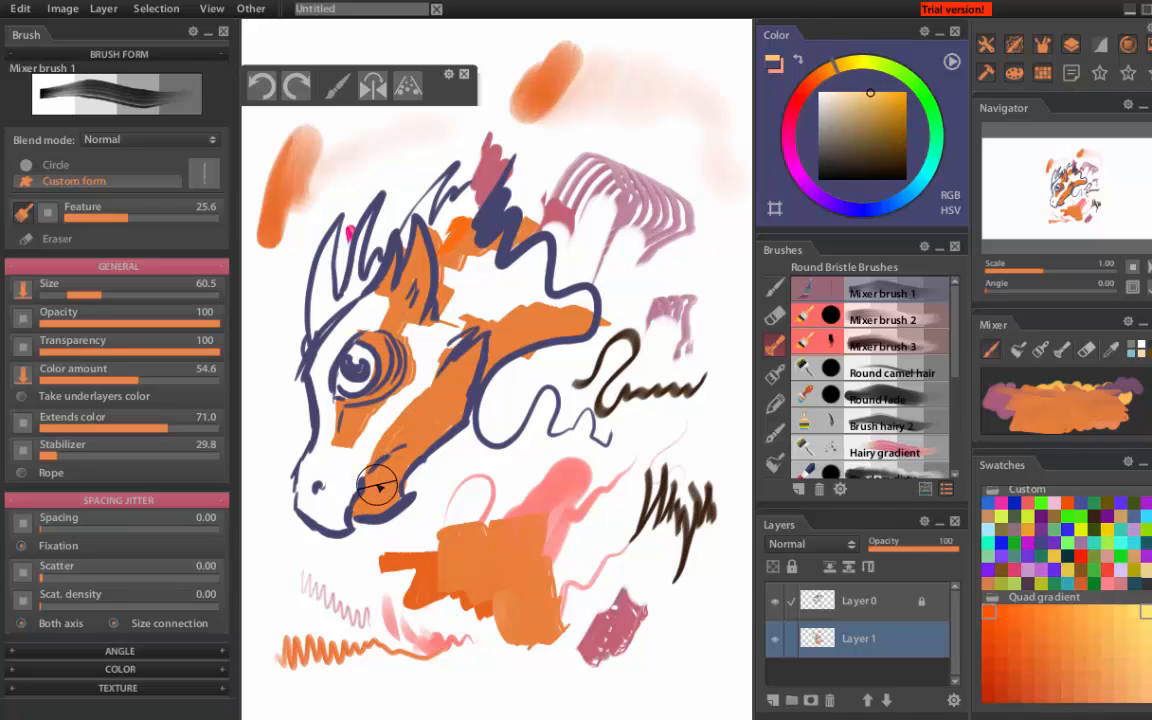
drag(378, 487, 418, 393)
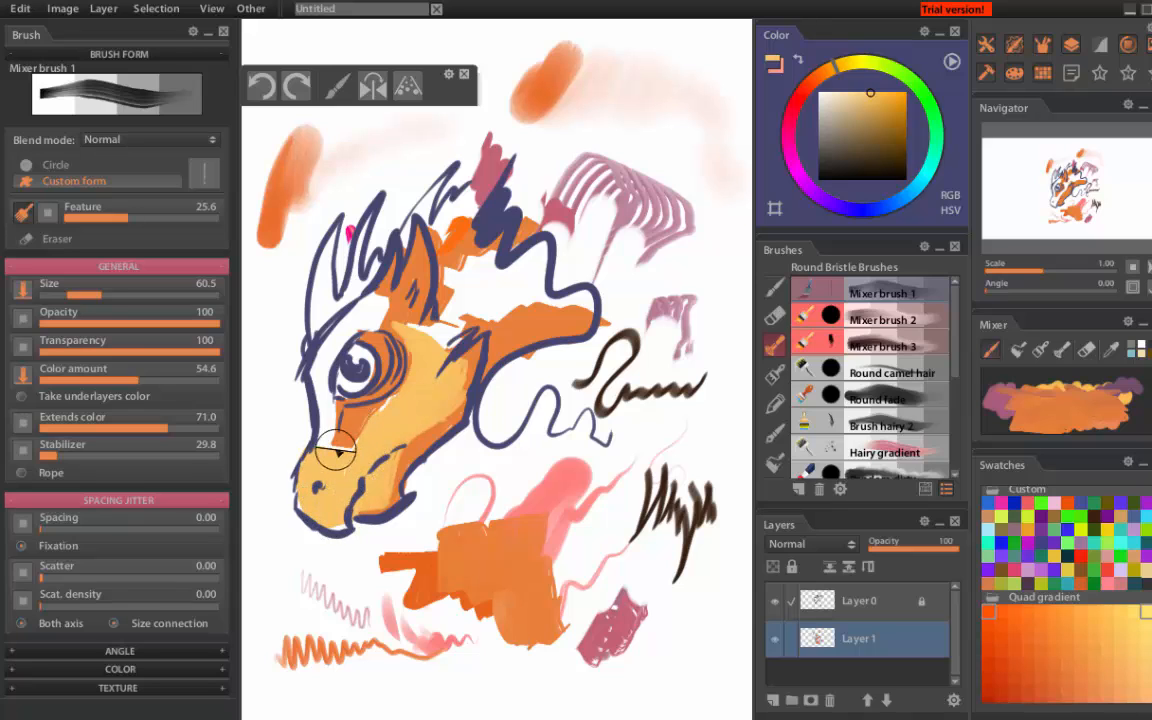
drag(337, 450, 407, 353)
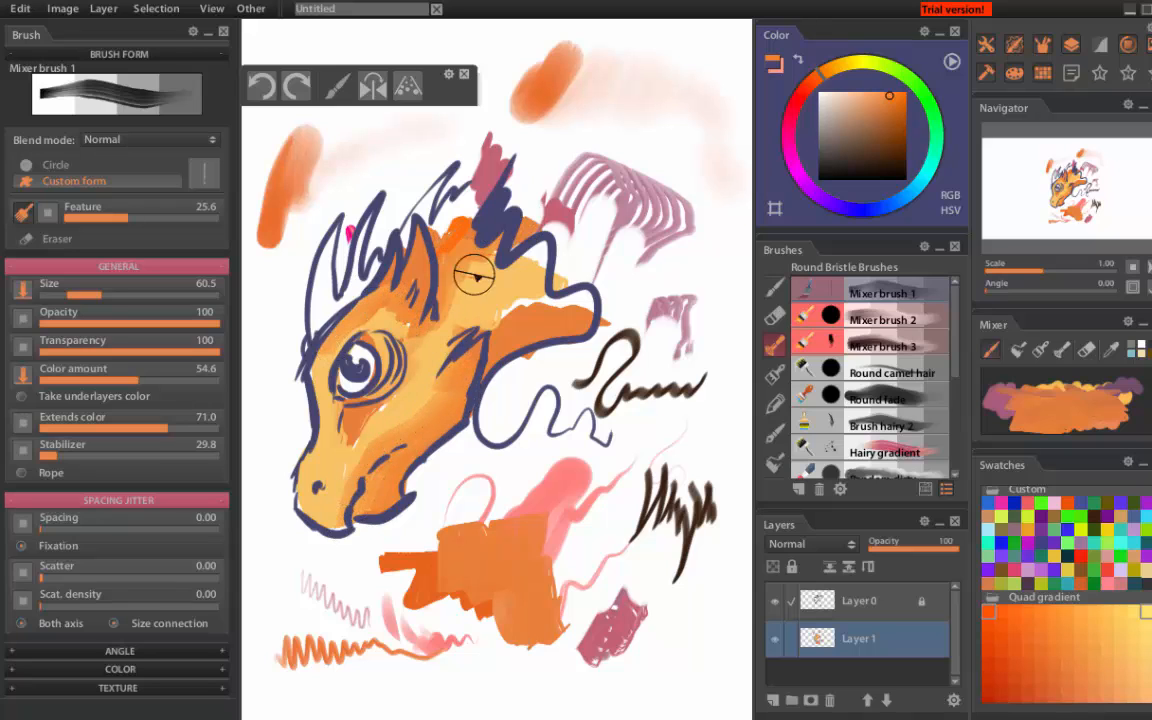
drag(475, 275, 340, 440)
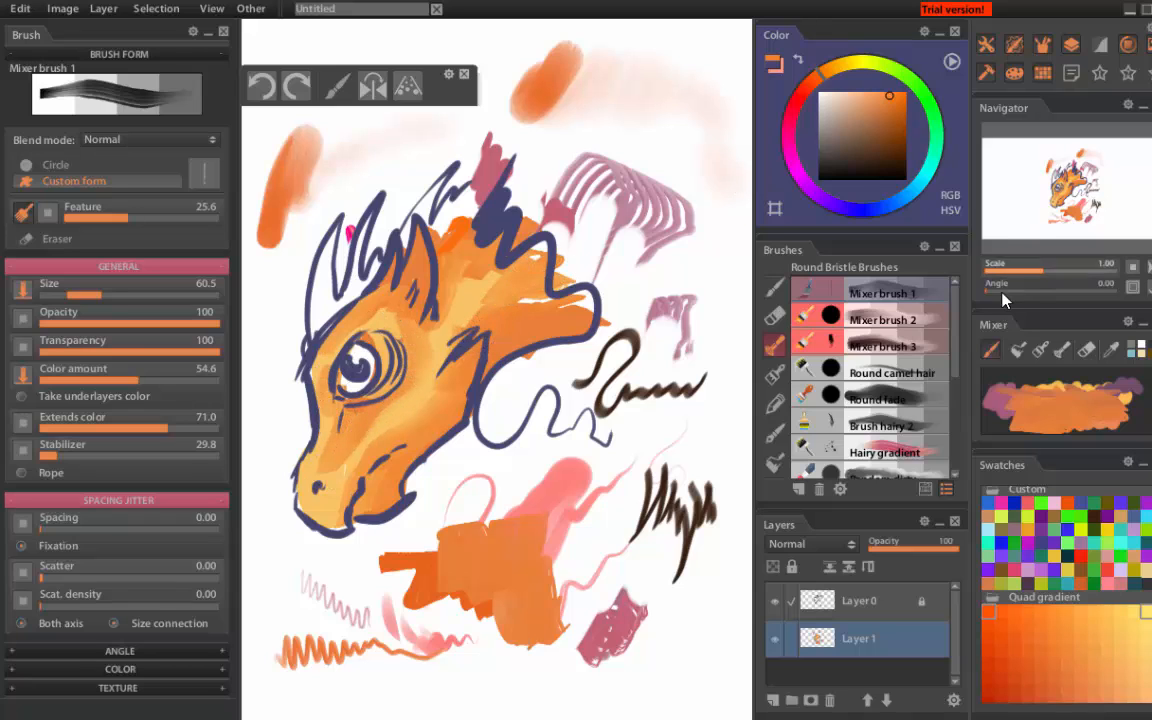
scroll(down, 3)
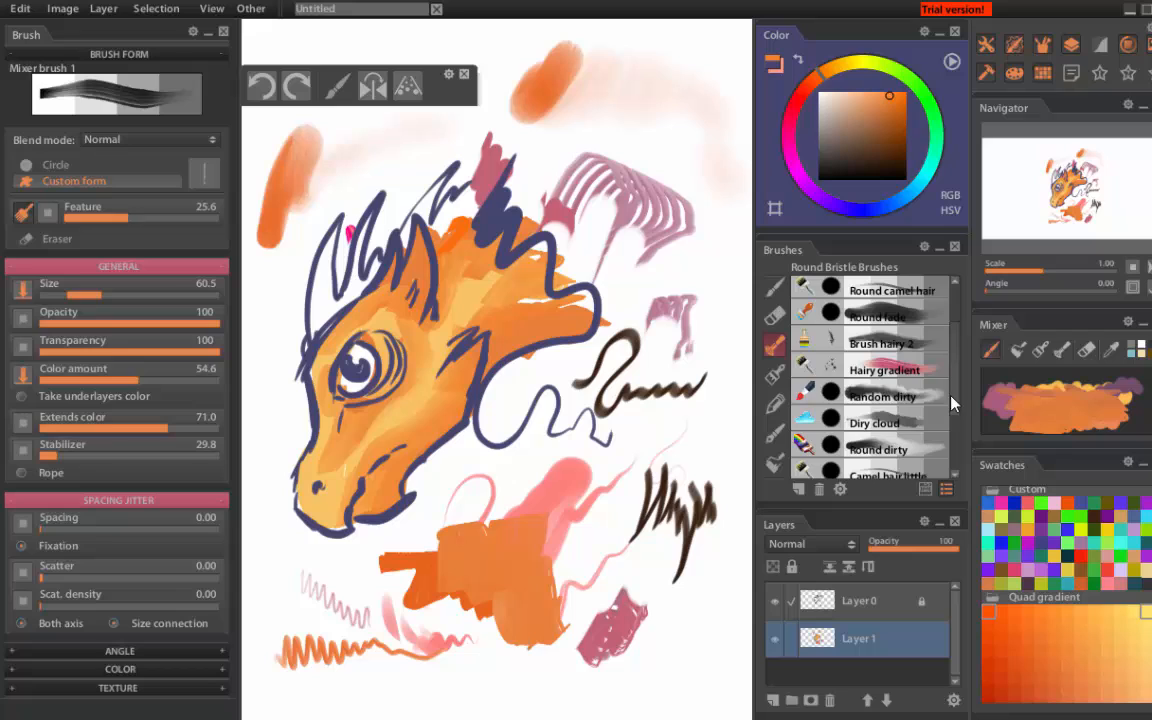
- Try Random dirty, then shade the cheek and head top darker with Mixer brush 1
click(882, 397)
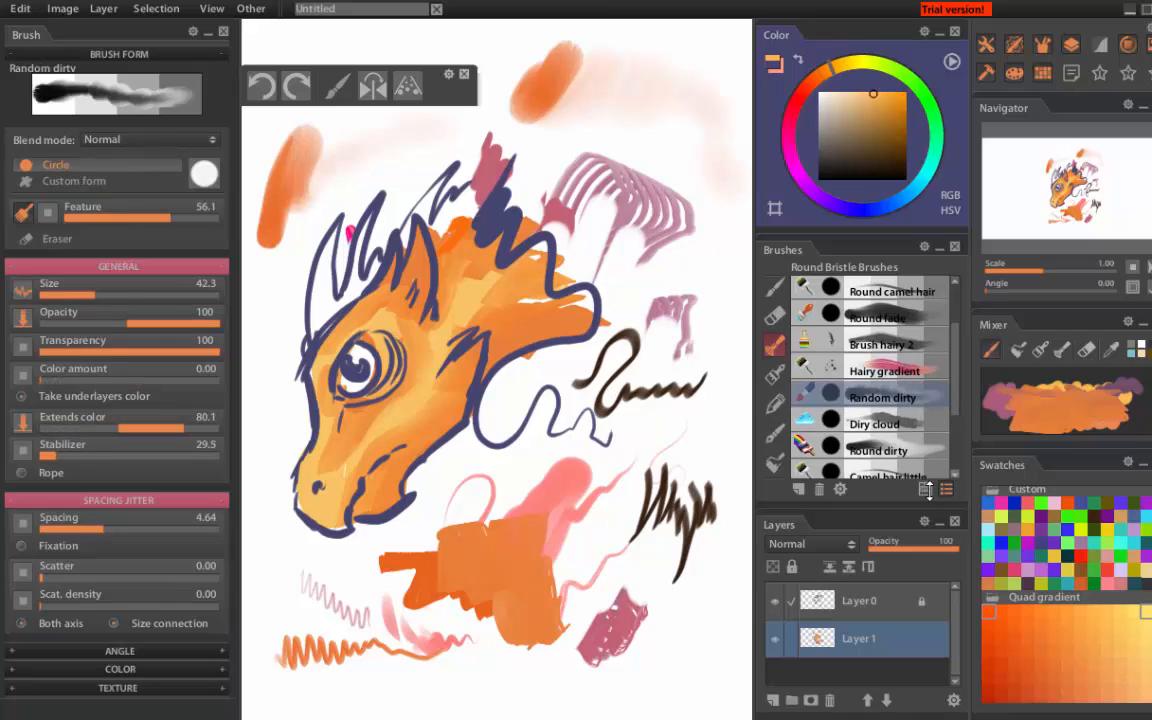
click(21, 8)
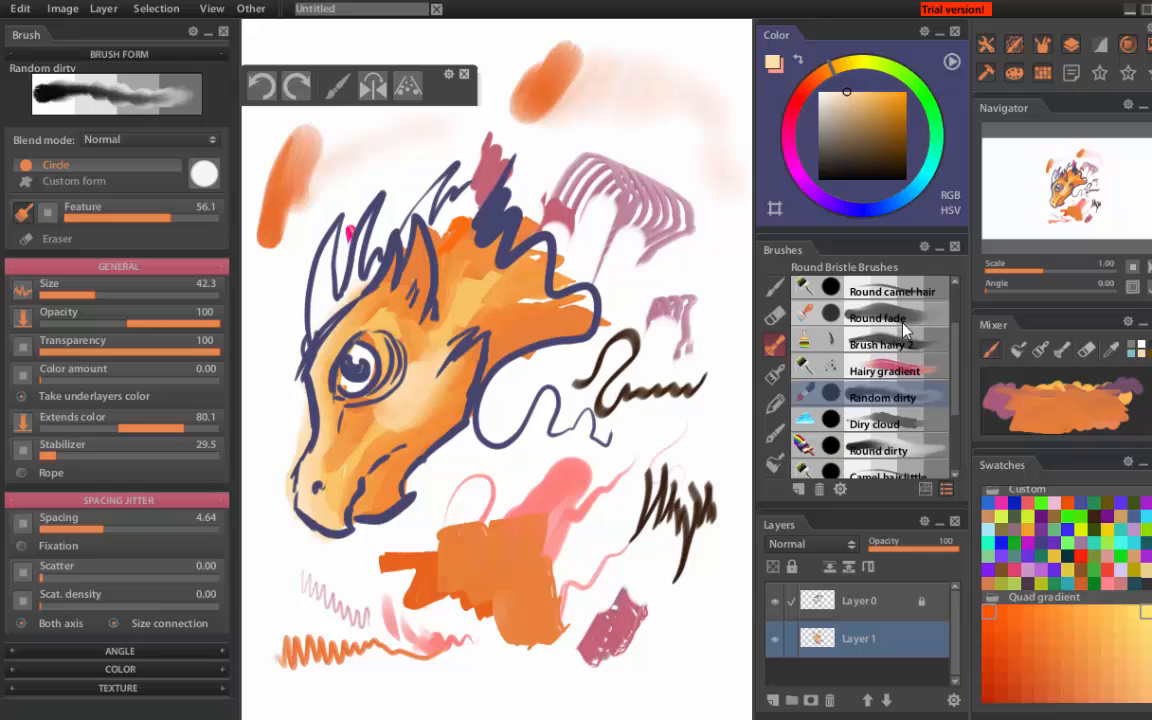
click(880, 293)
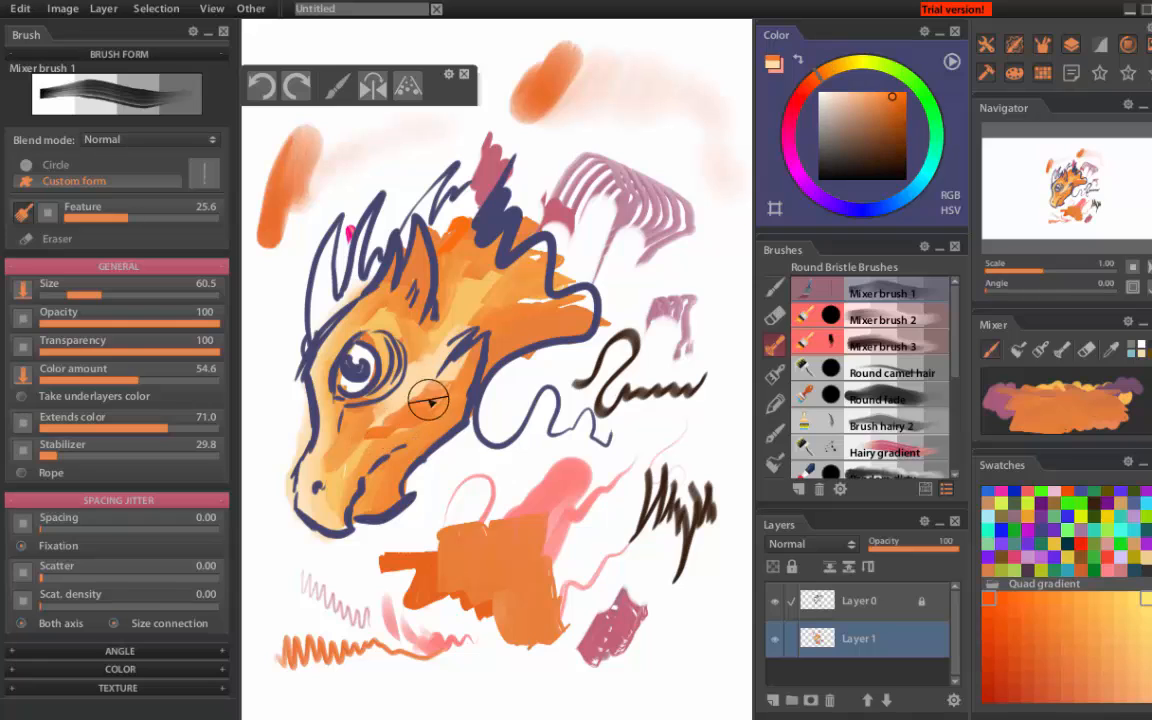
mouse_move(450, 380)
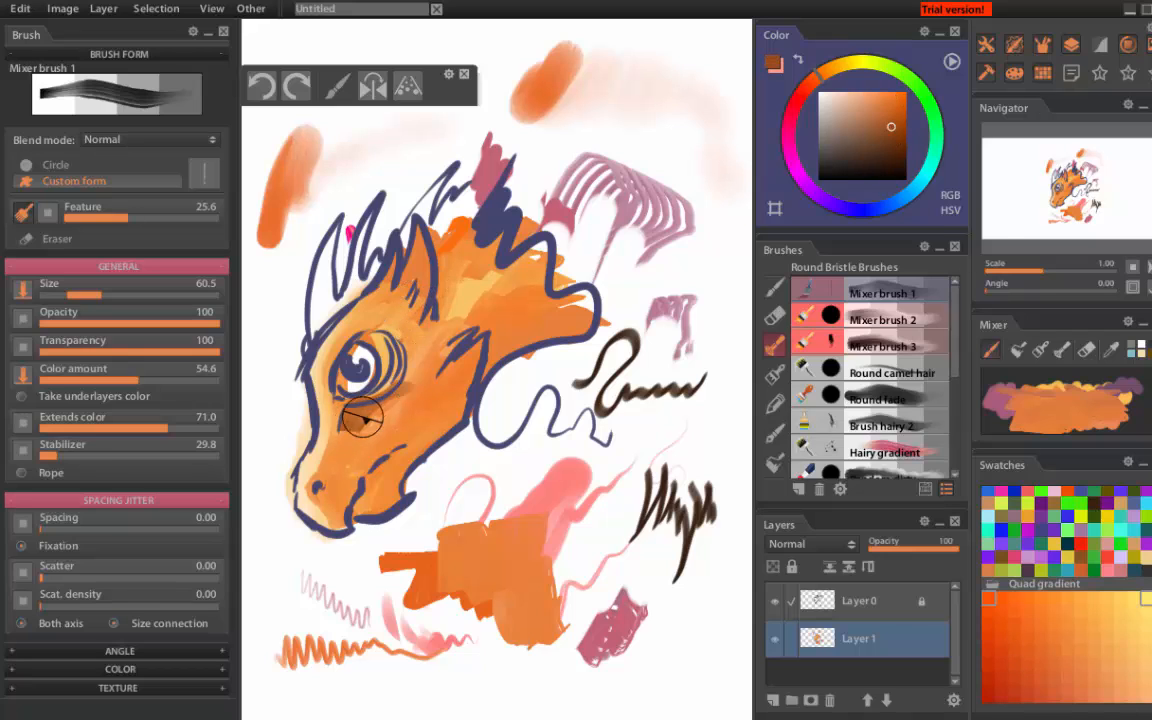
drag(363, 417, 388, 510)
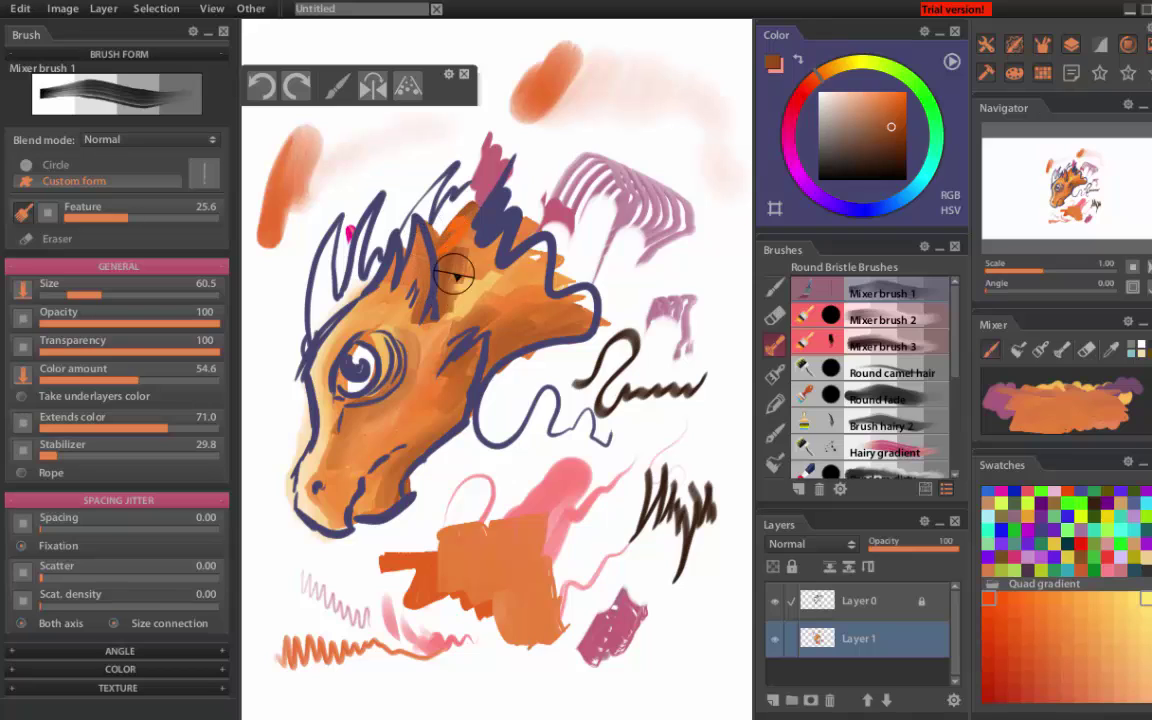
drag(455, 275, 382, 440)
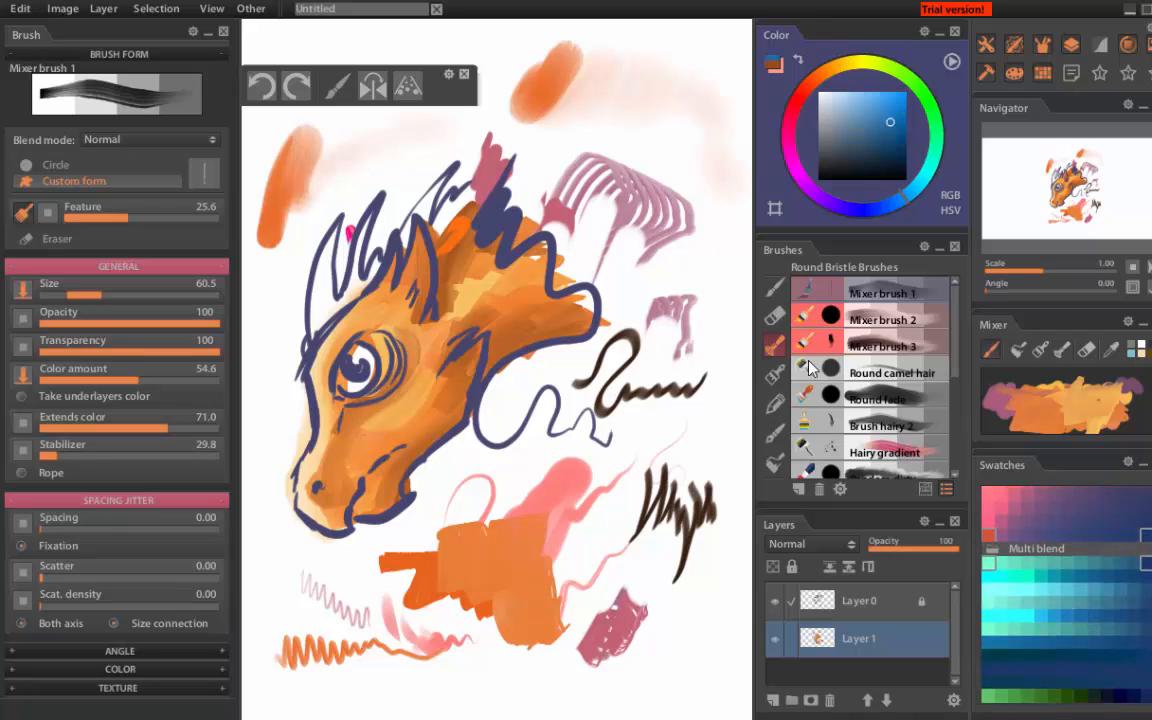
- Paint blue hair strokes over the dragon's horns and mane with Mixer brush 1
drag(345, 220, 320, 320)
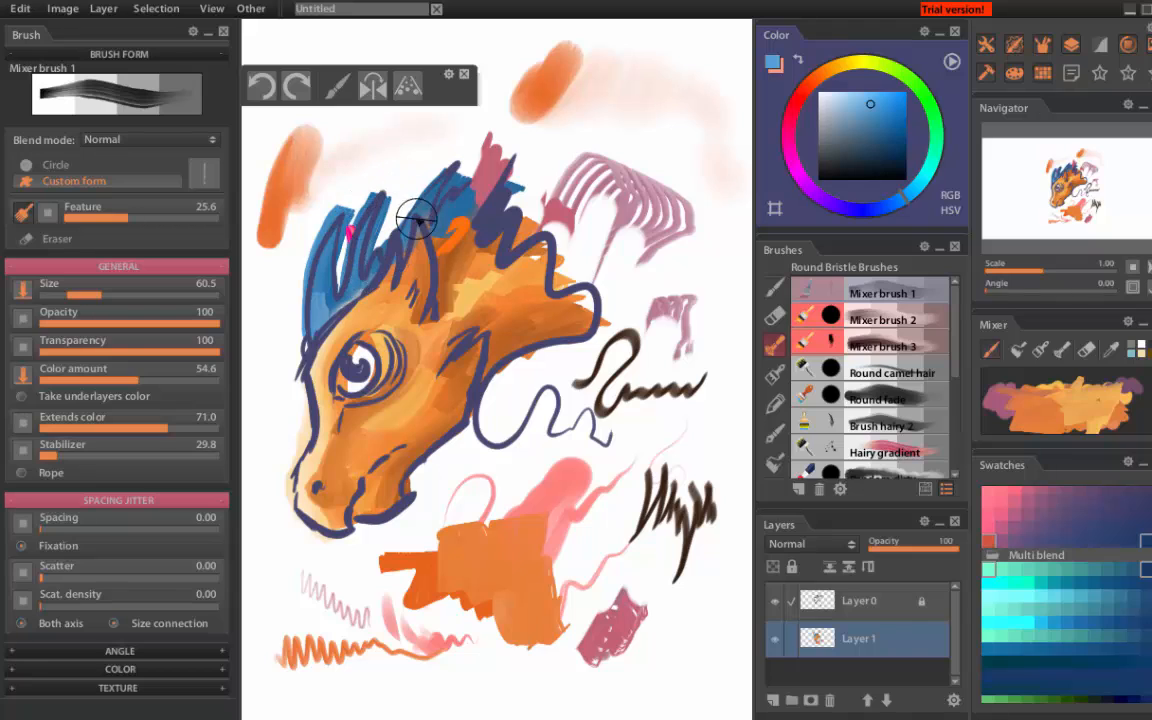
mouse_move(347, 275)
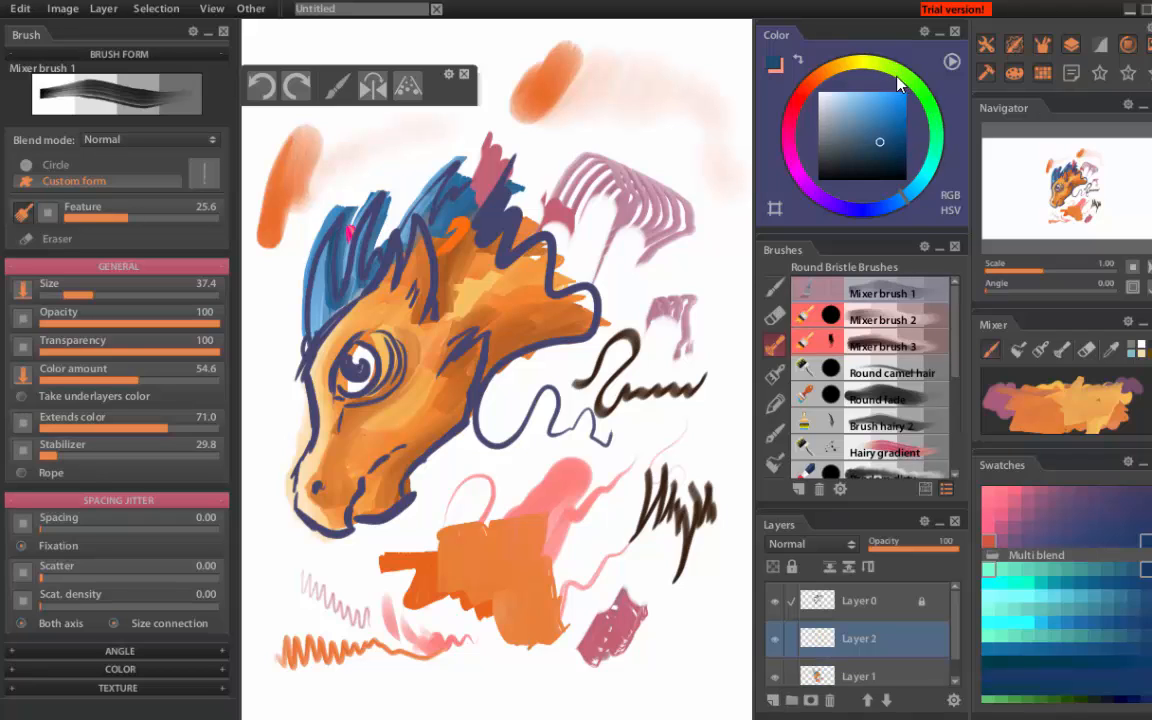
- Paint a green iris into the dragon's eye and add a lighter green highlight
click(895, 85)
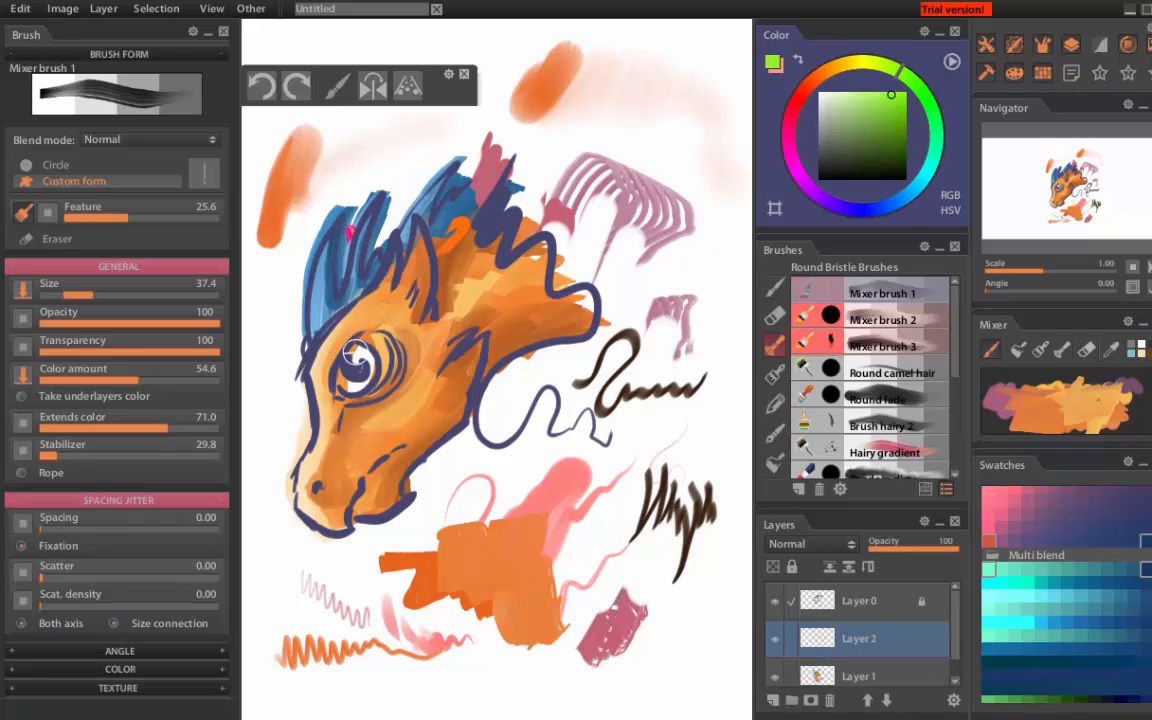
click(355, 365)
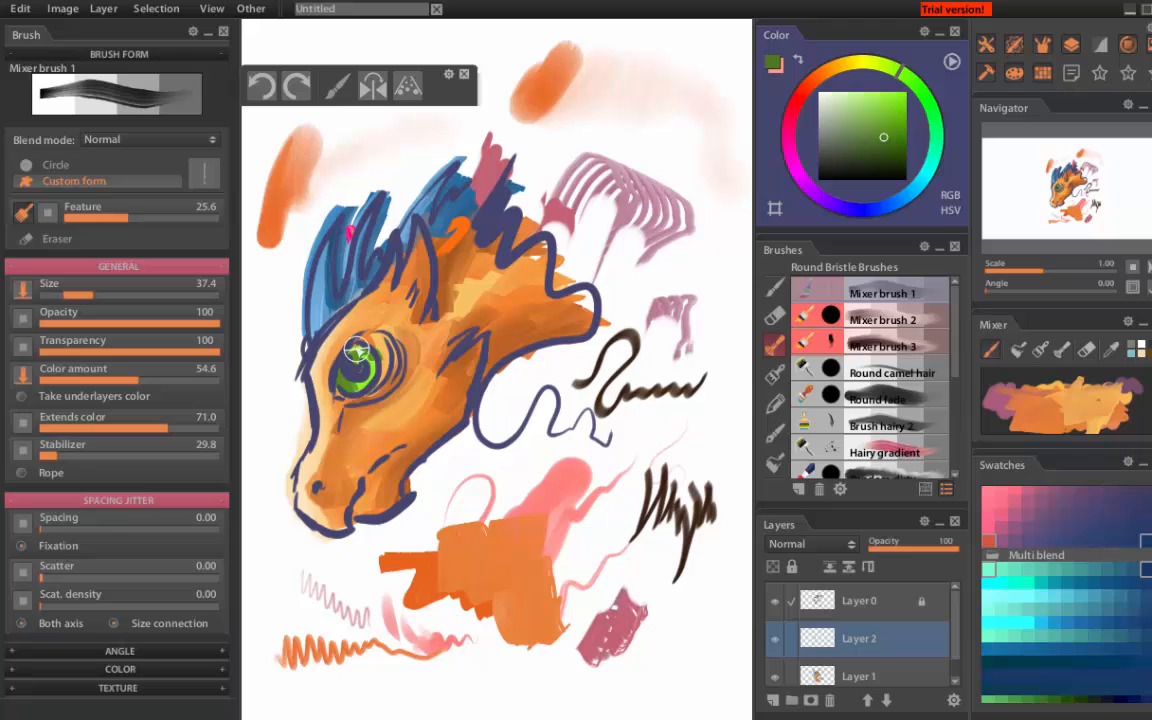
click(890, 98)
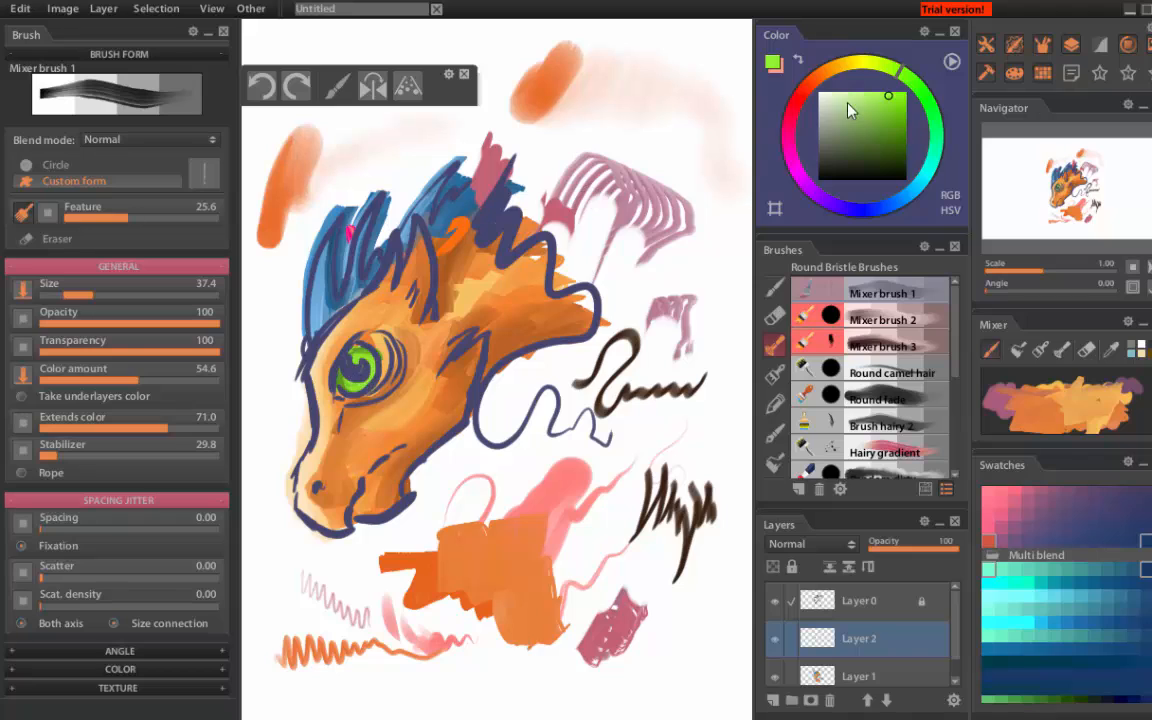
click(843, 91)
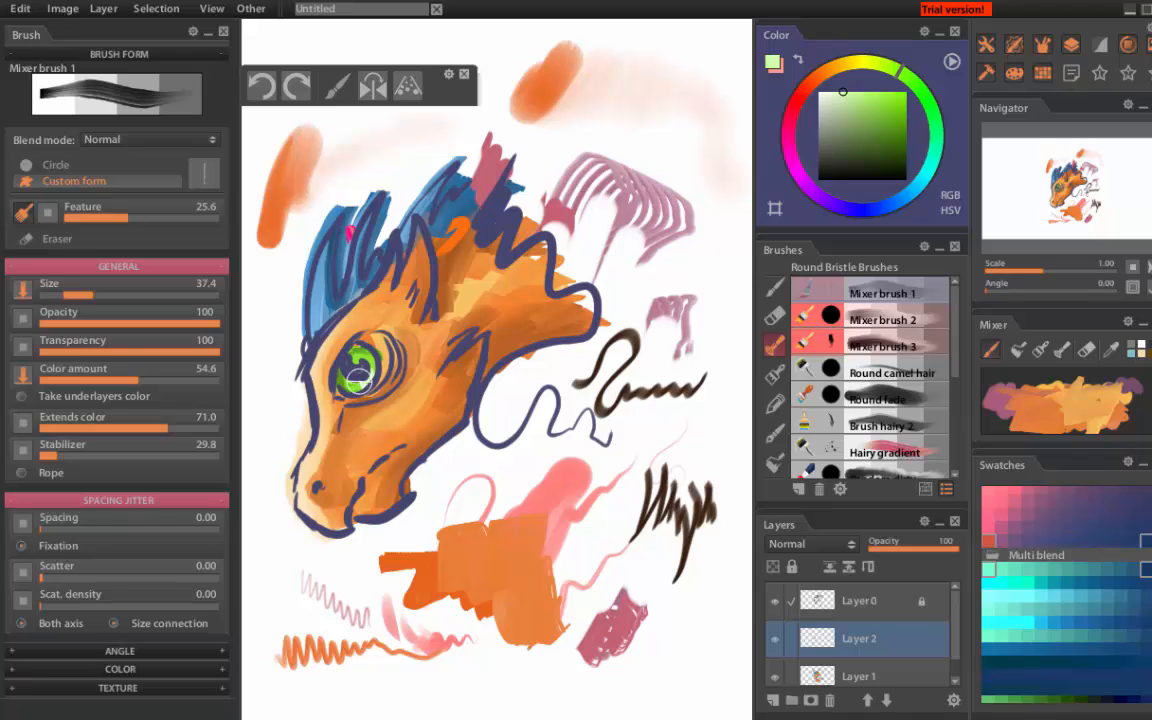
click(355, 375)
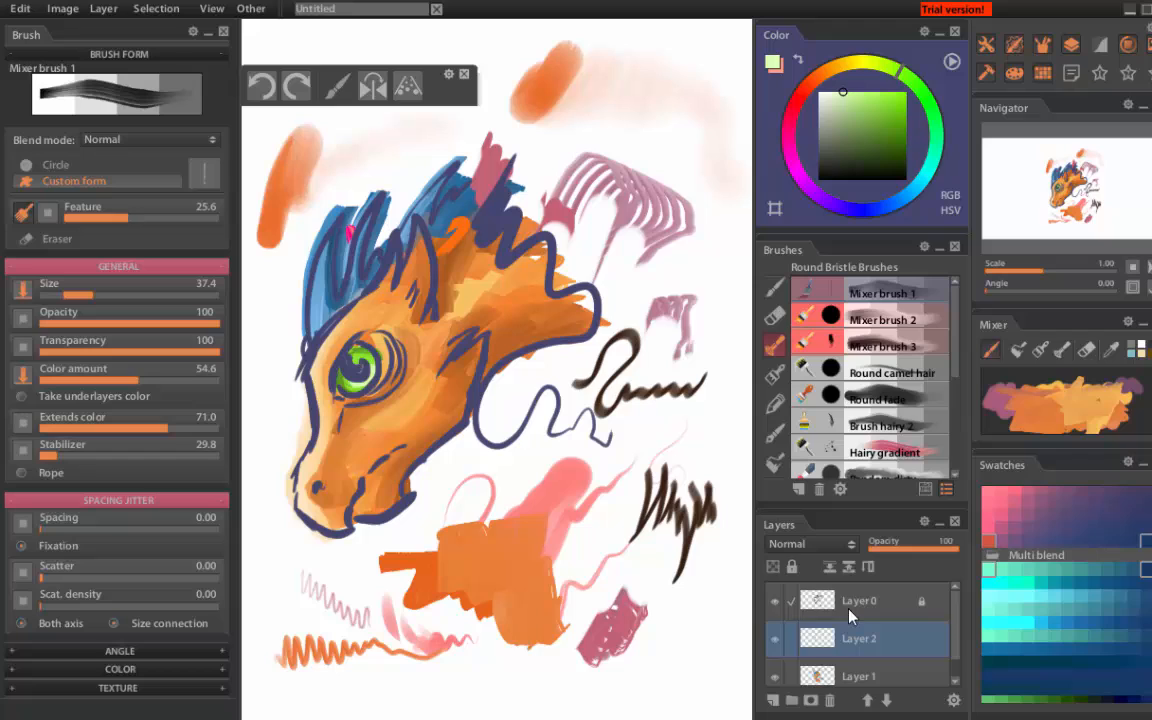
click(772, 700)
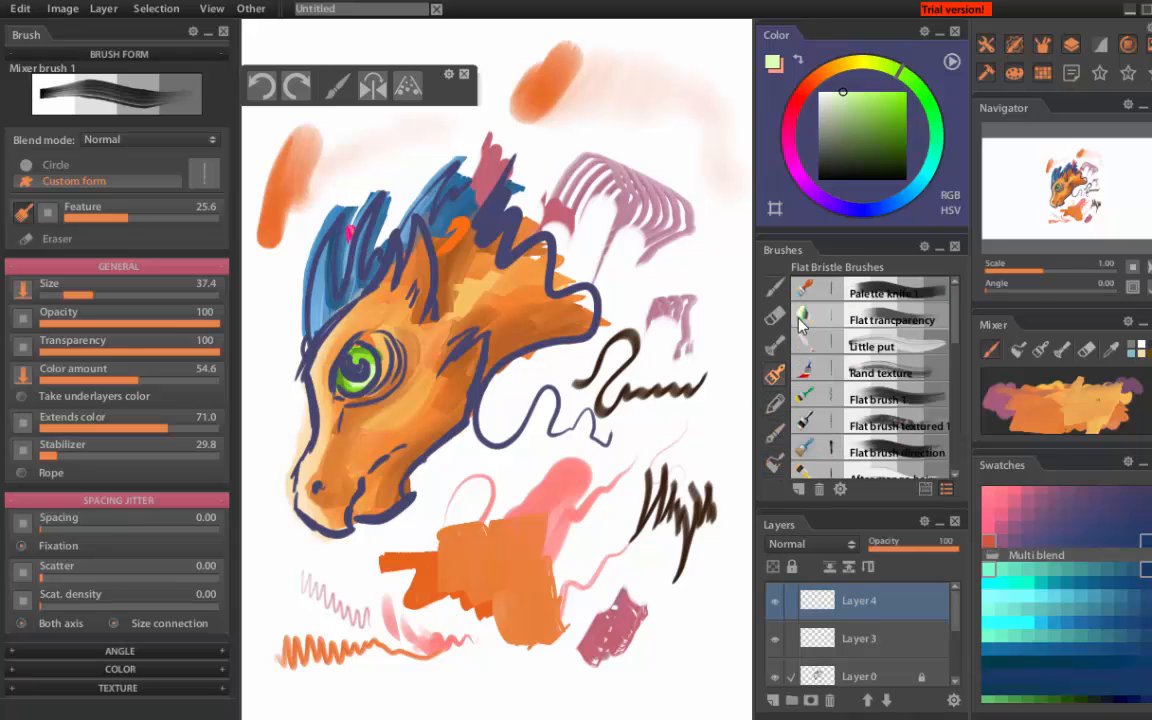
- Sample an orange from the dragon's face as the paint colour
scroll(down, 3)
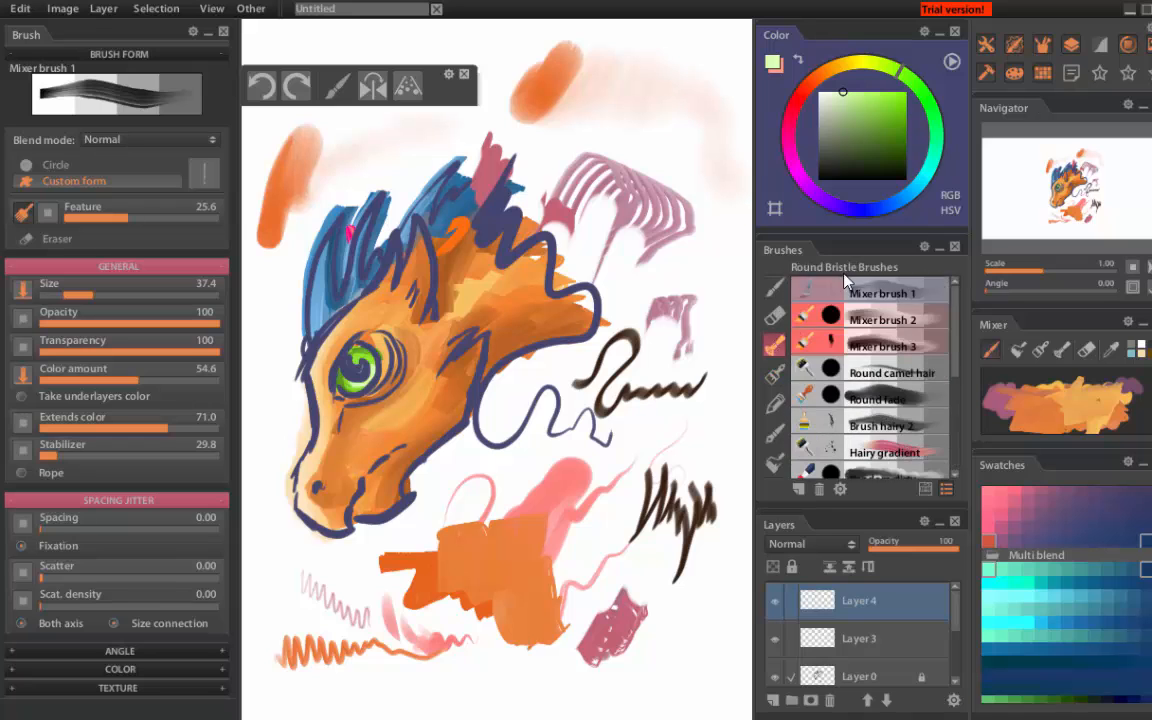
mouse_move(918, 222)
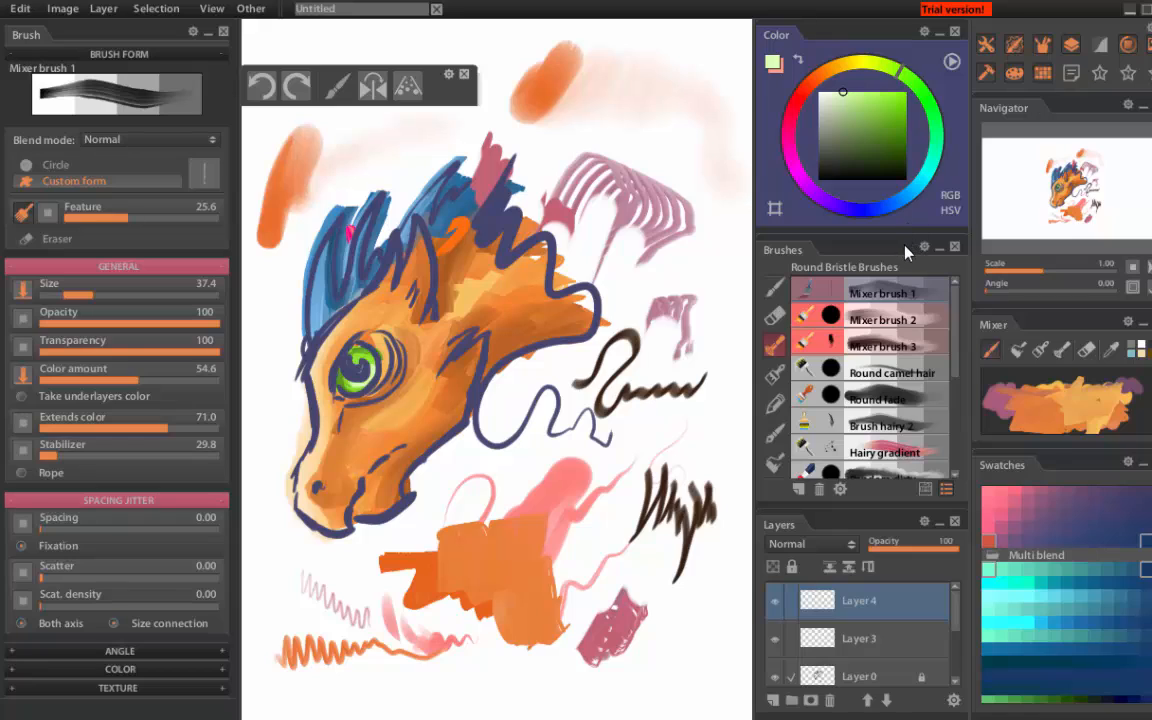
mouse_move(905, 258)
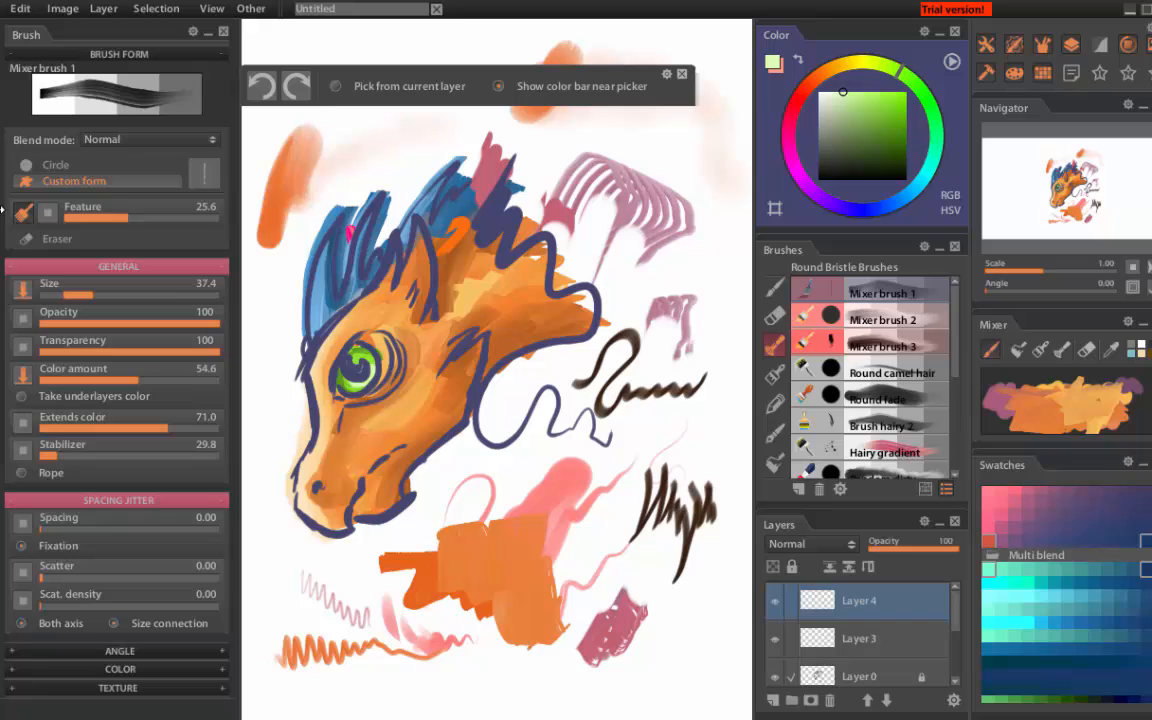
click(879, 95)
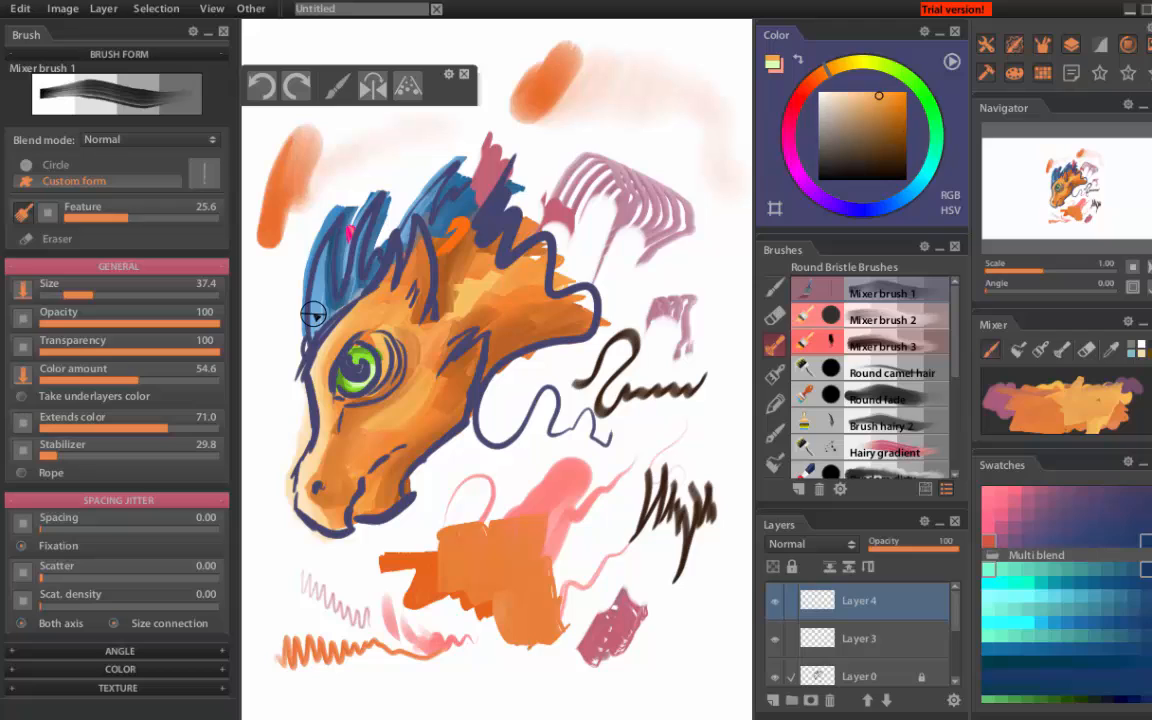
mouse_move(399, 411)
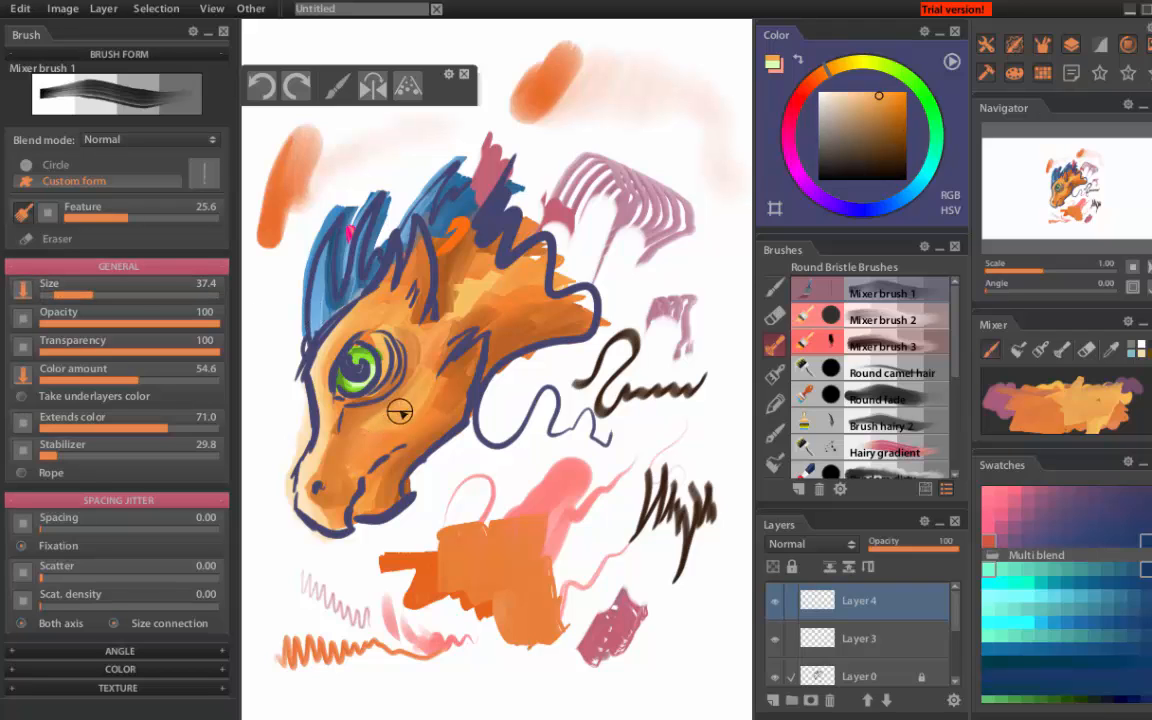
- Shrink the brush to 17.5 and try Multiply and Darker Color blending on Layer 4
drag(100, 293, 90, 293)
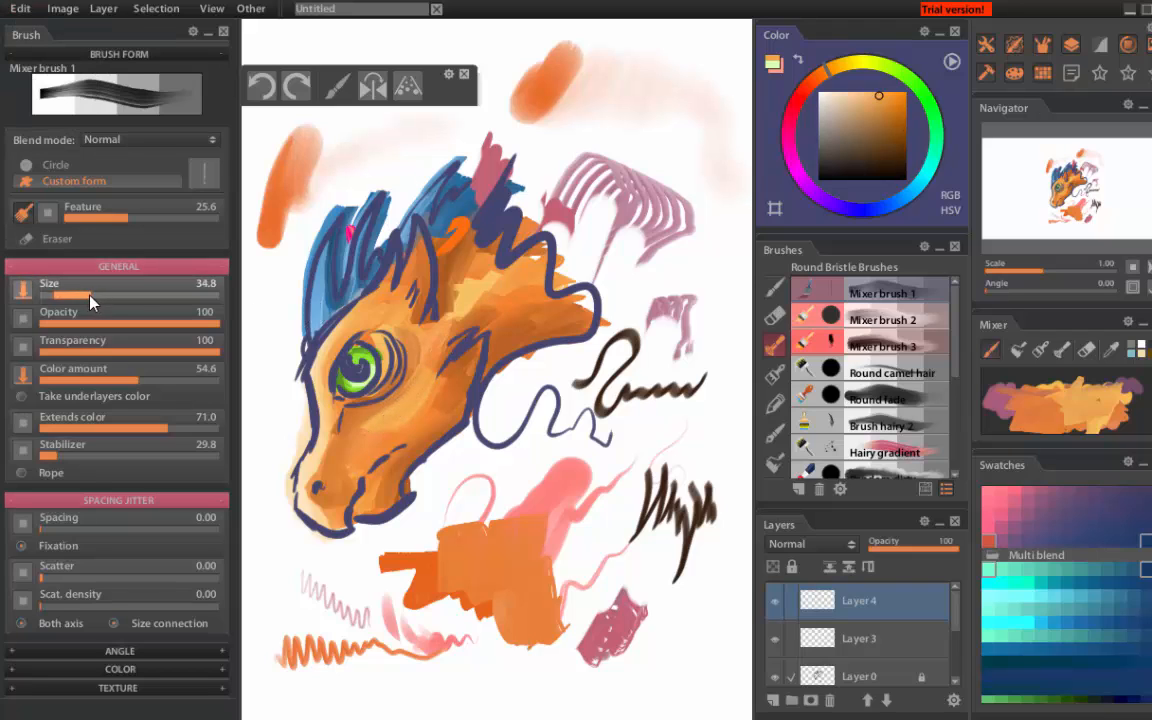
drag(95, 290, 65, 290)
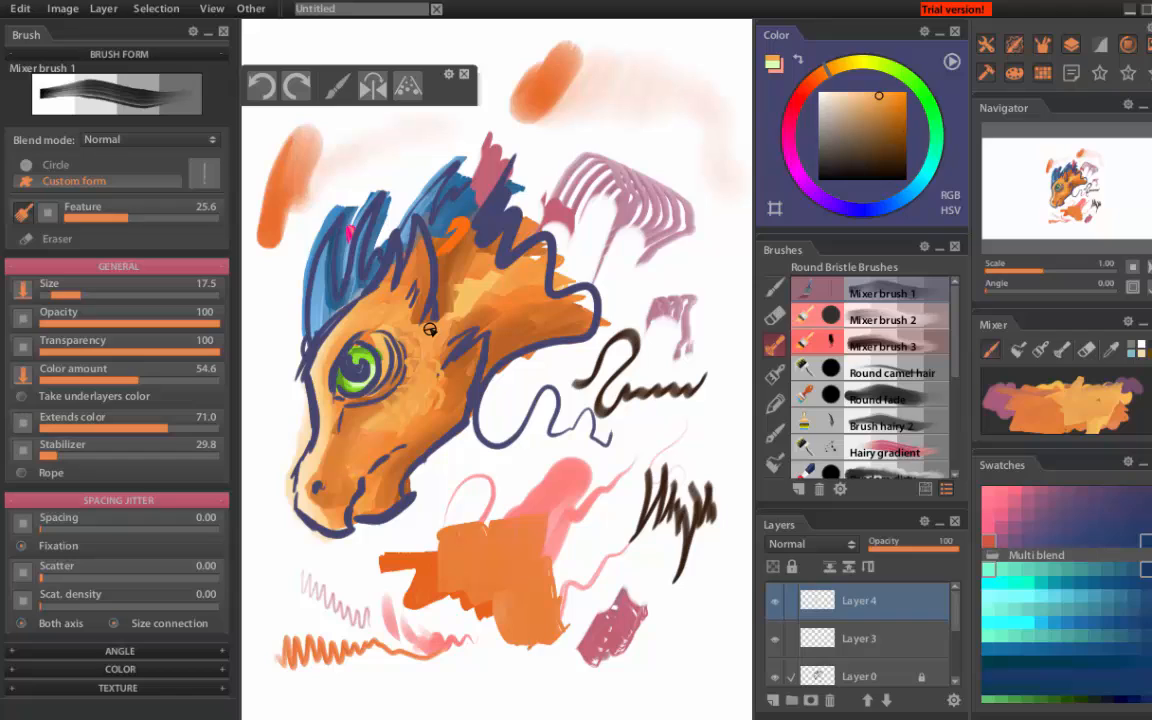
mouse_move(473, 315)
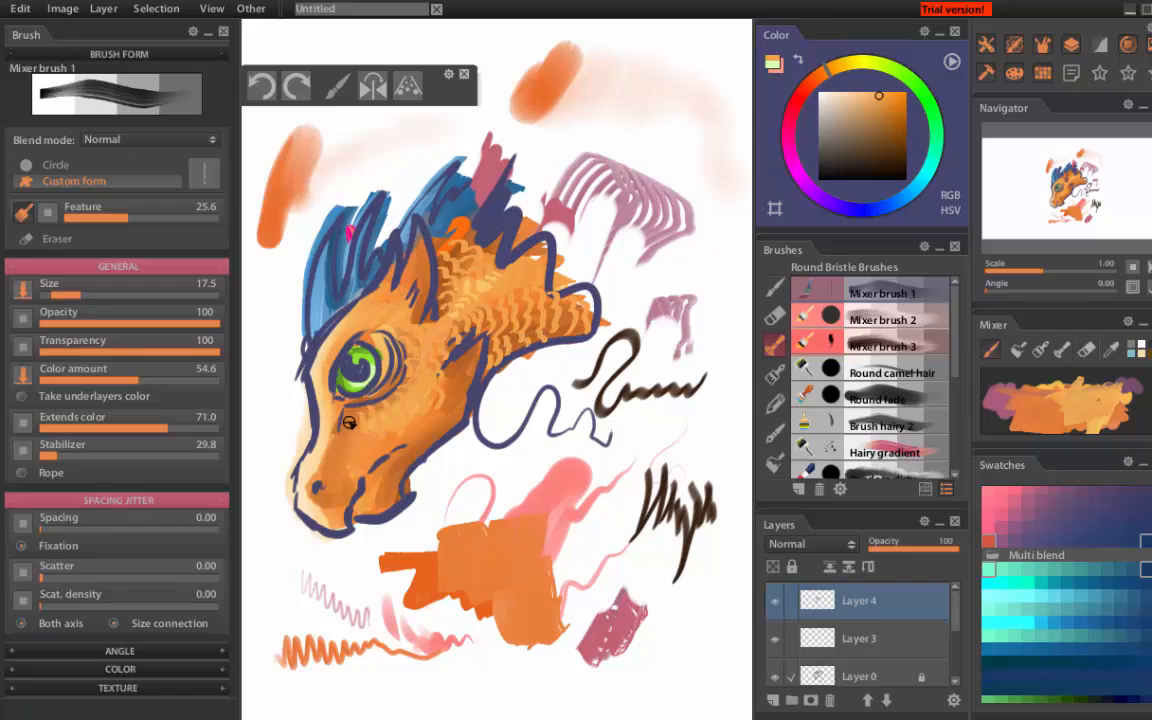
click(810, 543)
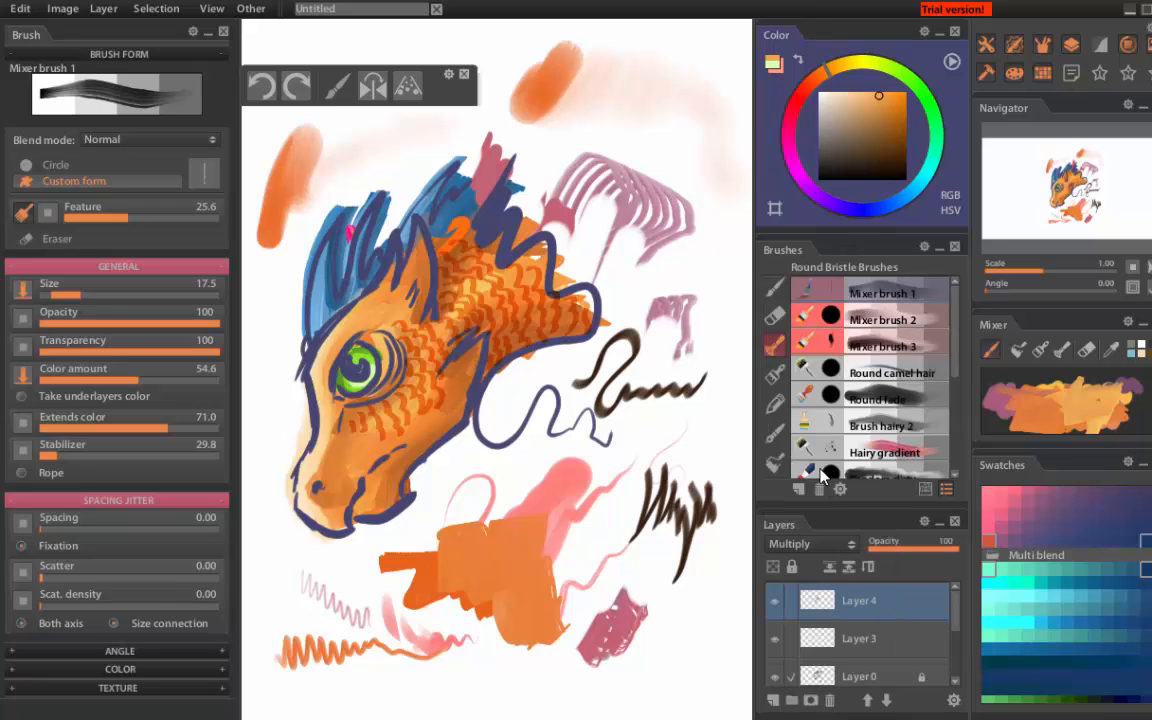
click(805, 543)
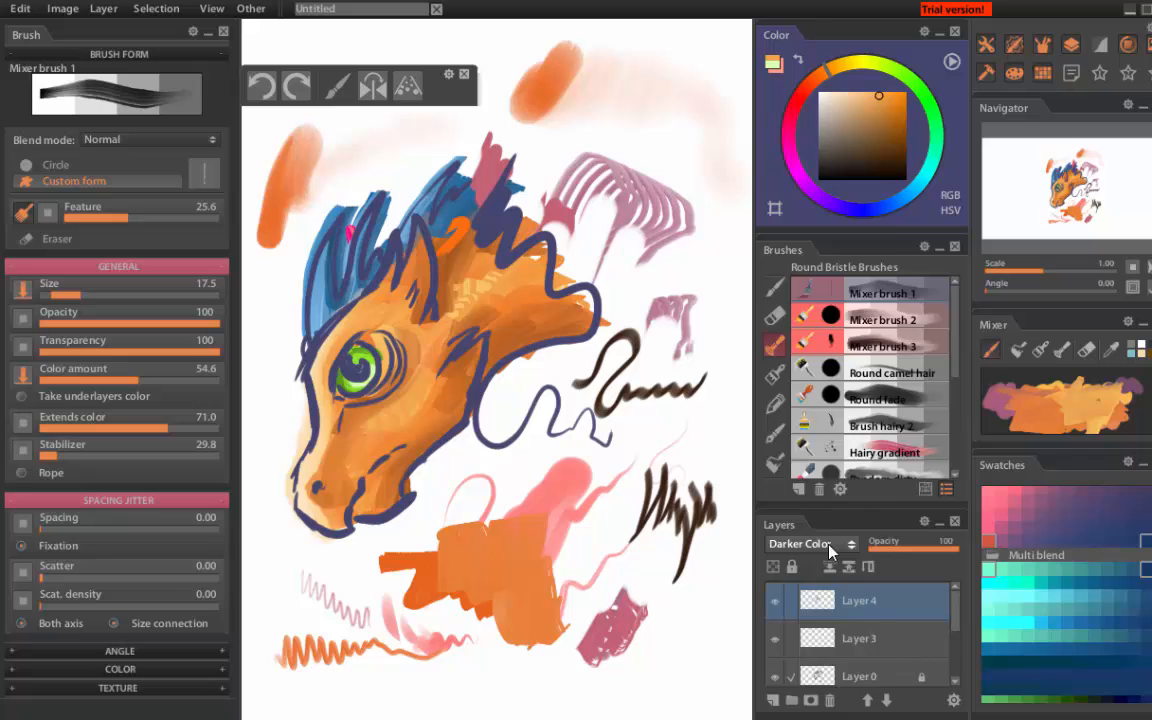
- Cycle the scales layer through Saturation, Color Burn and Dissolve, settling on Soft Light
click(805, 543)
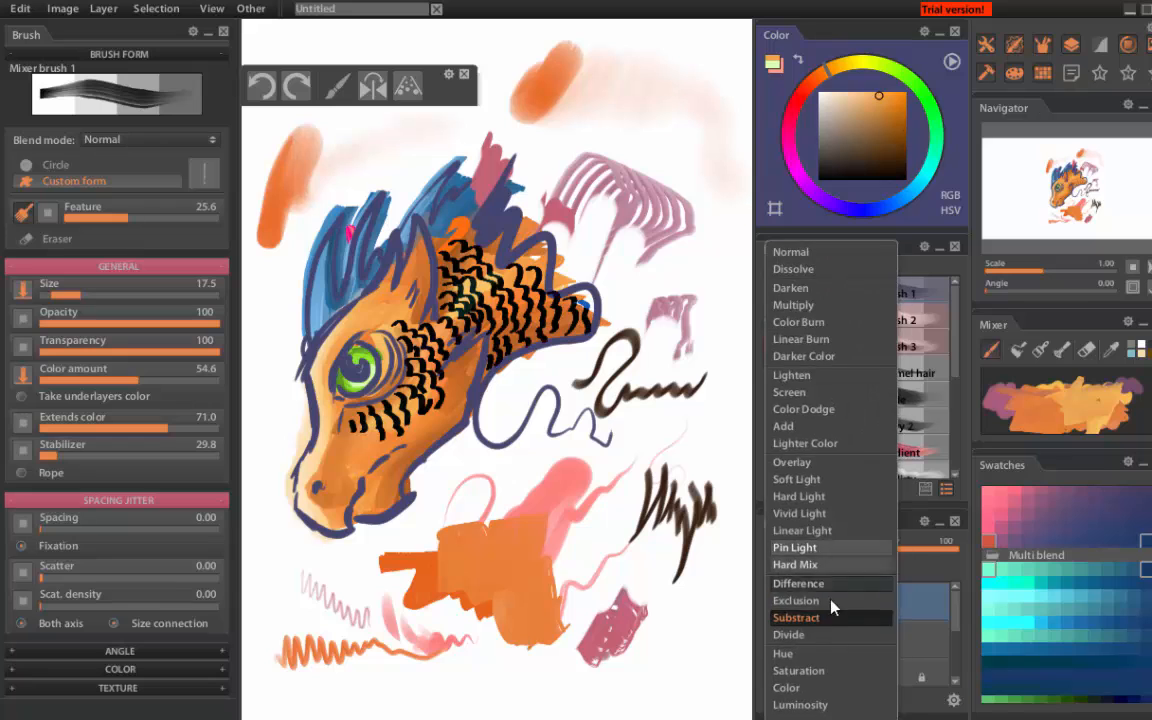
click(799, 670)
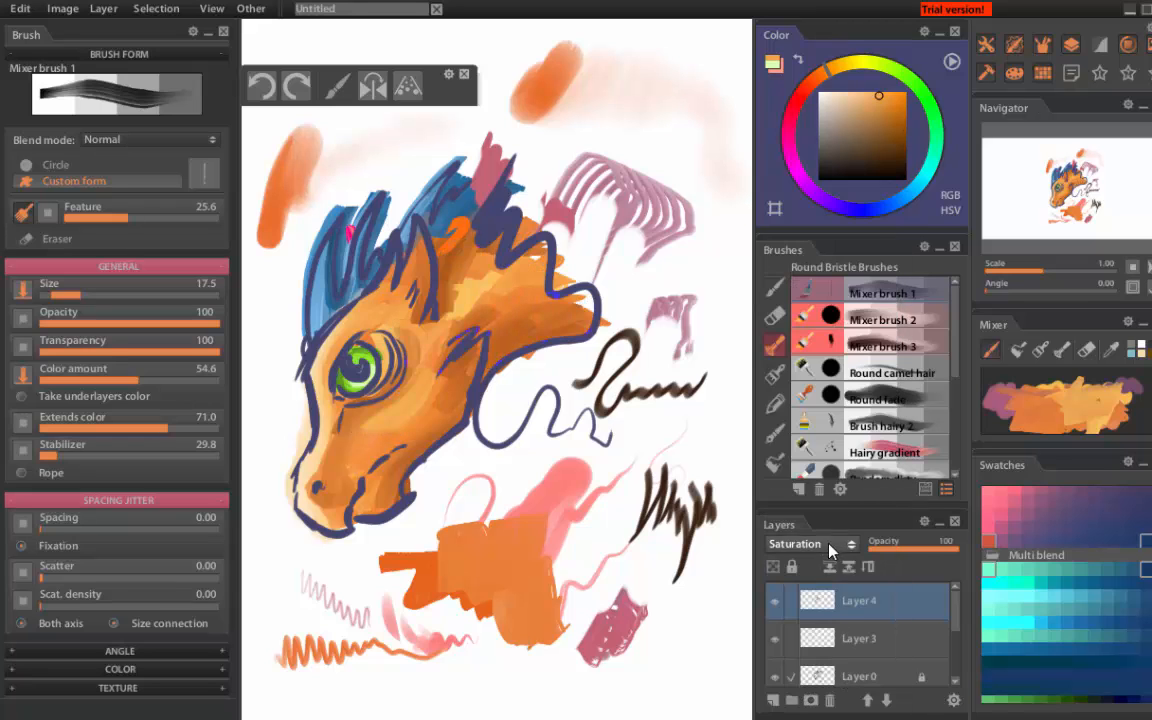
click(810, 543)
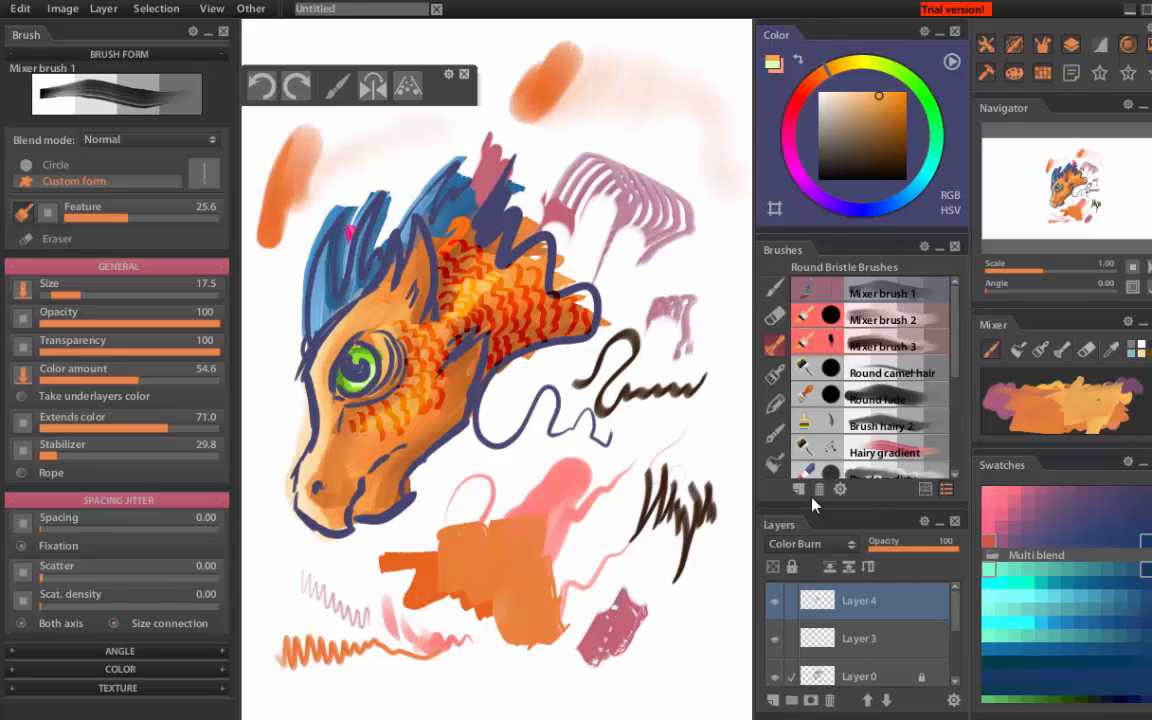
click(810, 543)
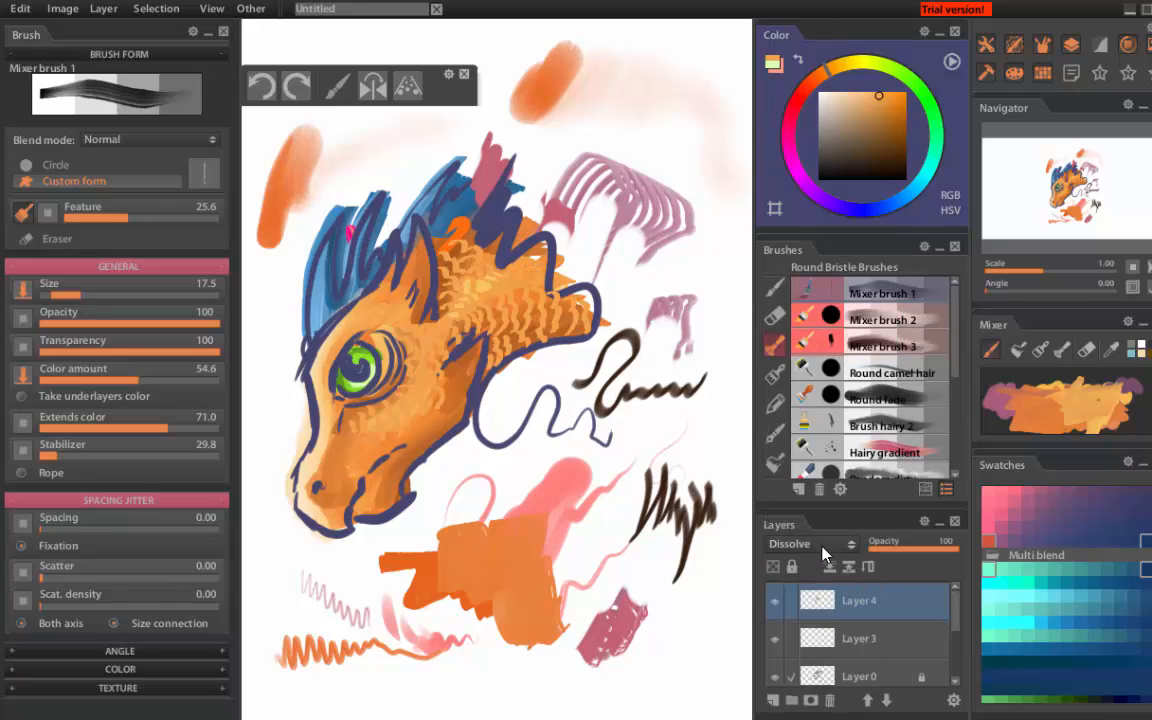
click(810, 543)
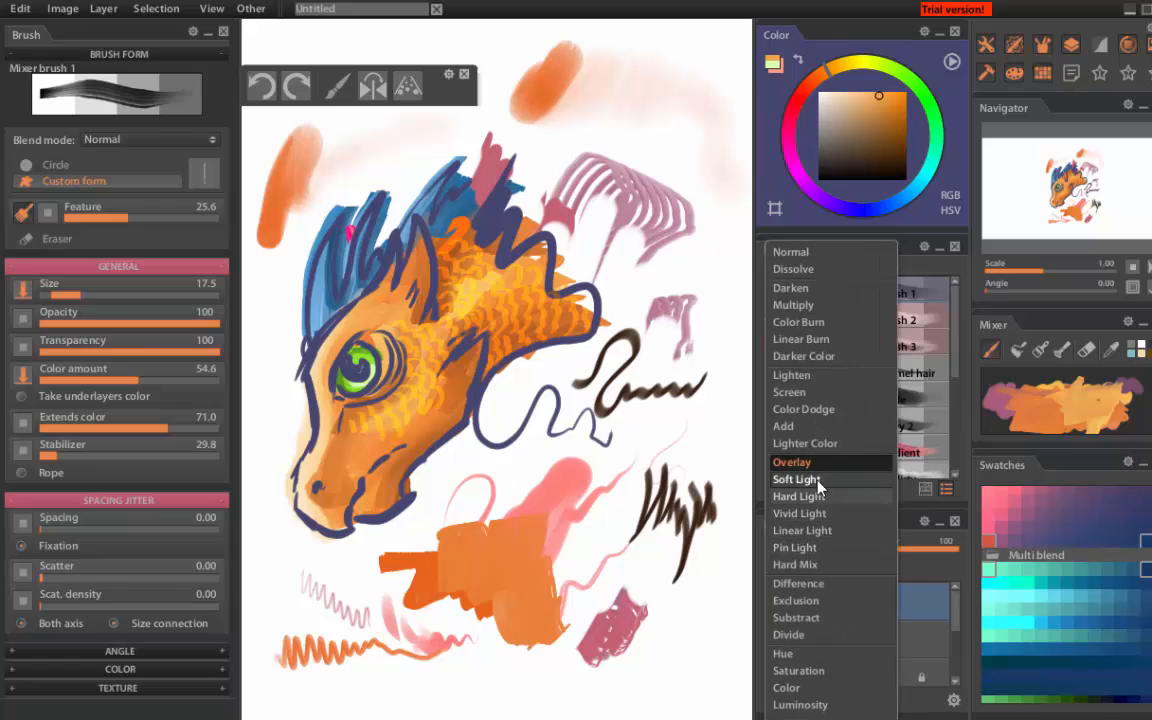
click(795, 479)
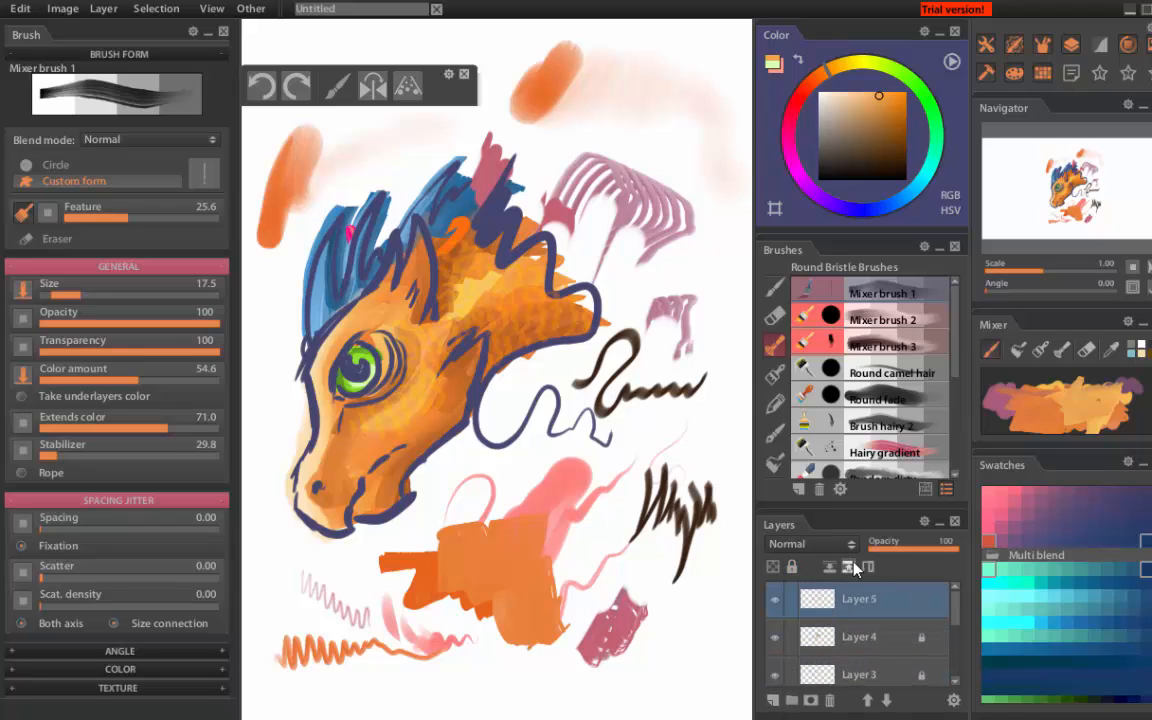
- Select the plain round Brush preset from the Simple soft brush set
click(829, 566)
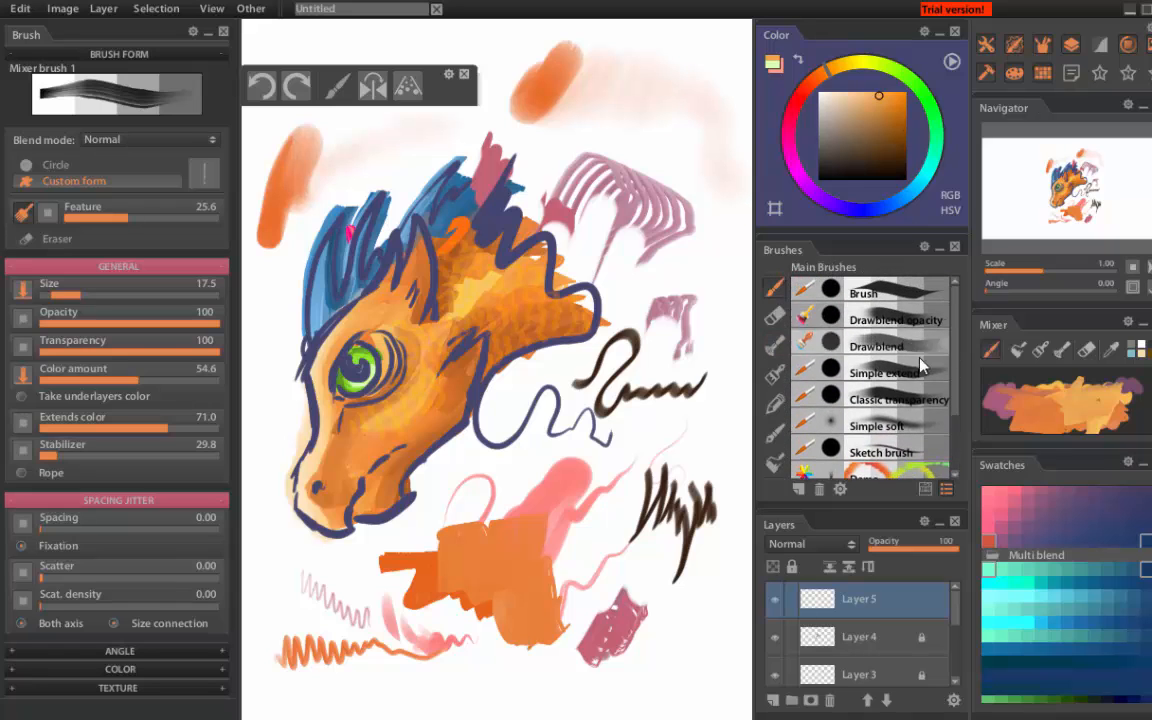
click(875, 425)
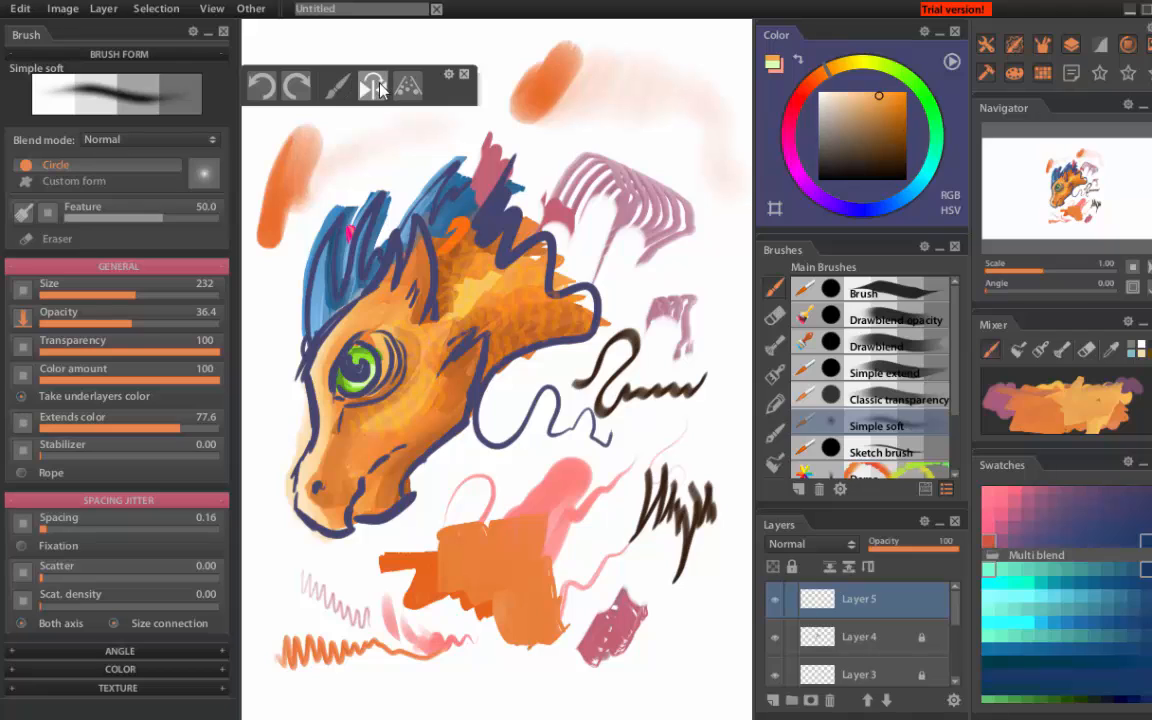
click(863, 293)
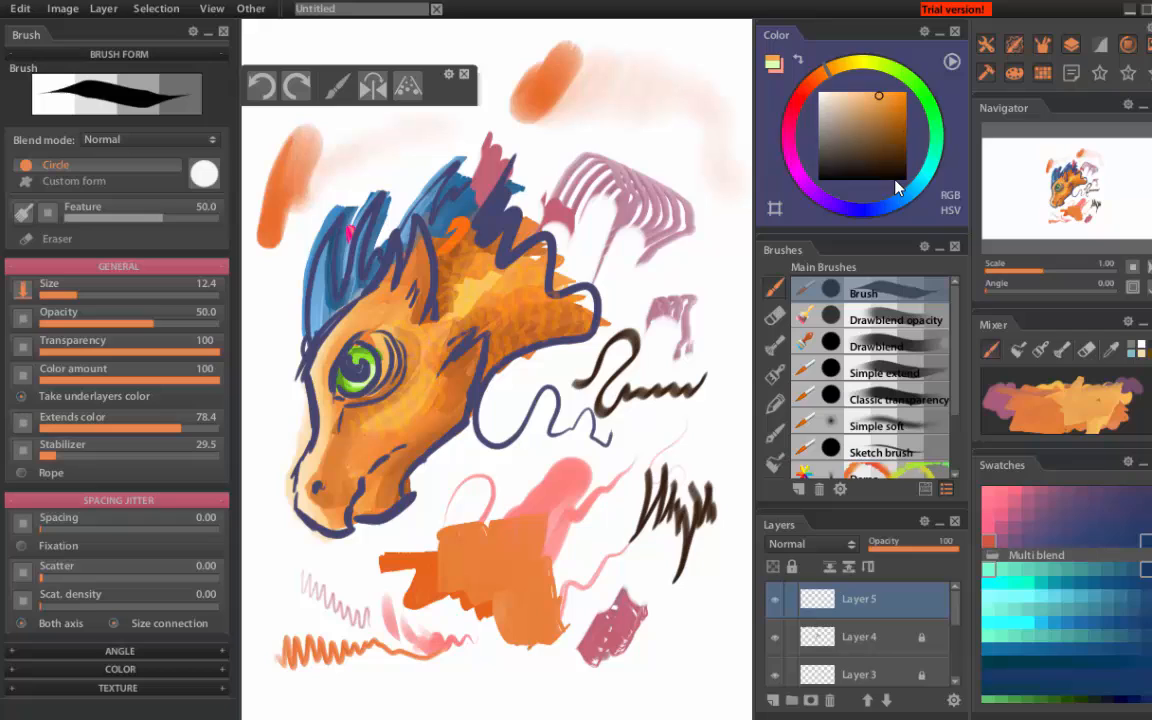
- Paint blue strokes into the dragon's crest and green touches into its eye
click(895, 185)
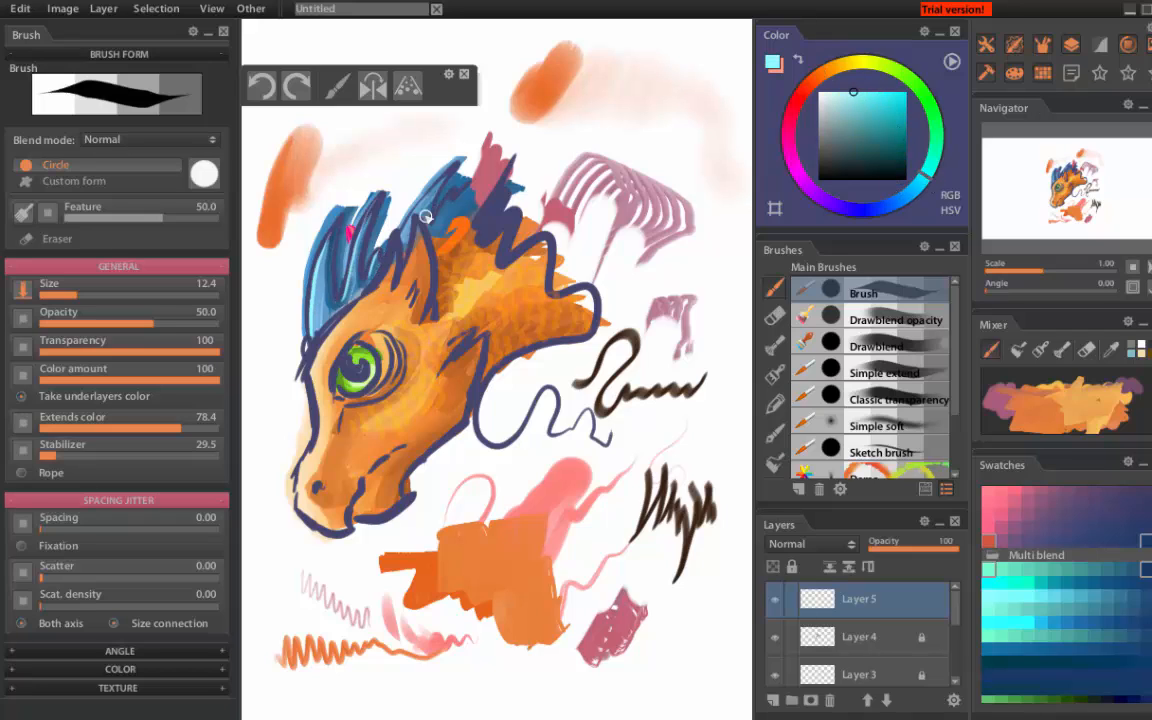
click(910, 88)
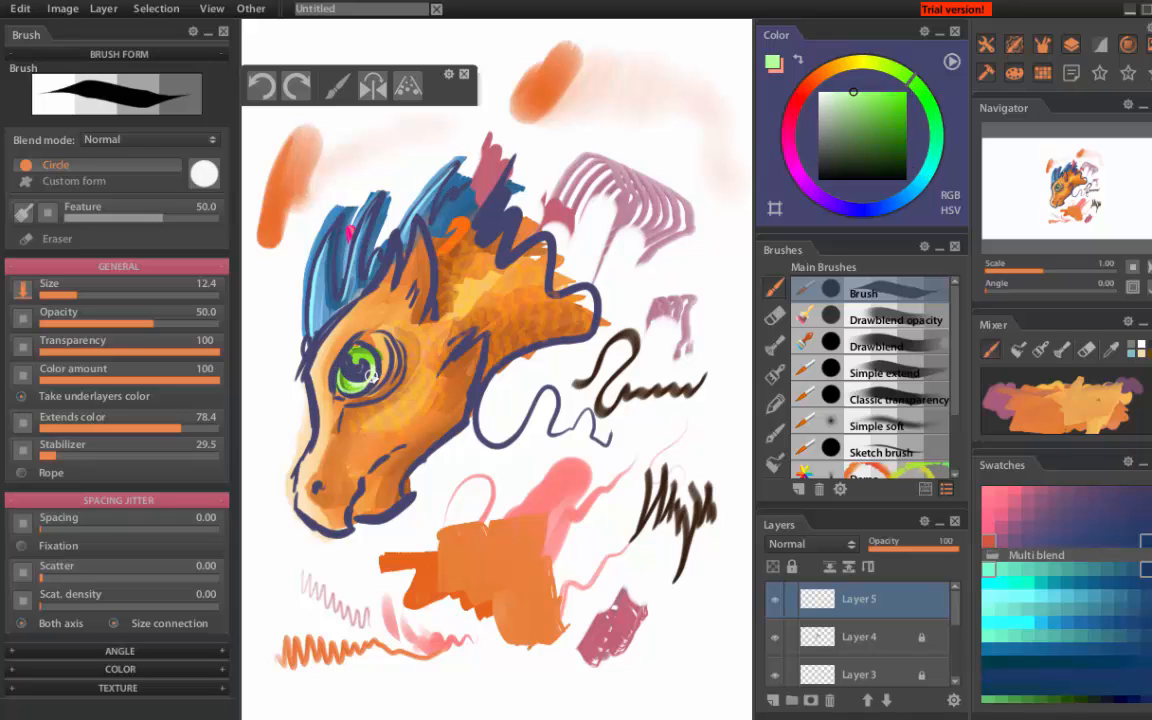
click(847, 62)
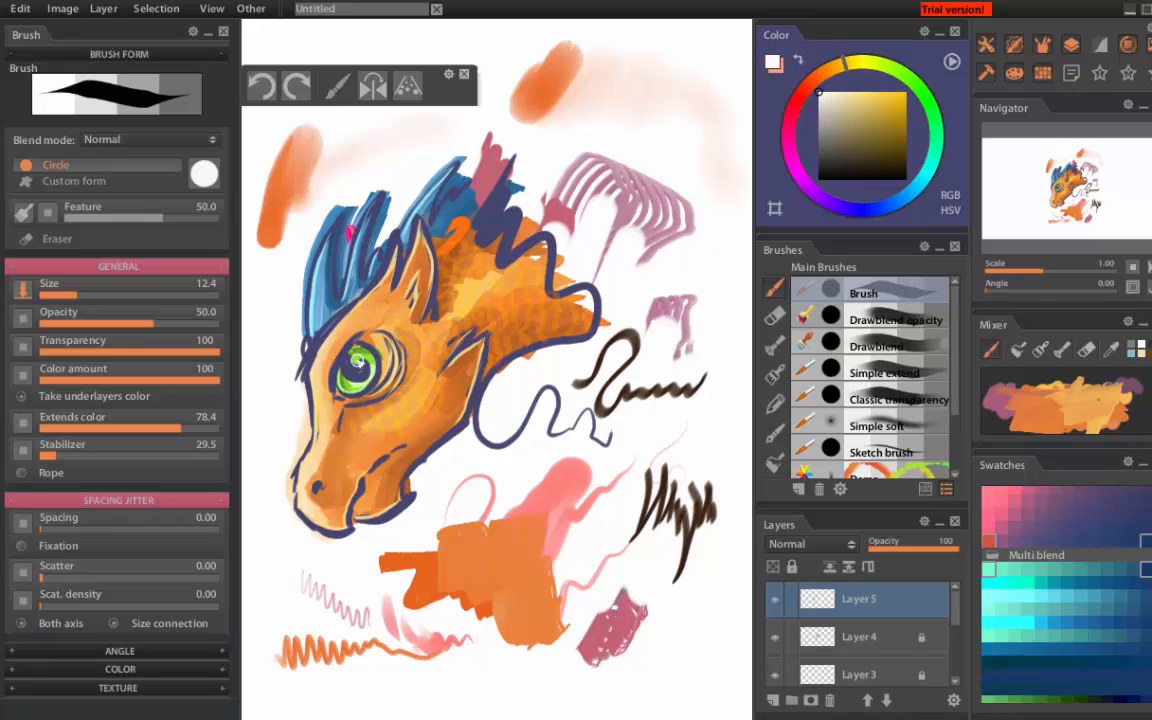
mouse_move(453, 327)
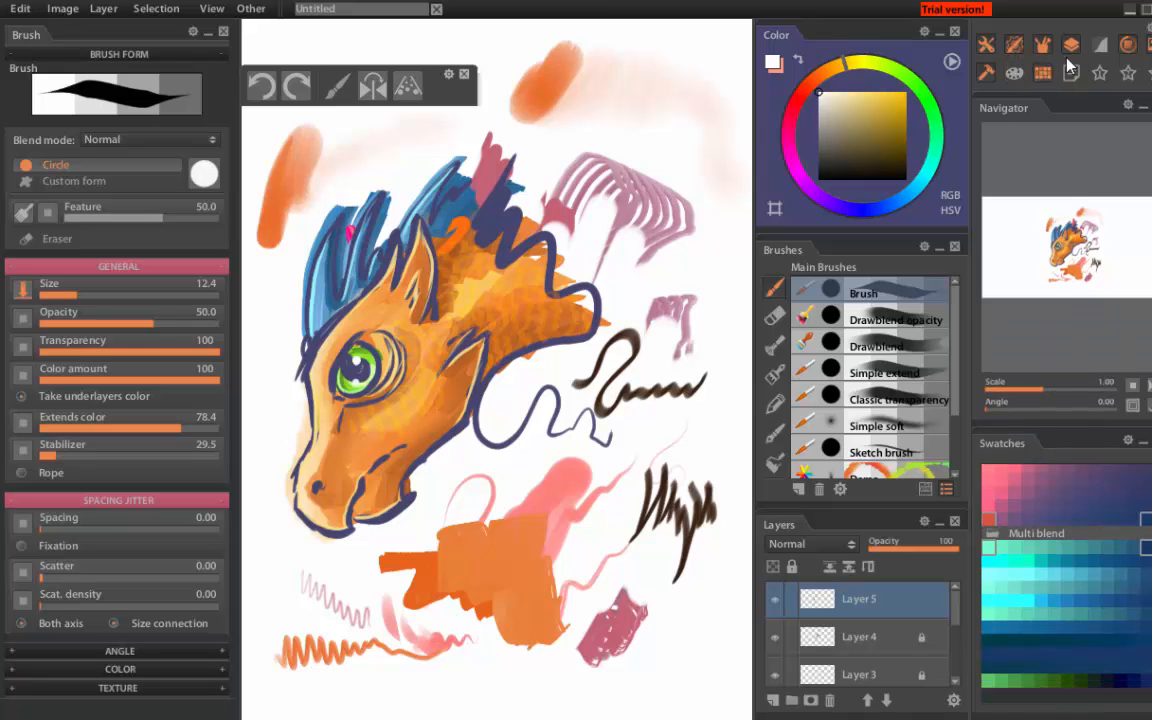
click(1013, 72)
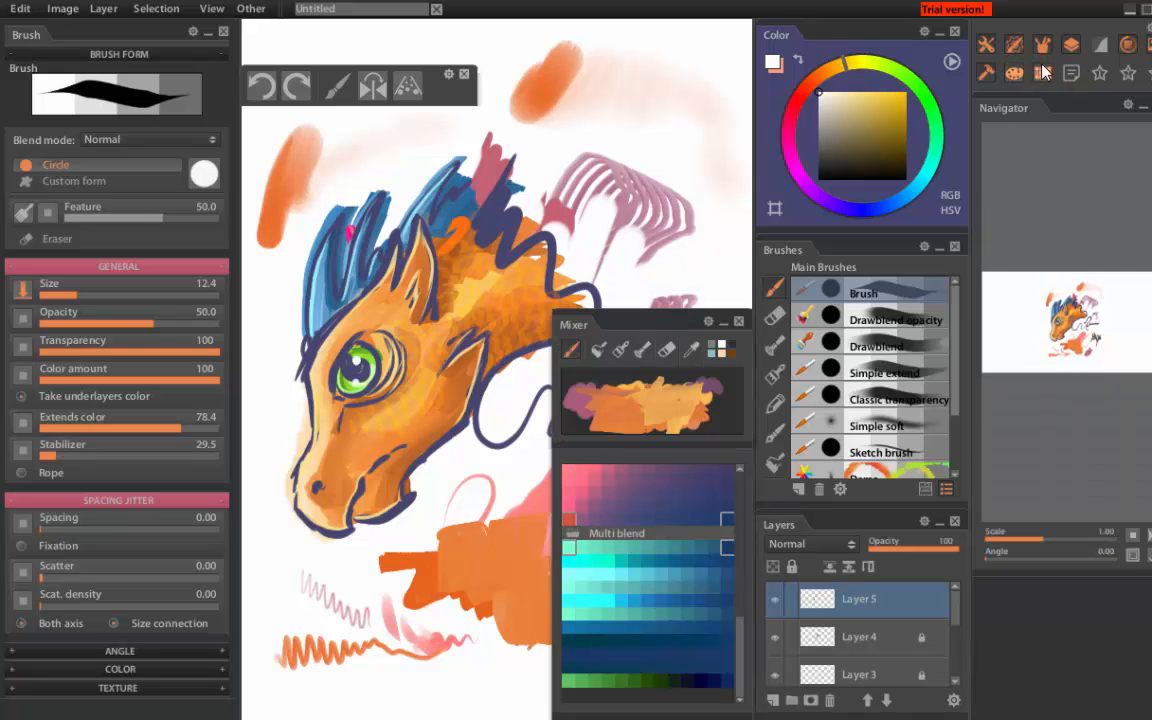
click(1099, 72)
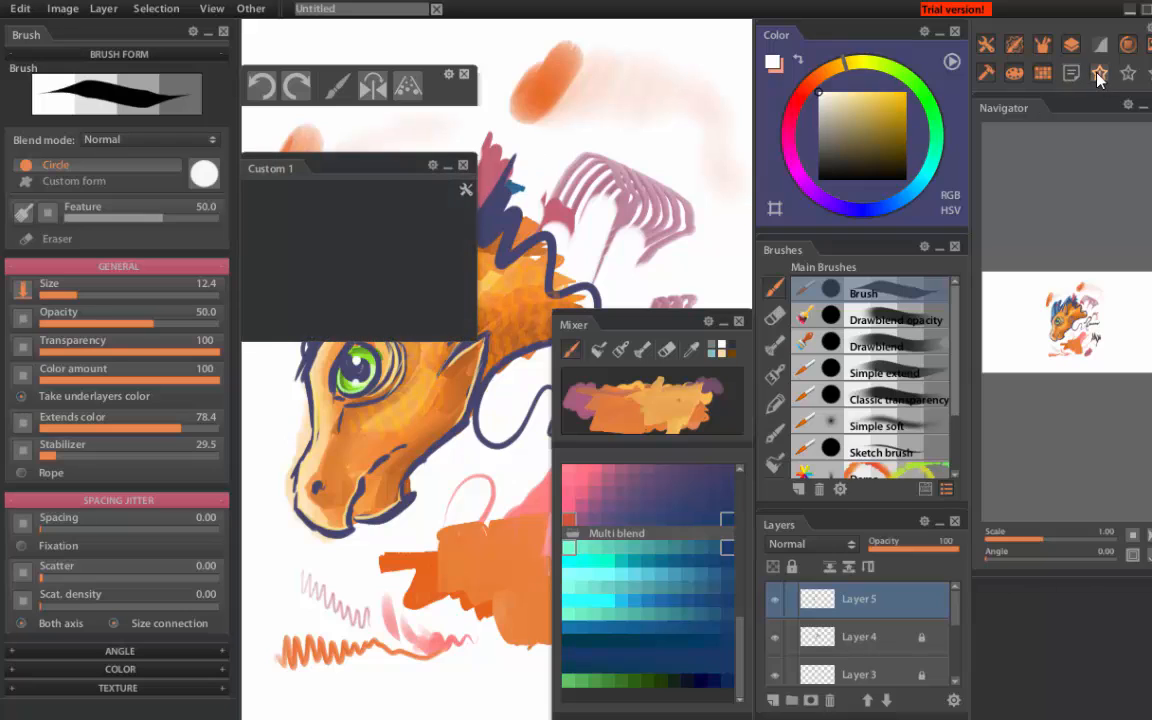
click(1071, 72)
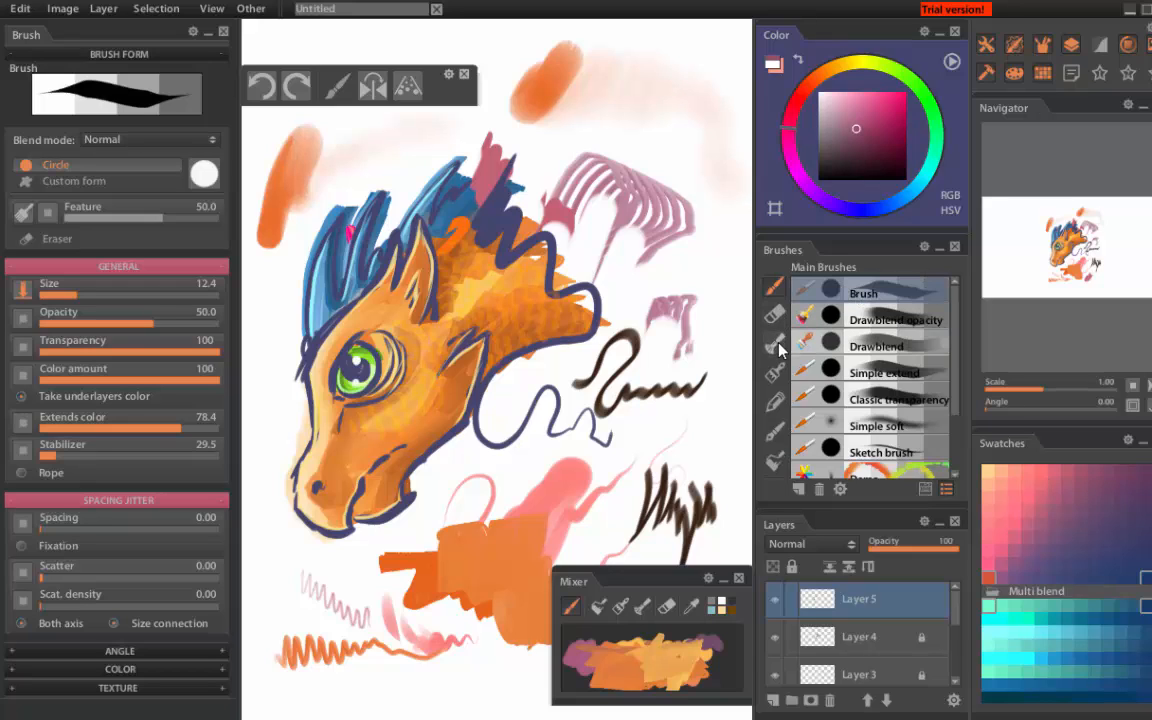
scroll(down, 3)
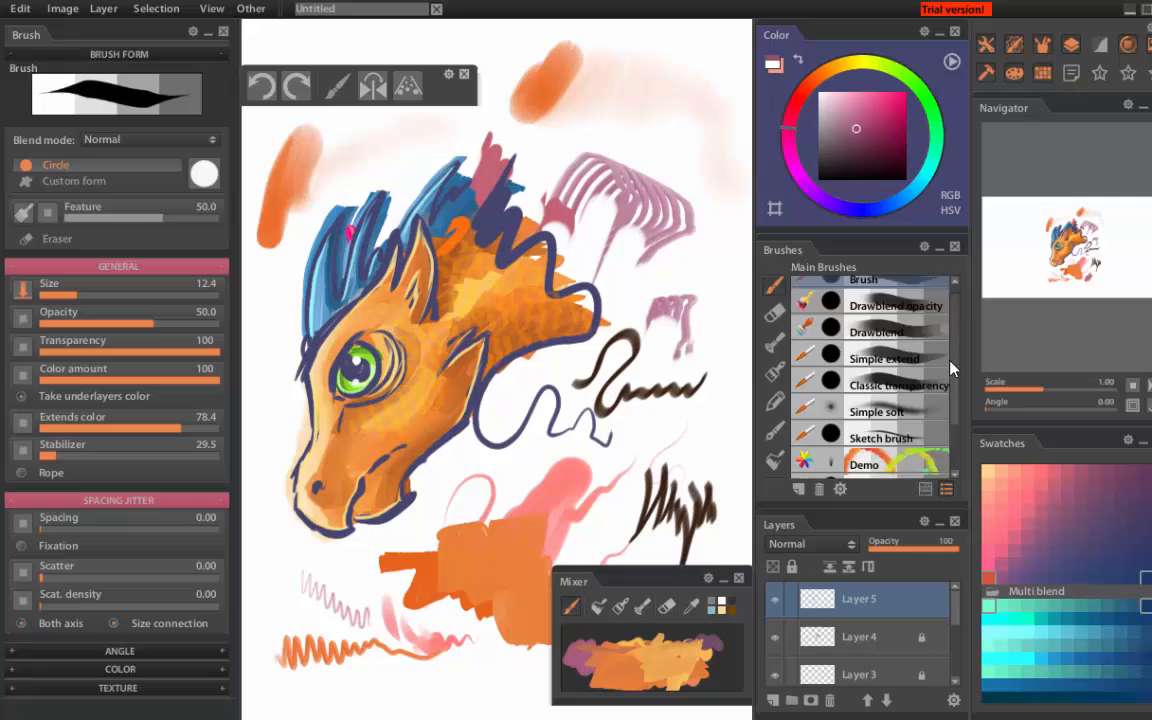
- Smear light blue Hairy gradient strokes over the orange block below the dragon
click(883, 452)
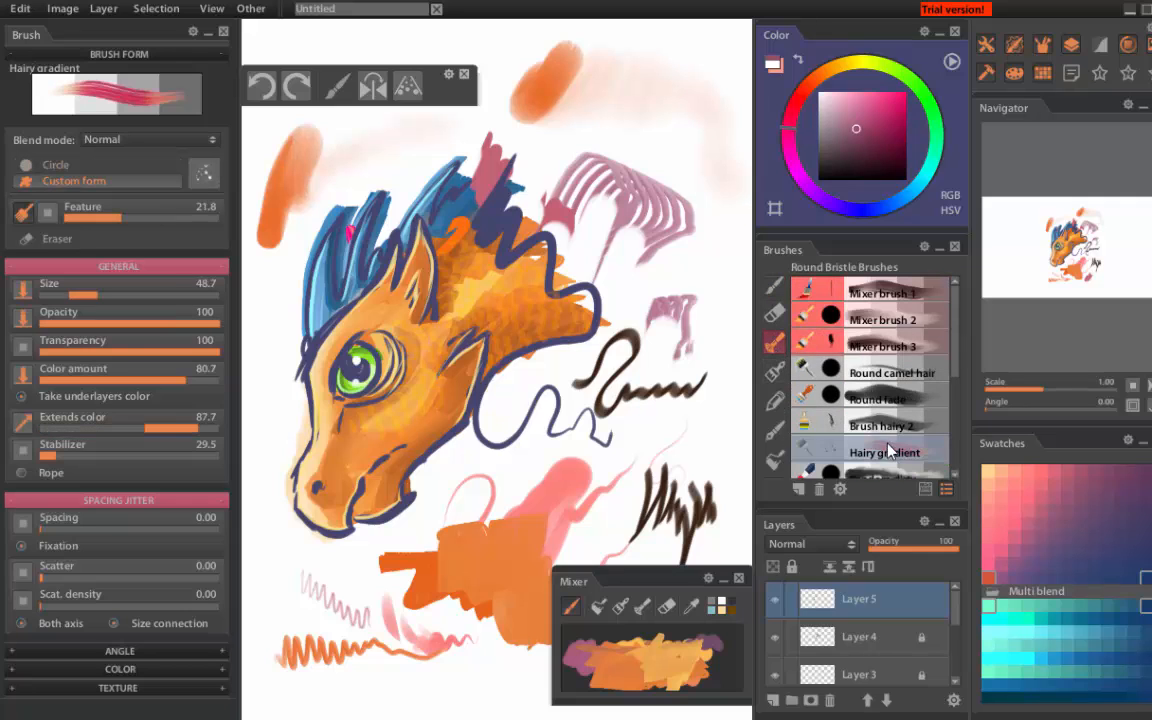
click(893, 97)
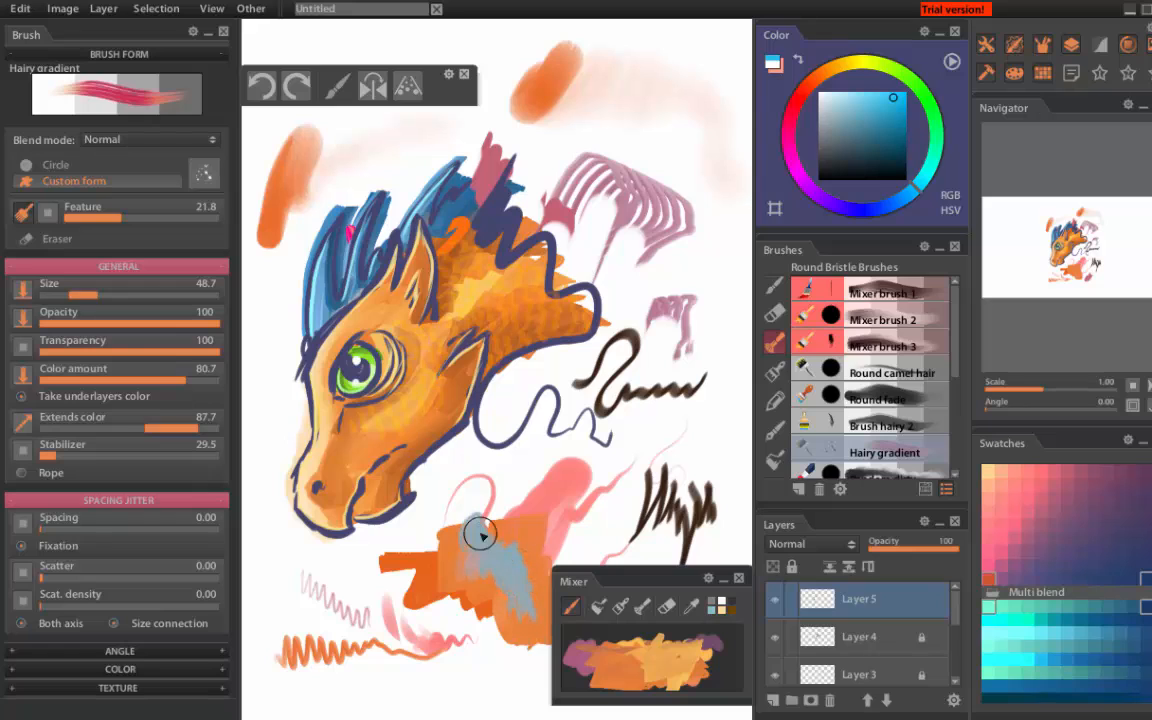
drag(480, 533, 515, 610)
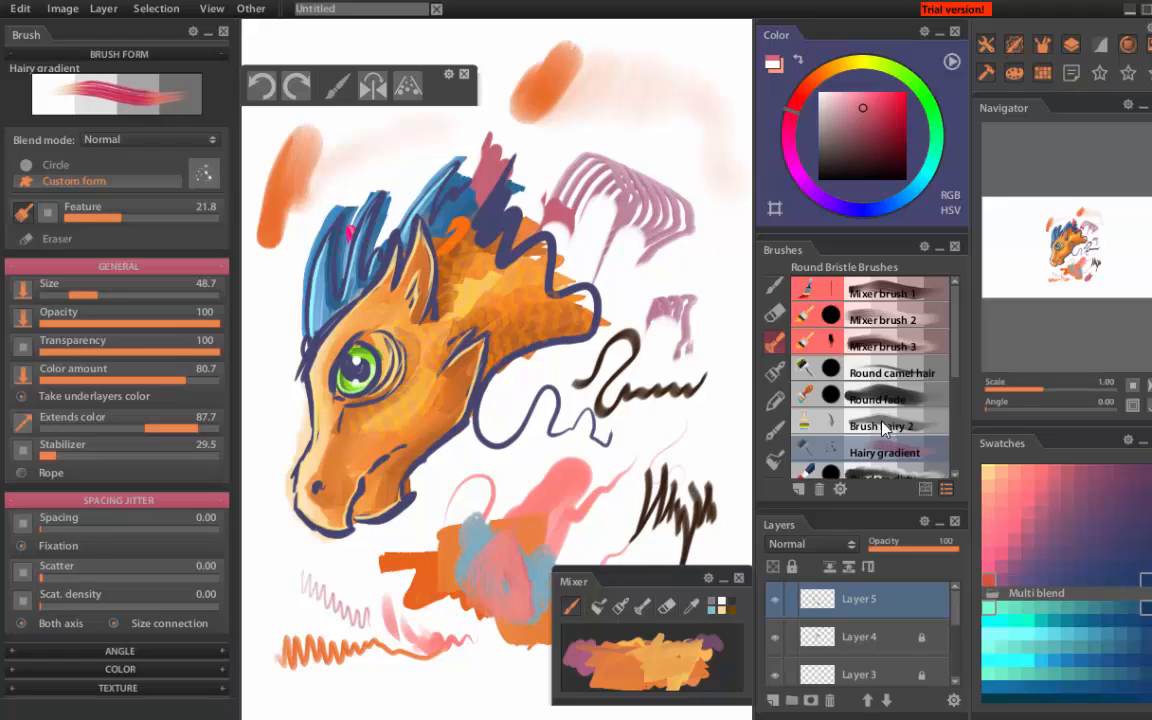
mouse_move(880, 432)
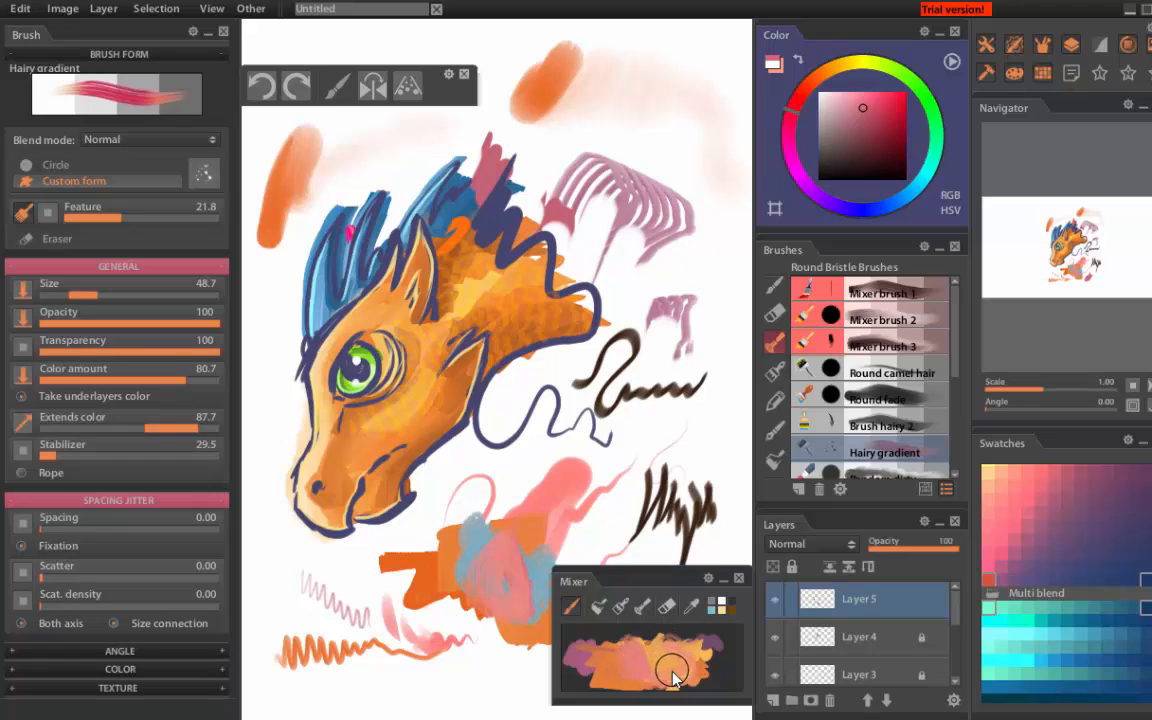
mouse_move(668, 668)
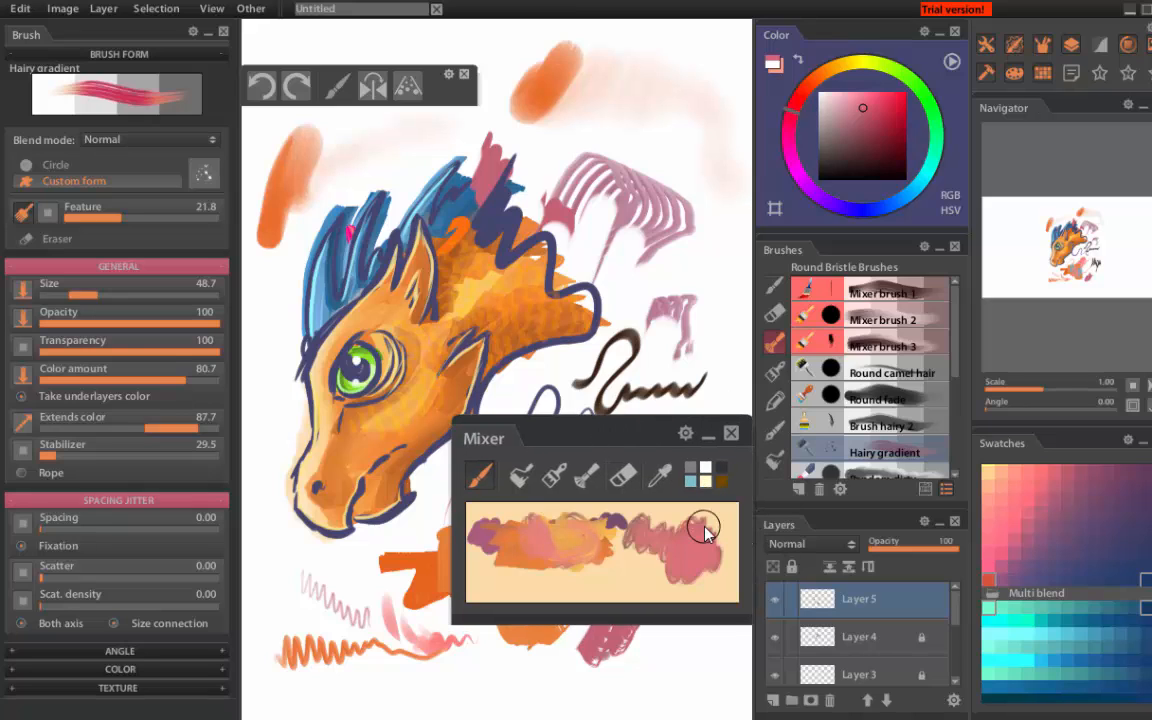
- Clear the mixer to white, then blend pink and orange strokes in it
click(706, 472)
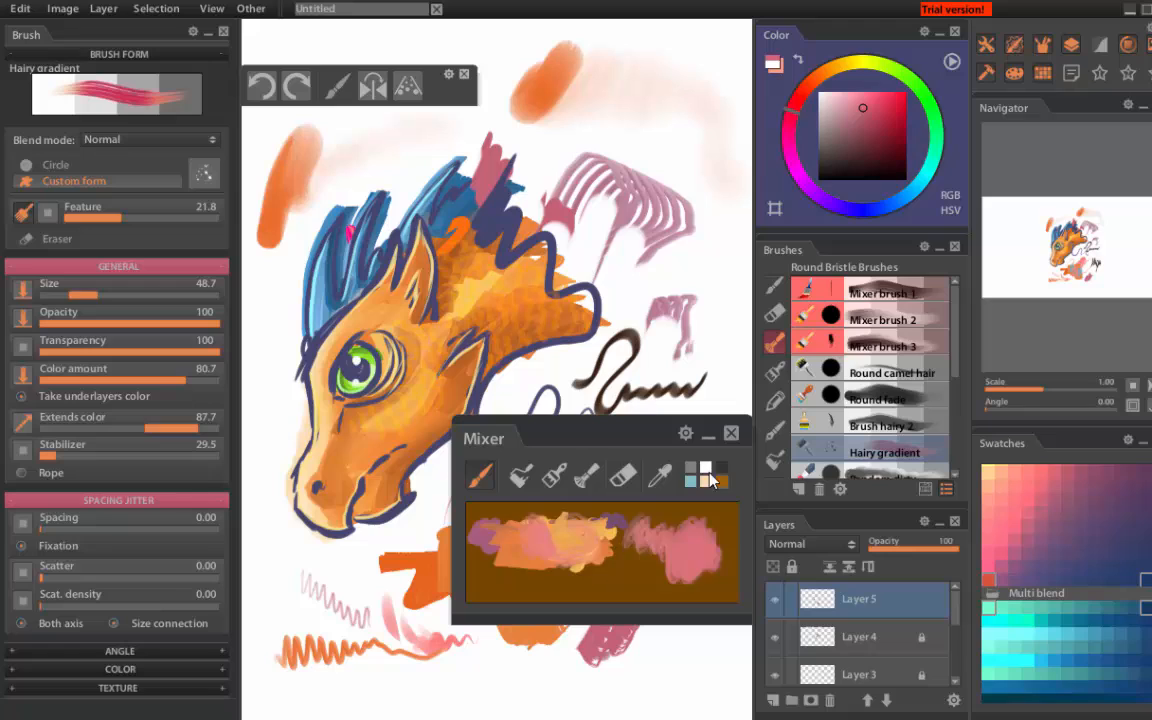
click(623, 477)
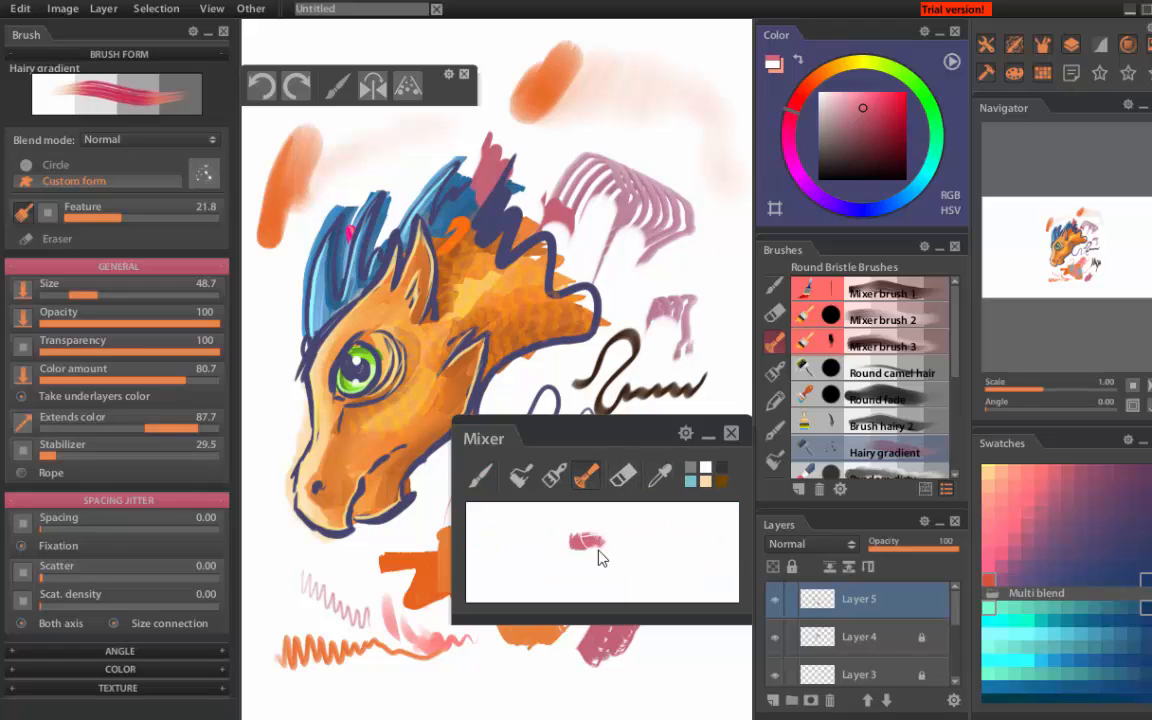
drag(575, 540, 650, 560)
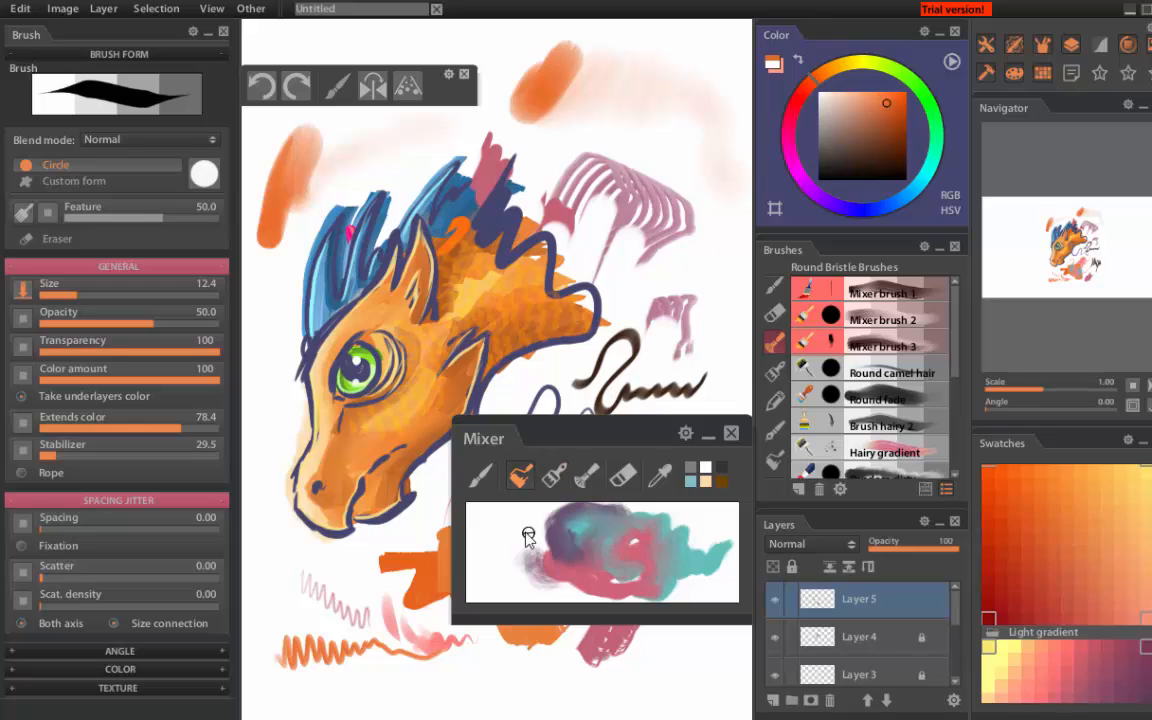
drag(528, 537, 687, 562)
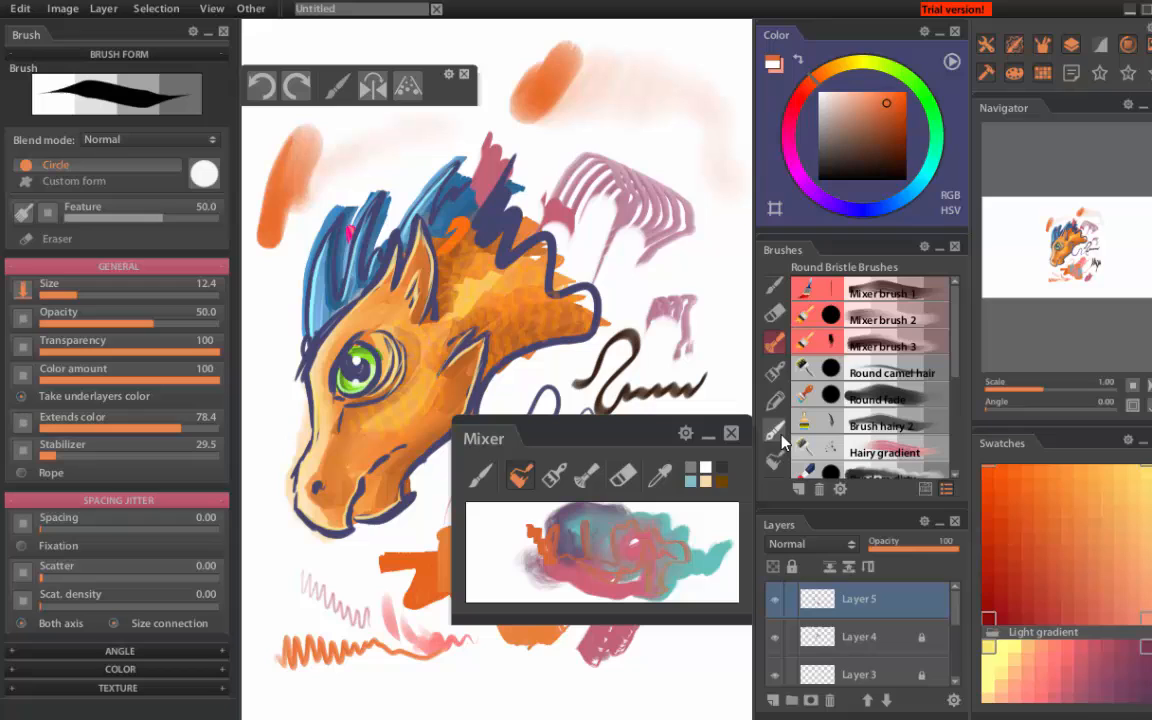
mouse_move(740, 467)
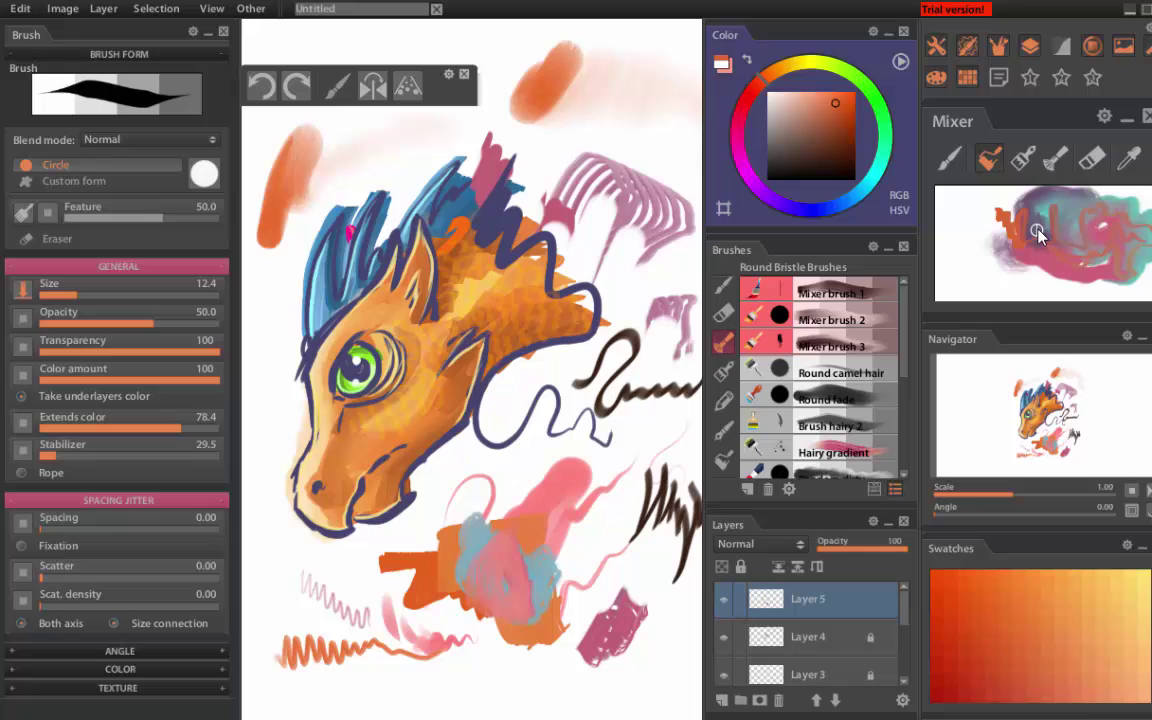
- Select Brush hairy 2 and paint broad orange strokes across the lower canvas
click(833, 452)
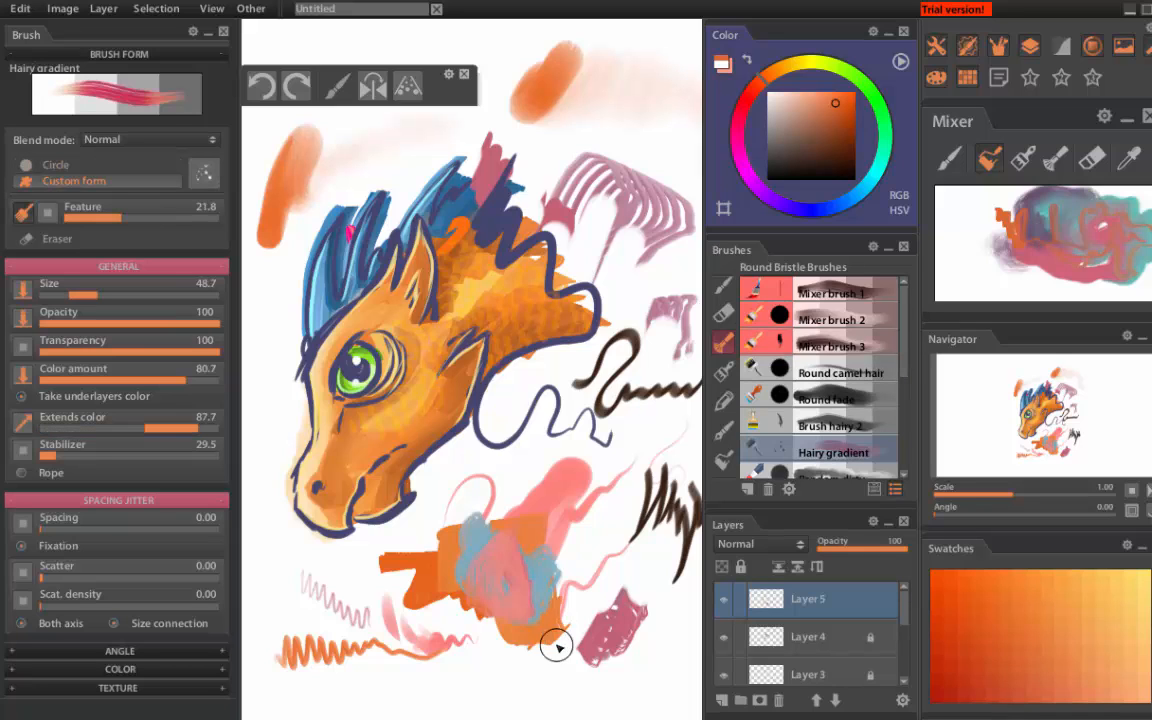
click(831, 425)
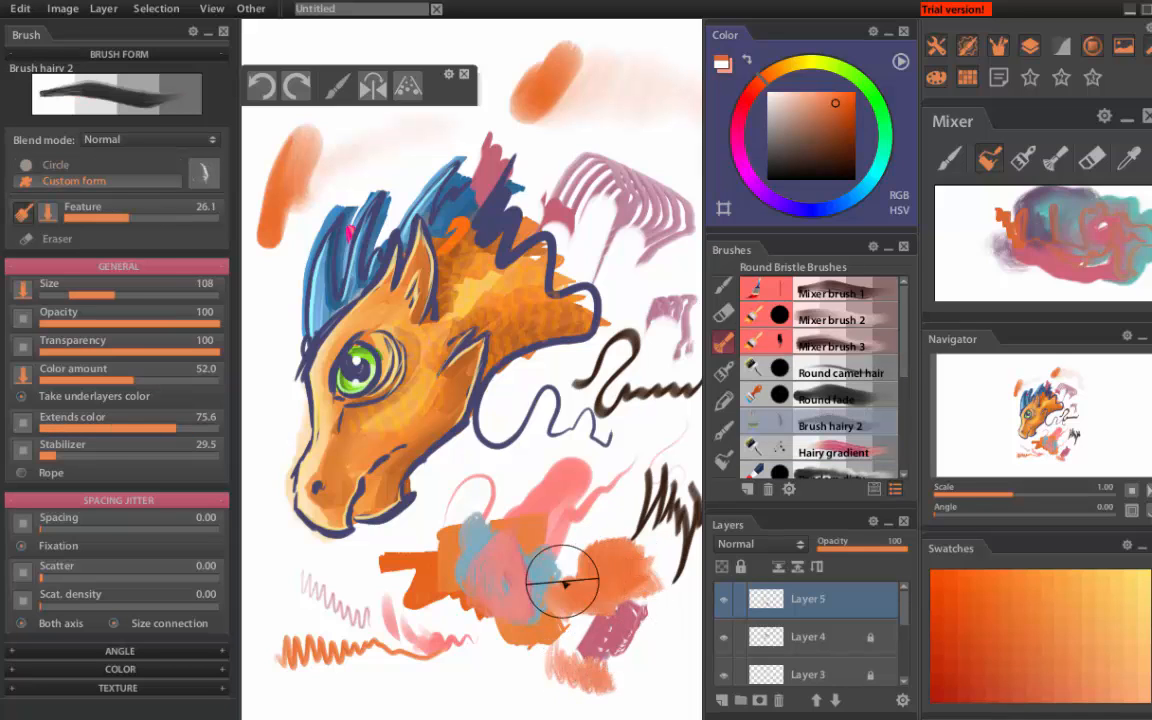
drag(560, 585, 600, 695)
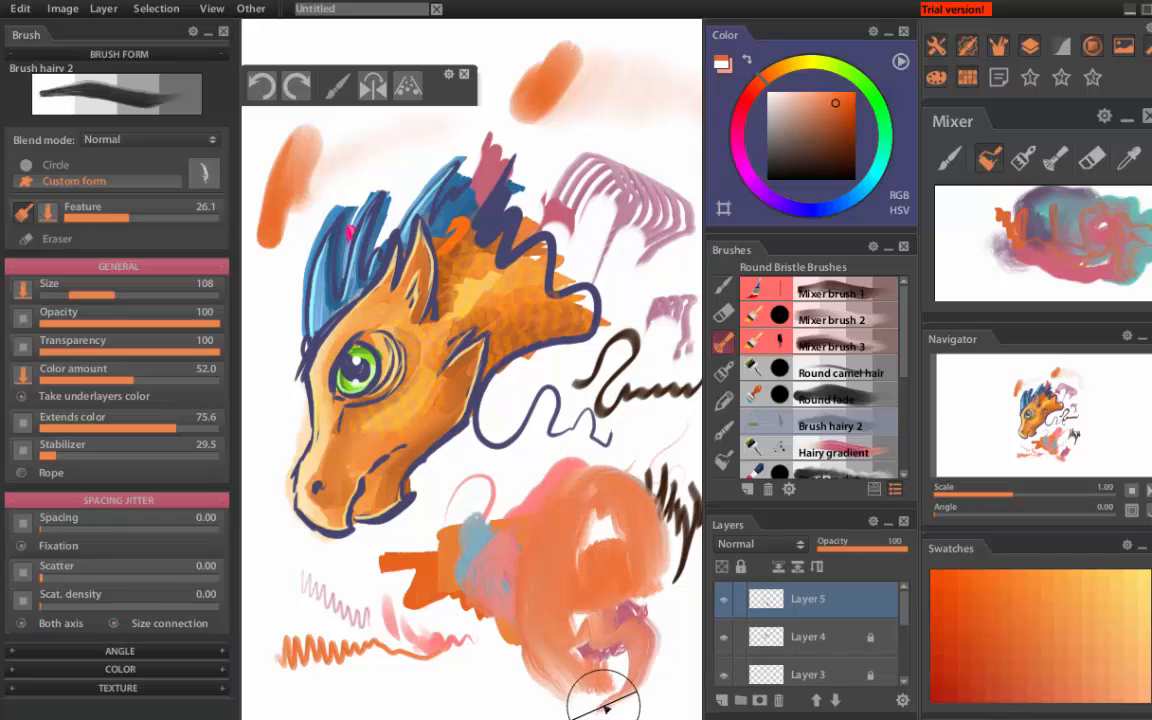
drag(600, 700, 358, 680)
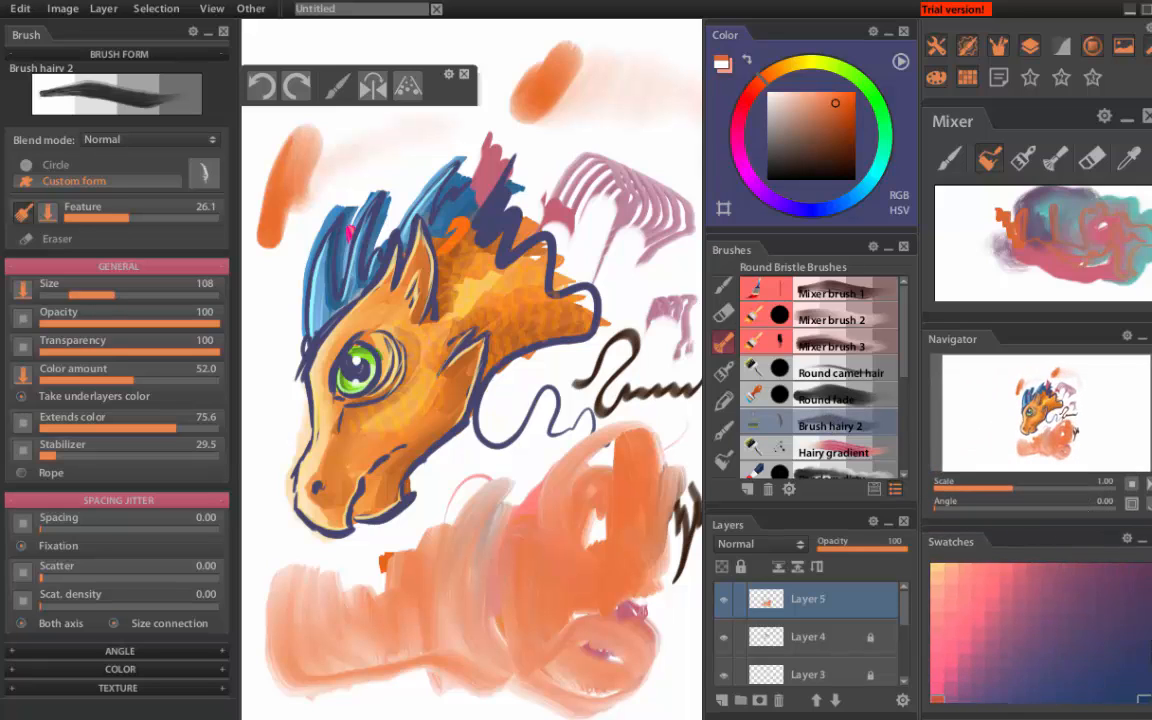
- Paint dark purple over the orange and smear it with Mixer brush 2
click(798, 140)
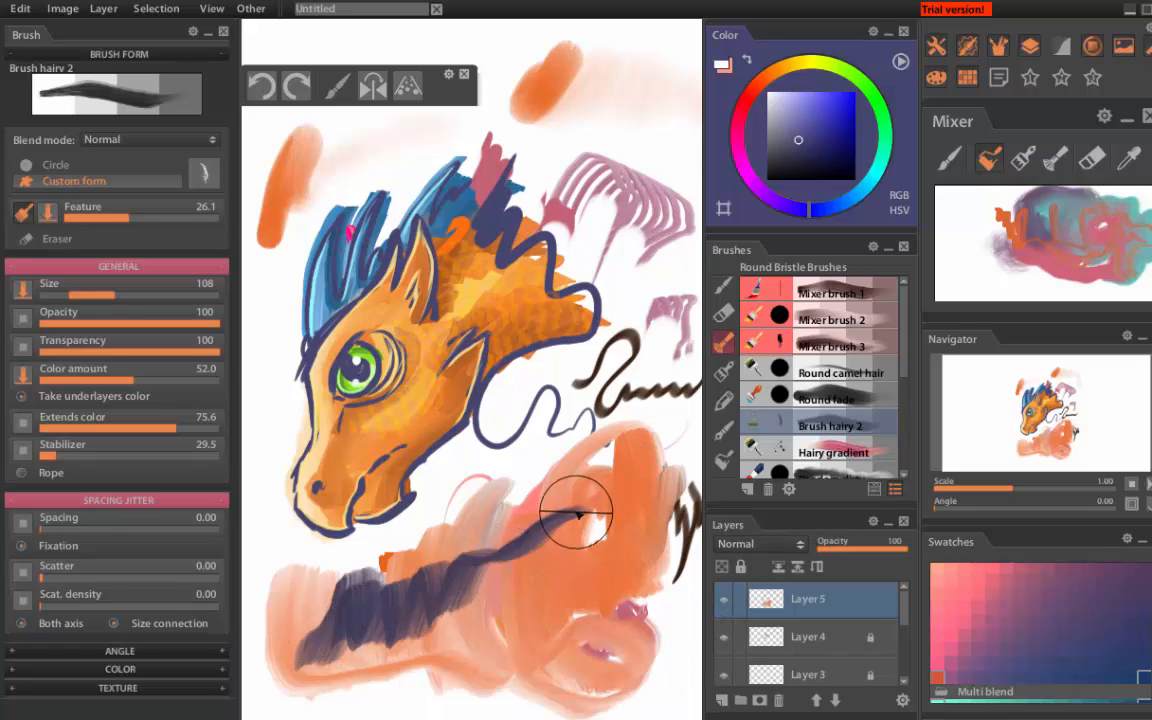
drag(575, 515, 480, 620)
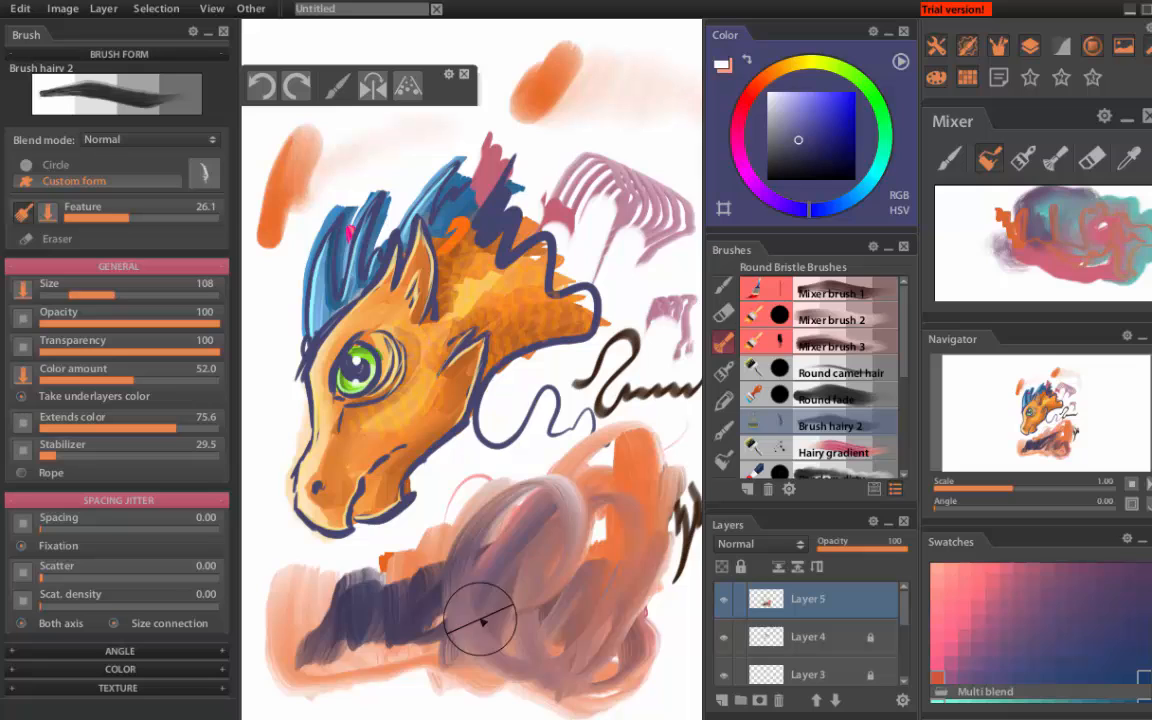
drag(480, 620, 670, 645)
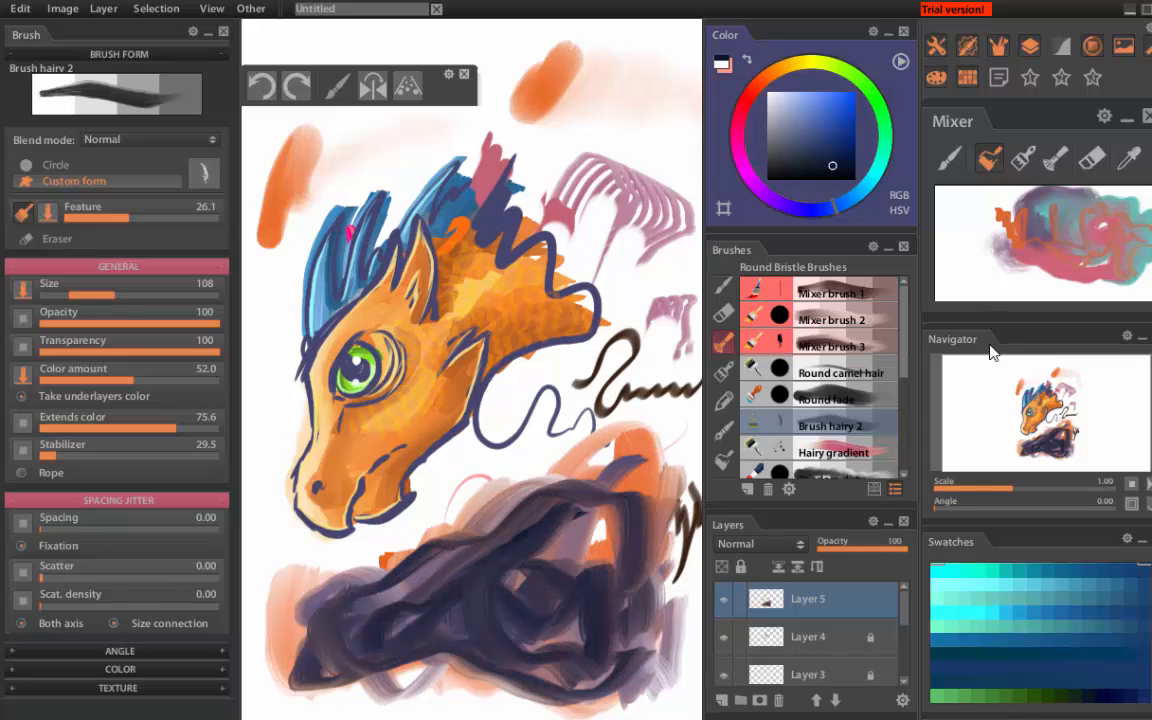
click(831, 319)
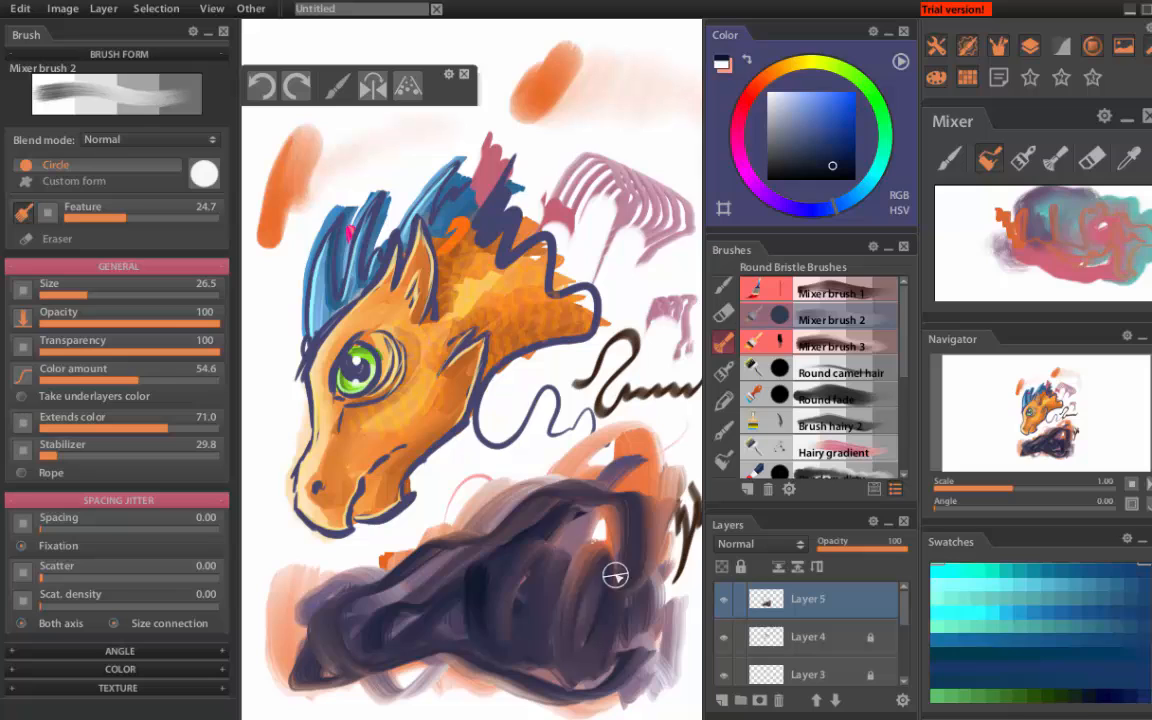
drag(615, 575, 618, 665)
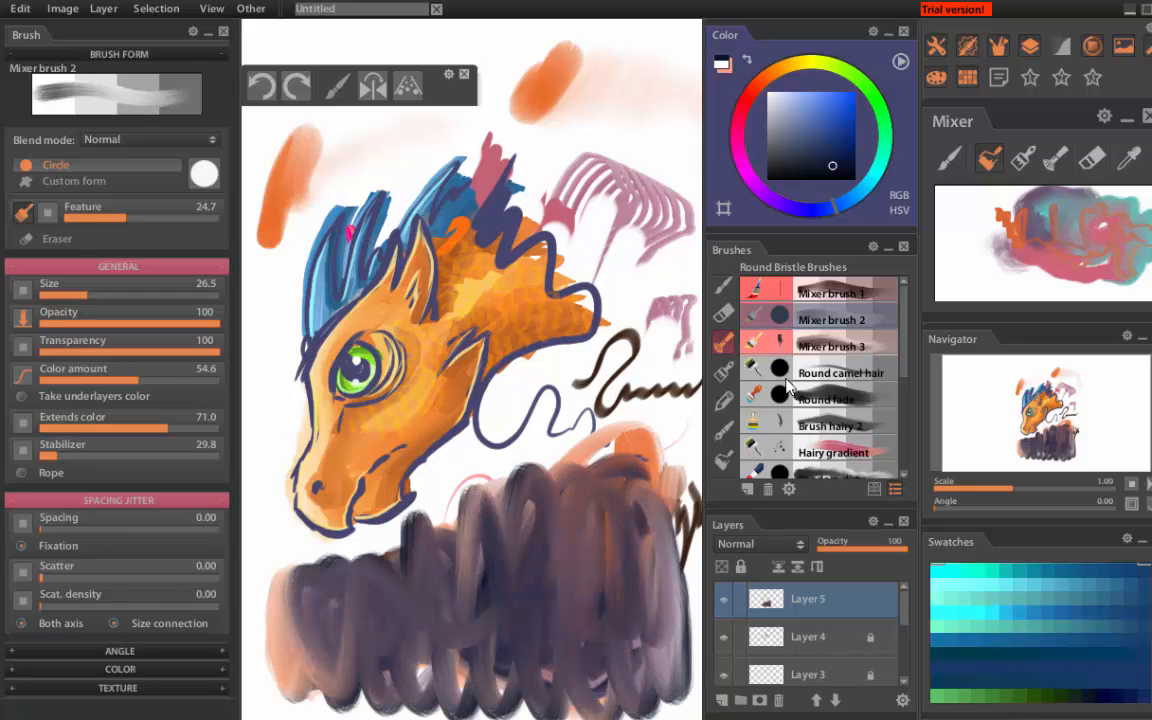
scroll(down, 3)
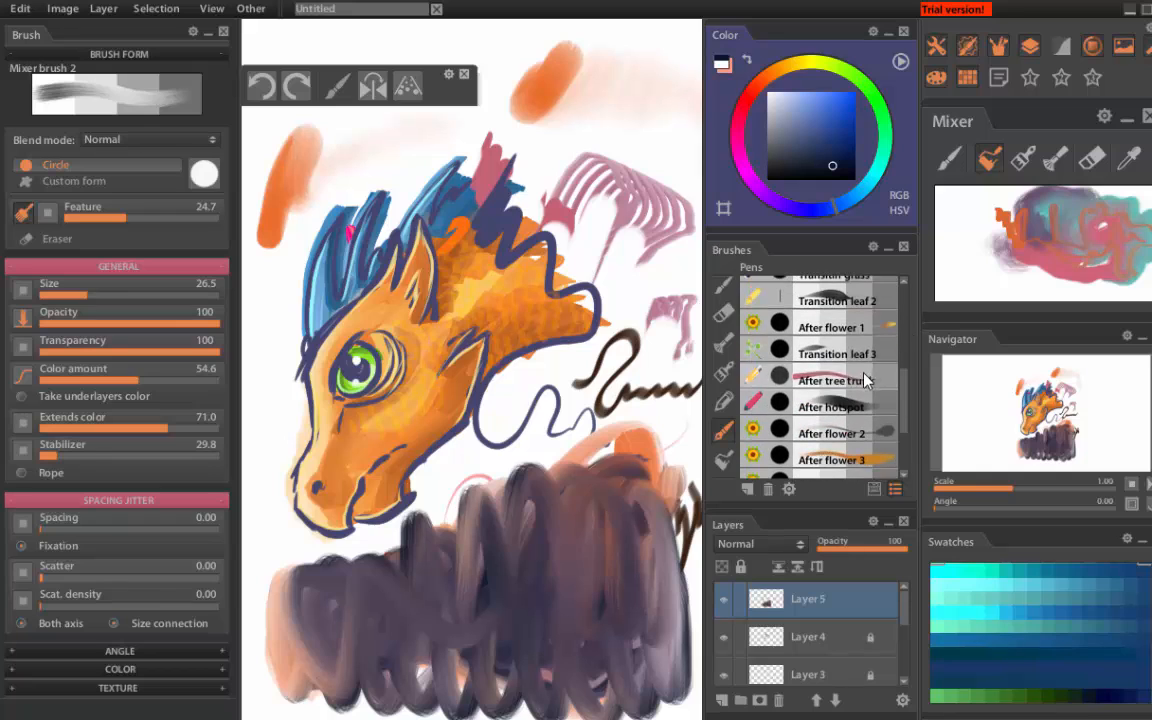
- Draw pink wavy and dark S-shaped strokes with After tree trunk, hotspot and flower 3 pens
click(835, 380)
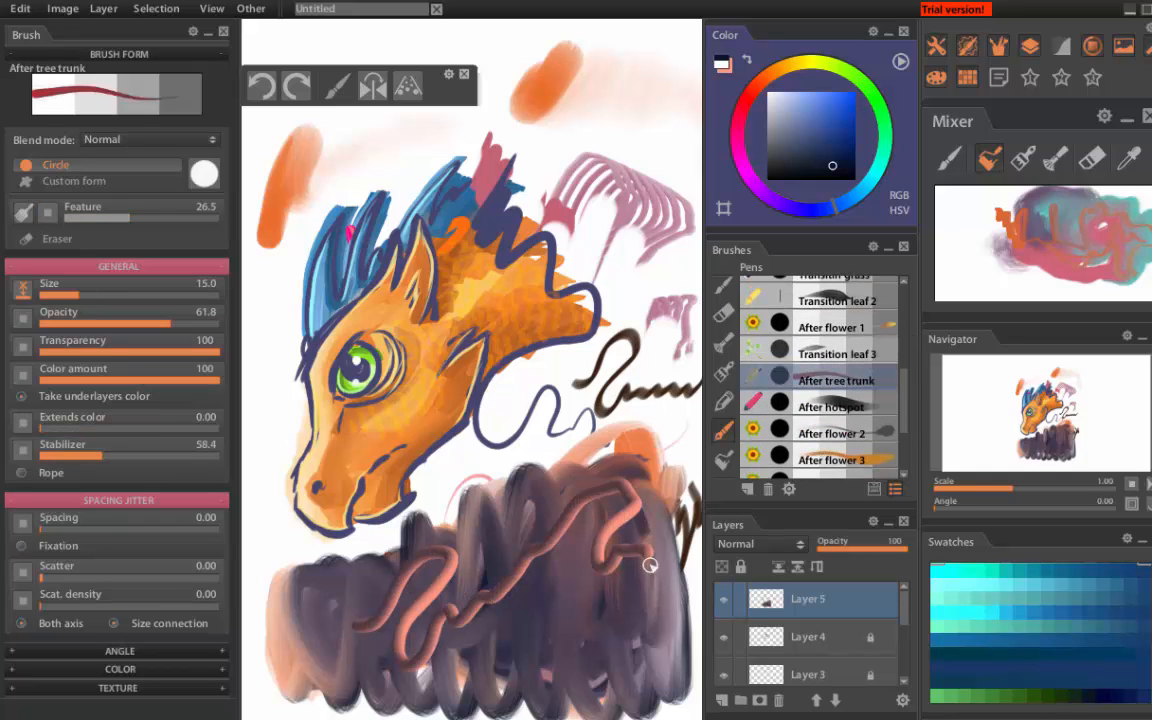
click(831, 406)
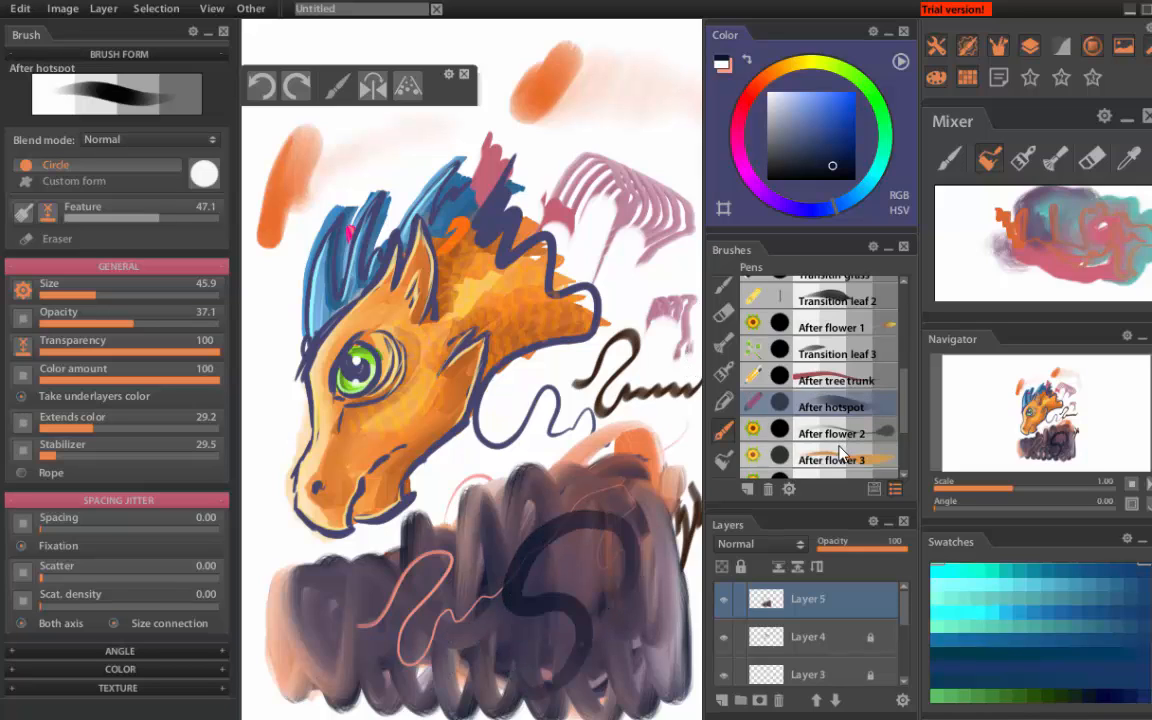
click(831, 459)
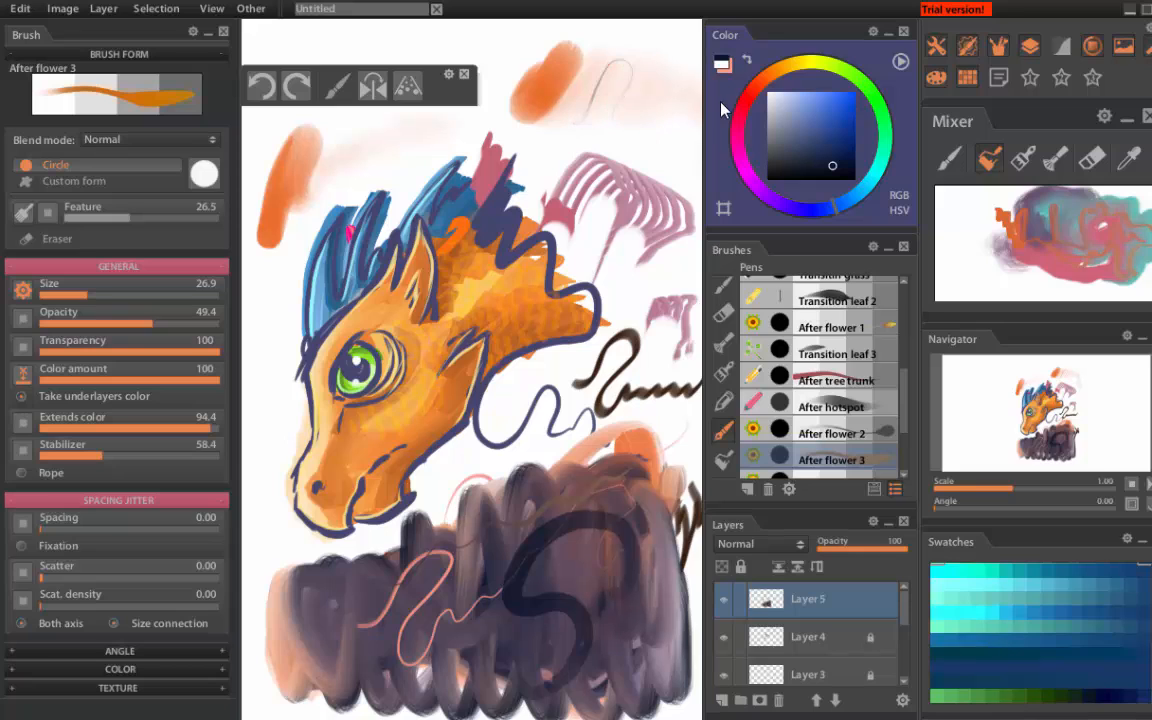
scroll(up, 3)
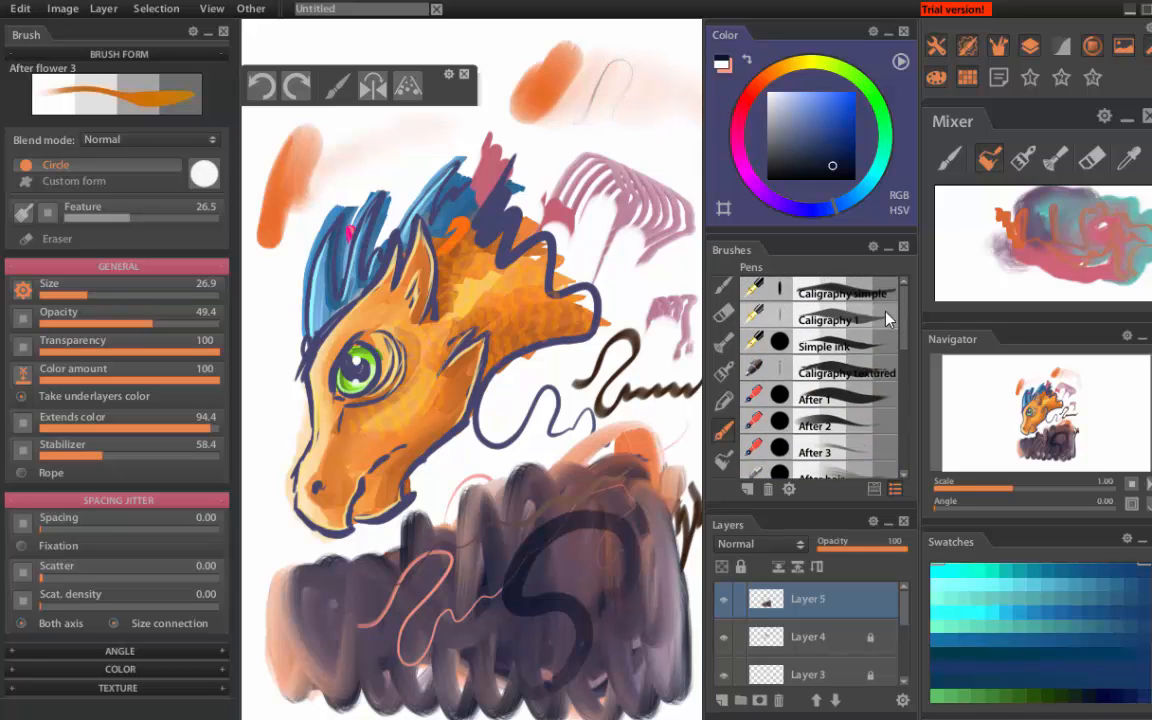
click(824, 346)
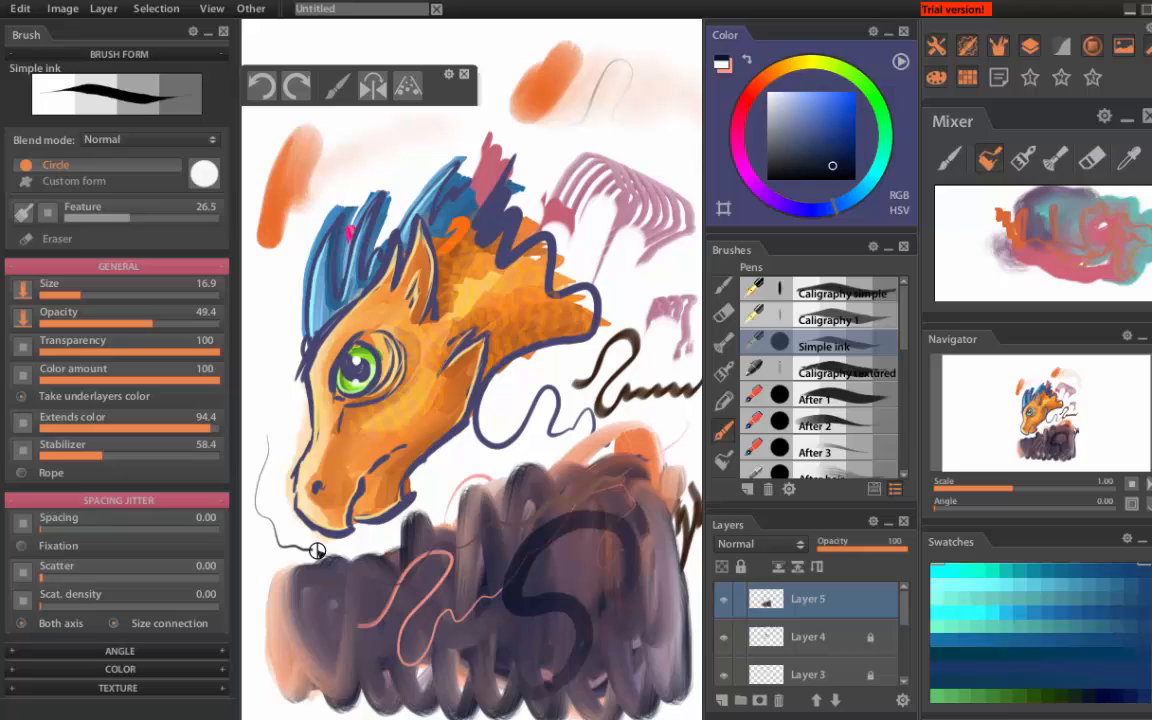
- Hand-letter the words 'Simple ink' in dark ink above the dragon's head
drag(330, 155, 370, 140)
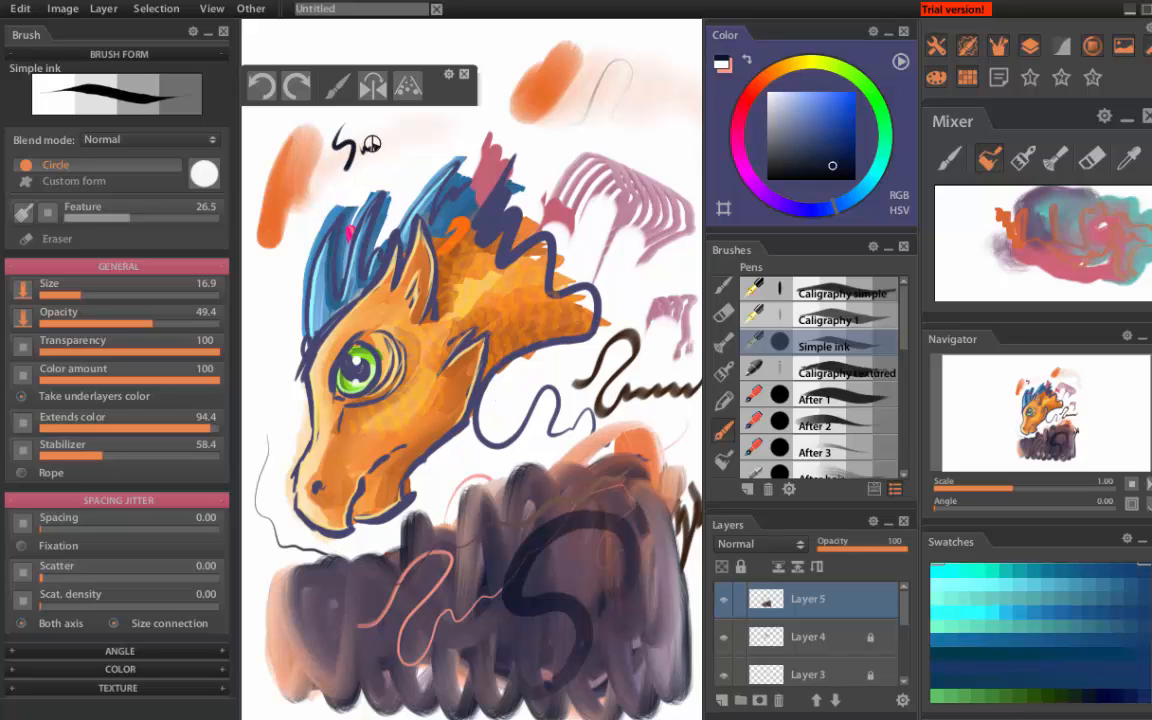
drag(345, 140, 460, 130)
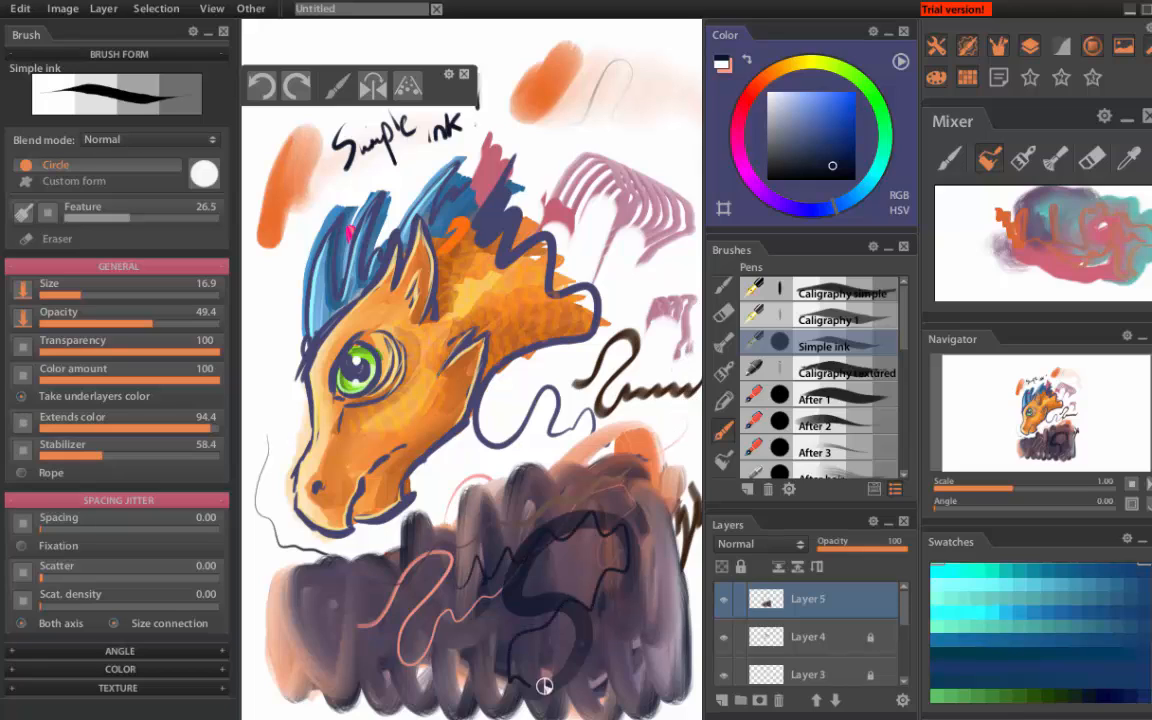
mouse_move(765, 275)
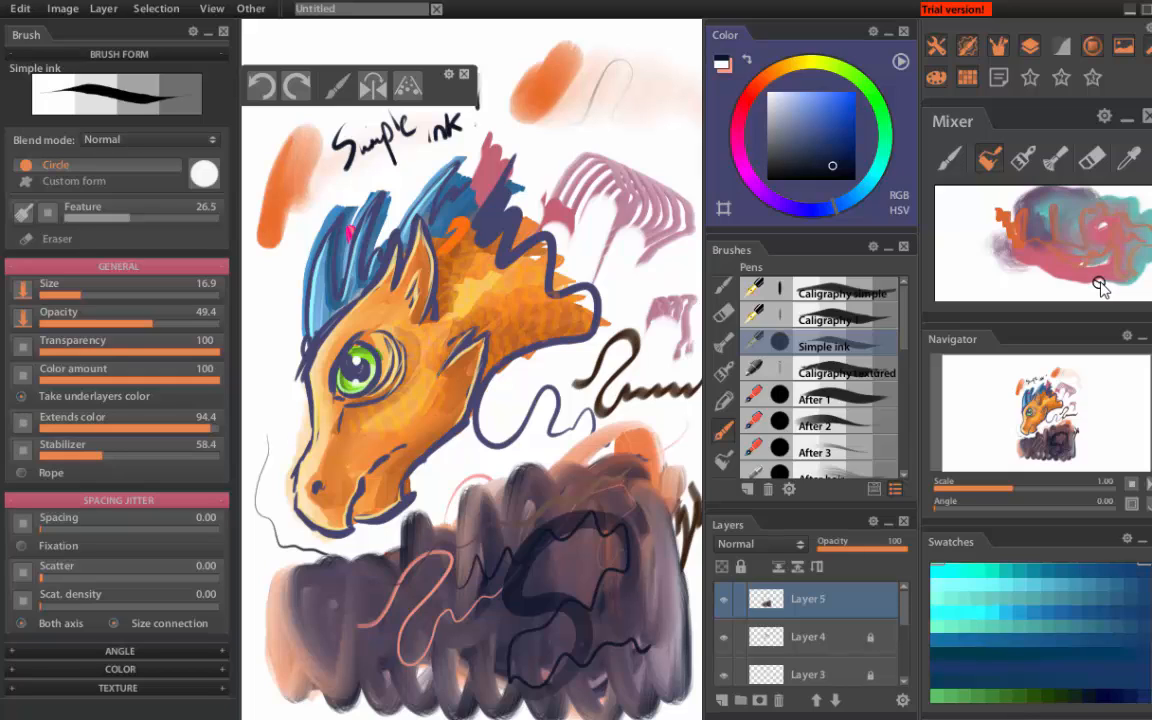
mouse_move(1098, 288)
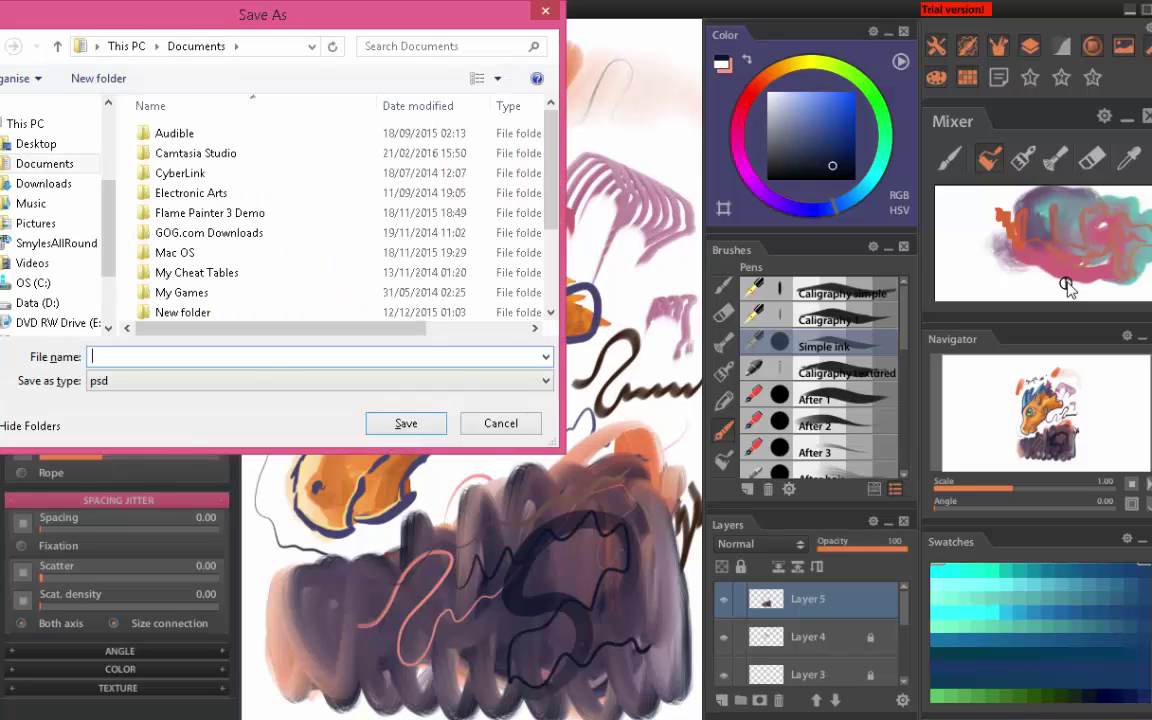
- Save the canvas as 'test', keeping psd as the file format
click(500, 423)
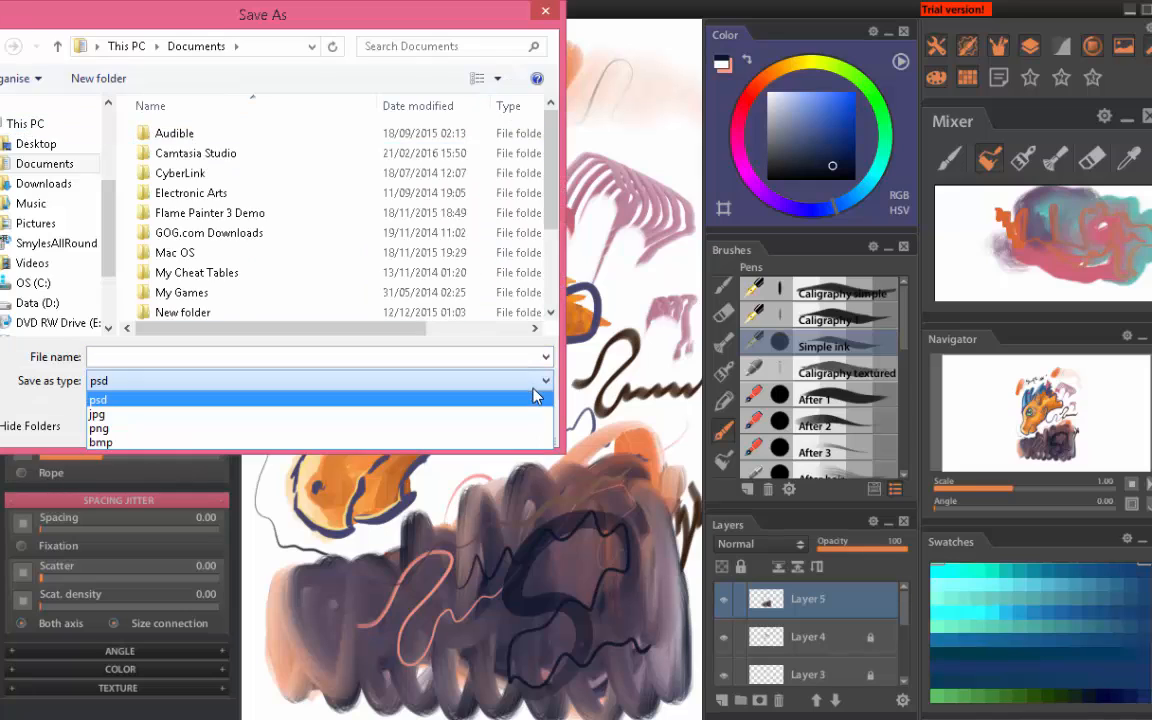
click(98, 399)
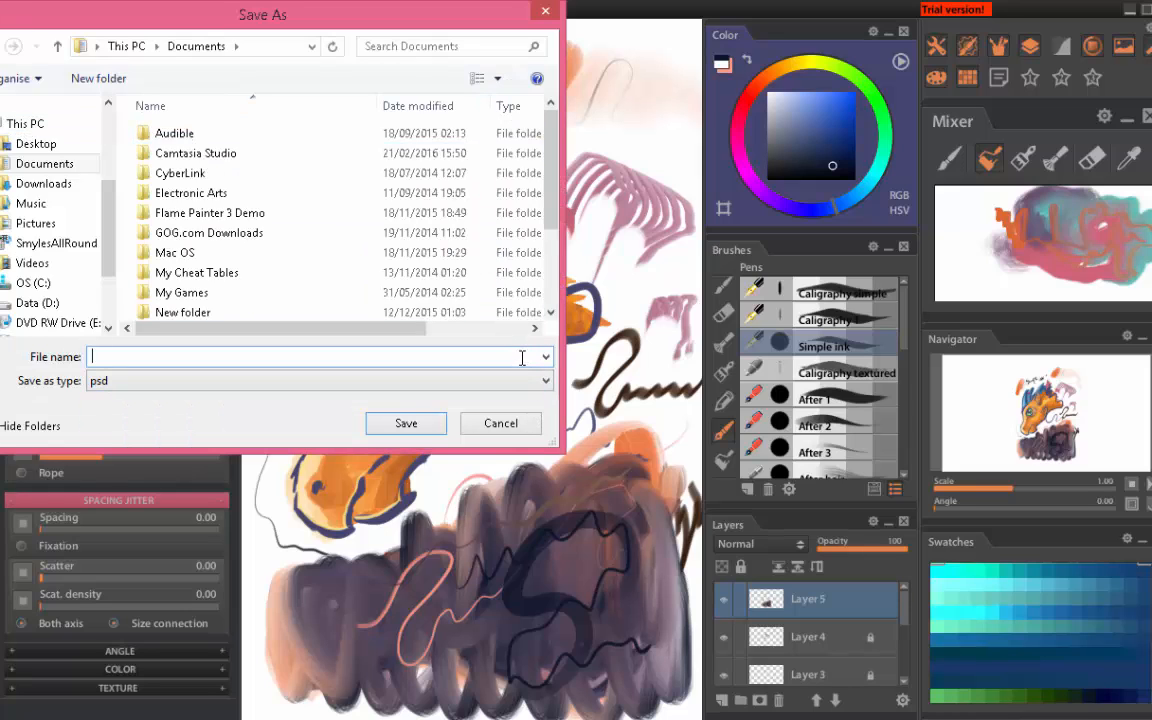
text(test)
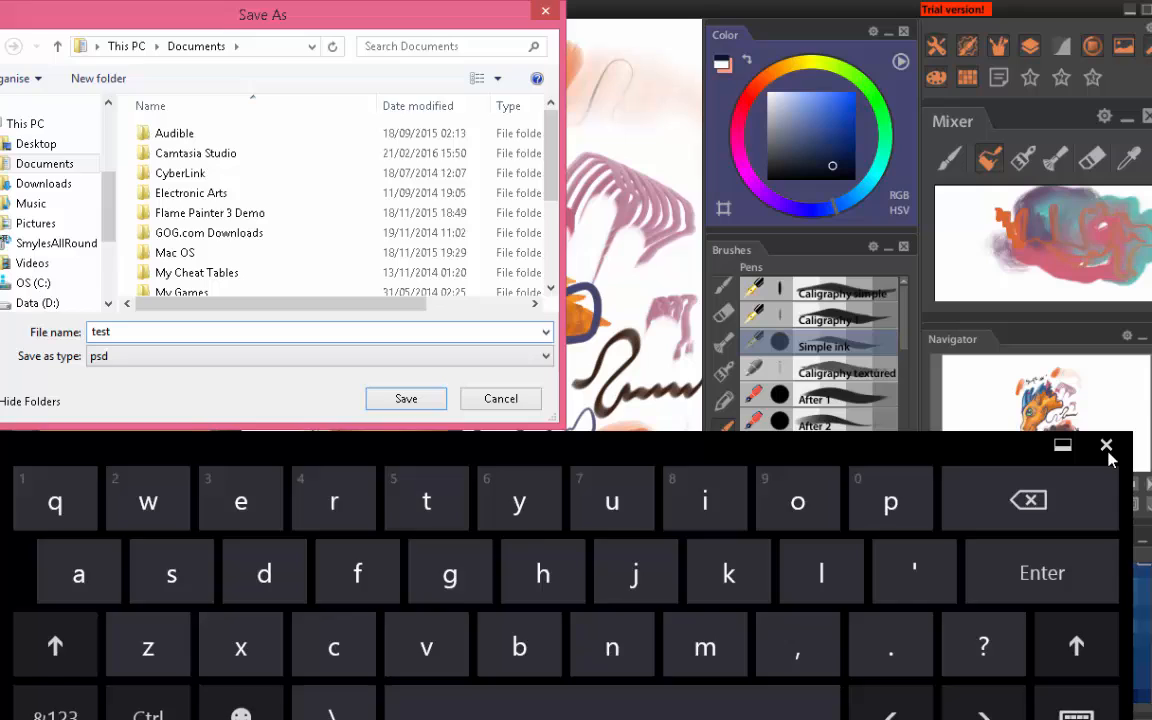
click(406, 398)
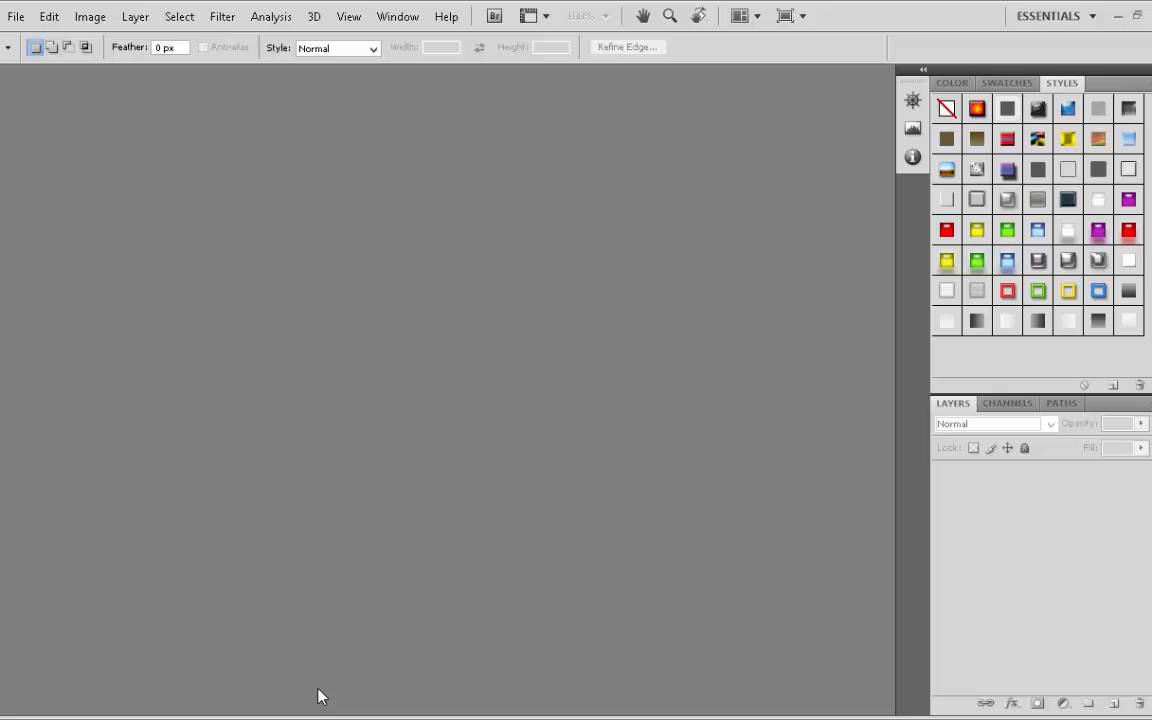
- Open test.psd in Photoshop, toggle Layer 4's visibility and zoom in to inspect
click(15, 16)
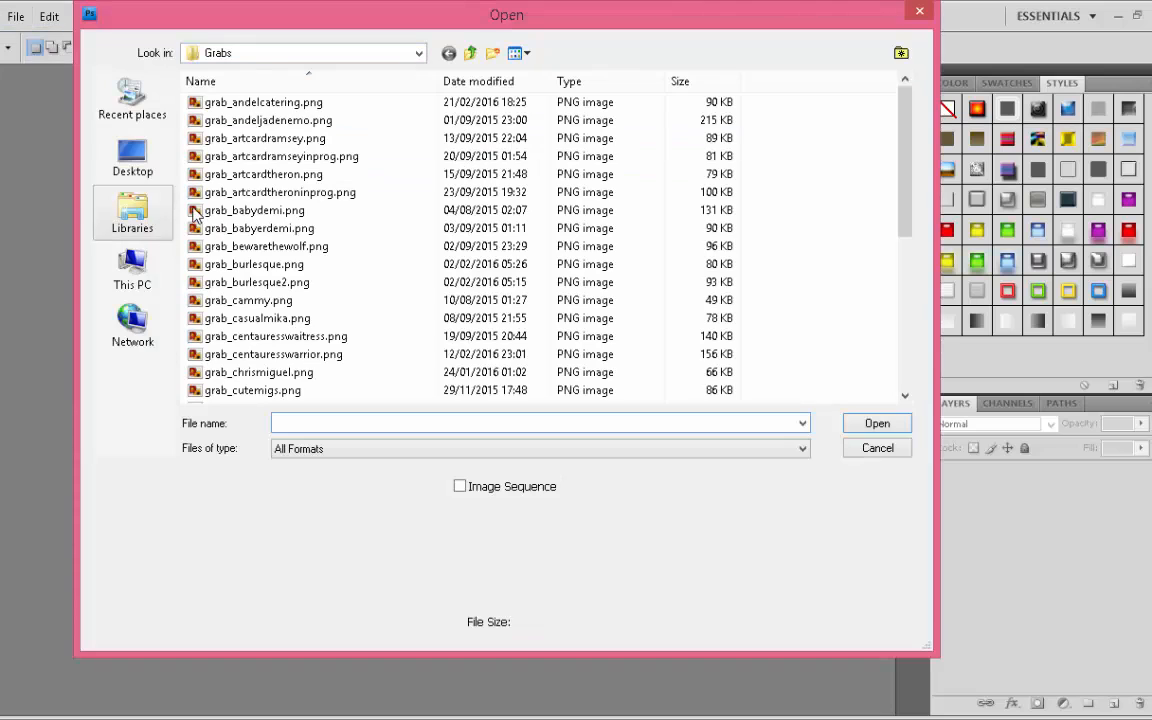
click(132, 212)
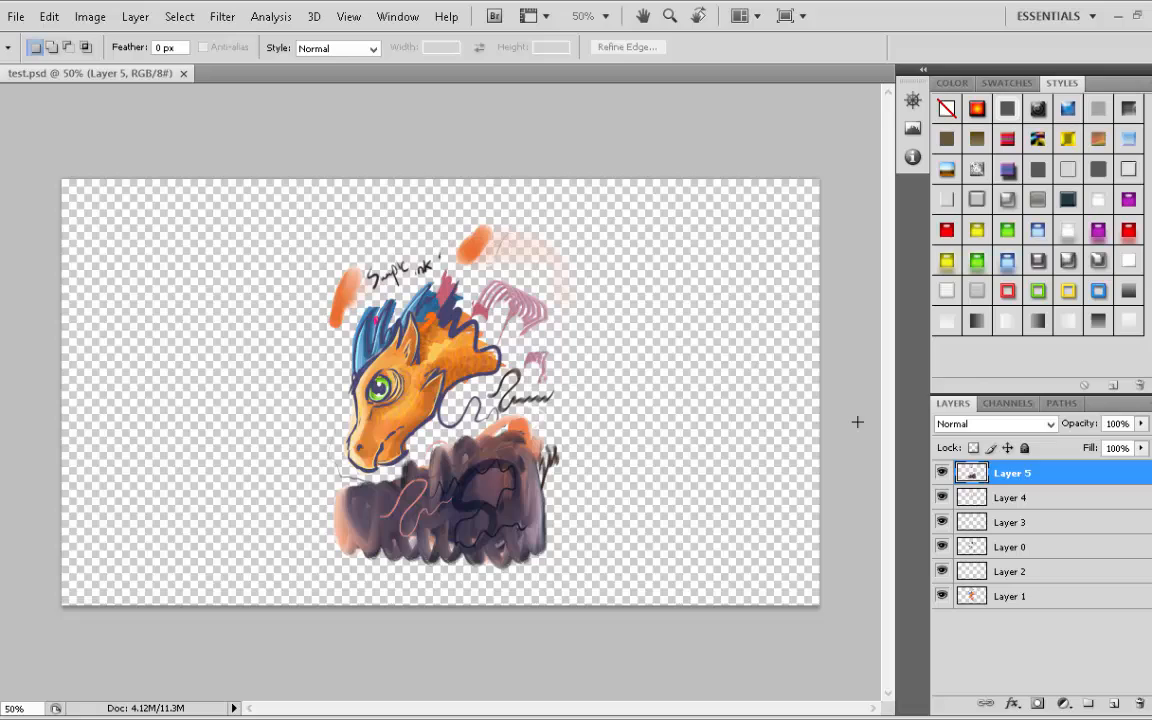
click(941, 497)
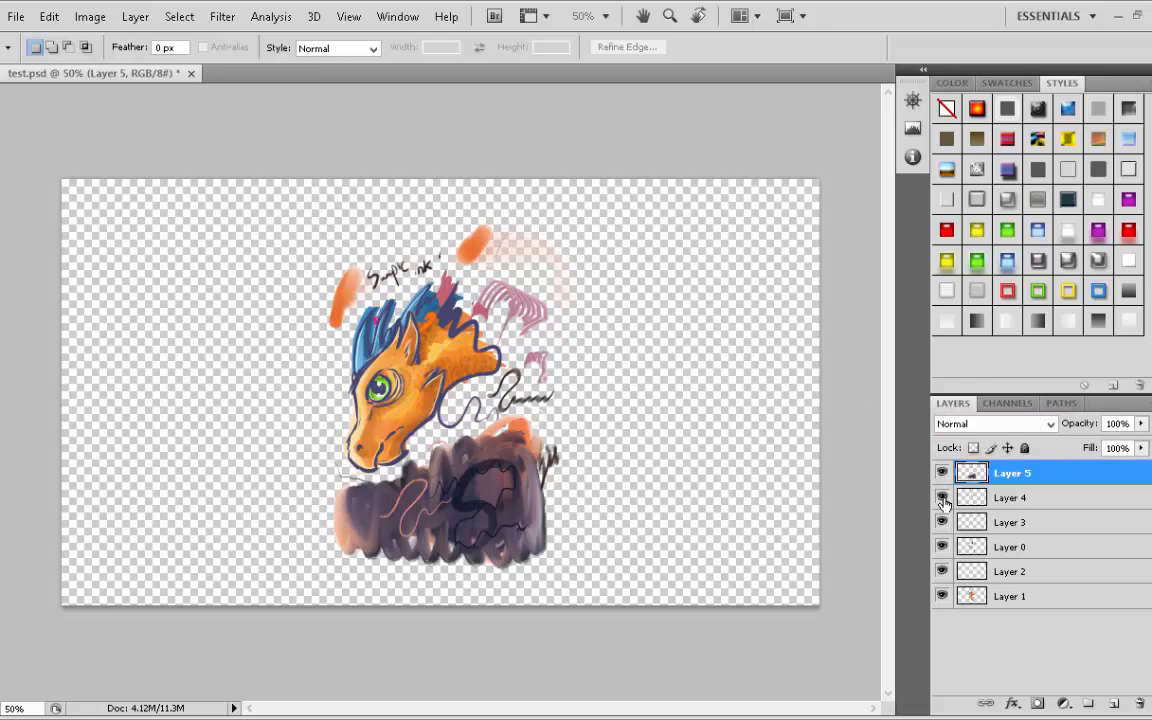
click(941, 497)
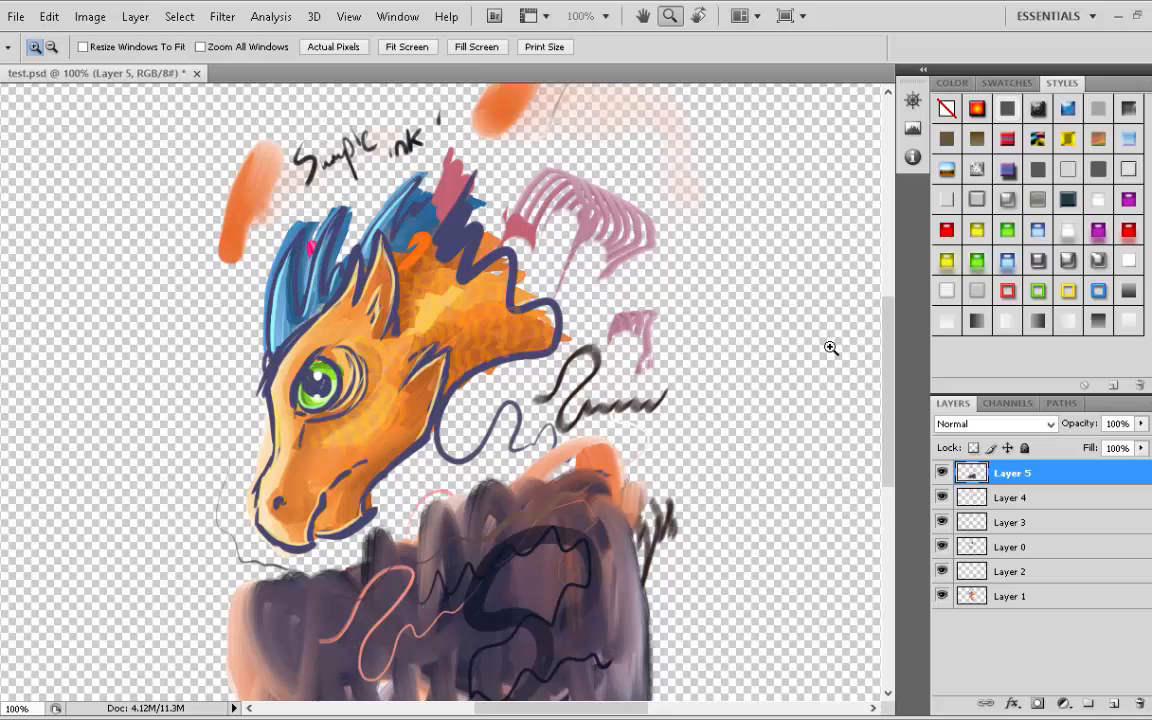
scroll(down, 3)
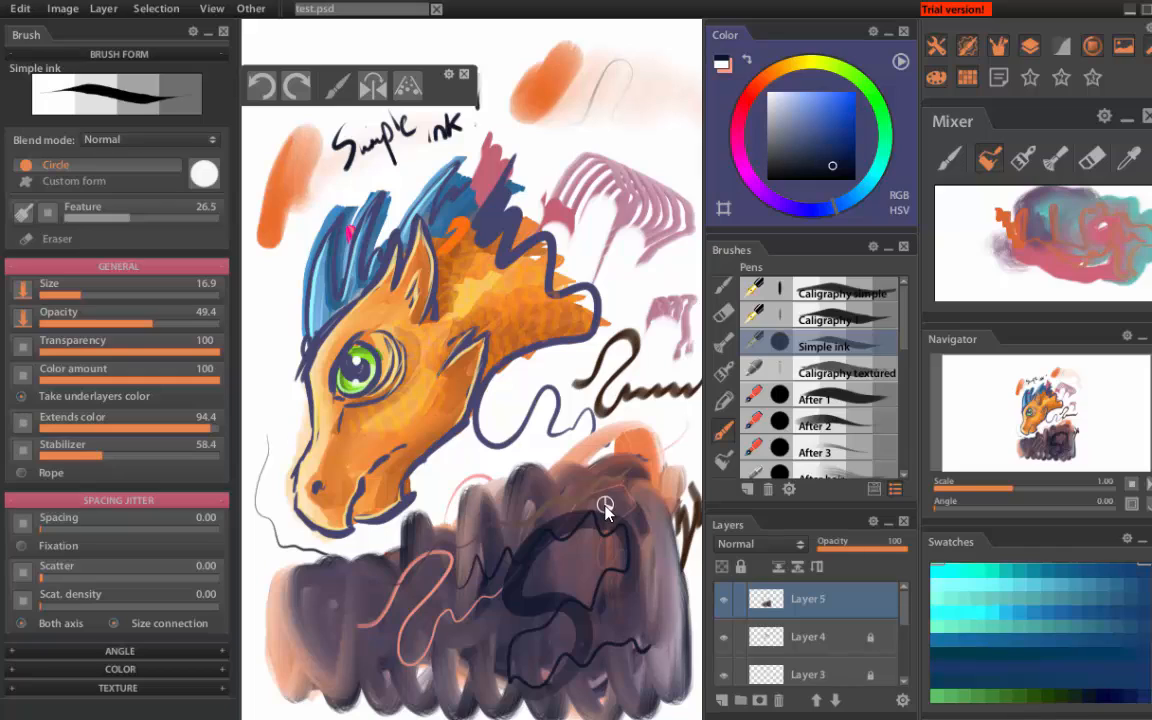
mouse_move(581, 505)
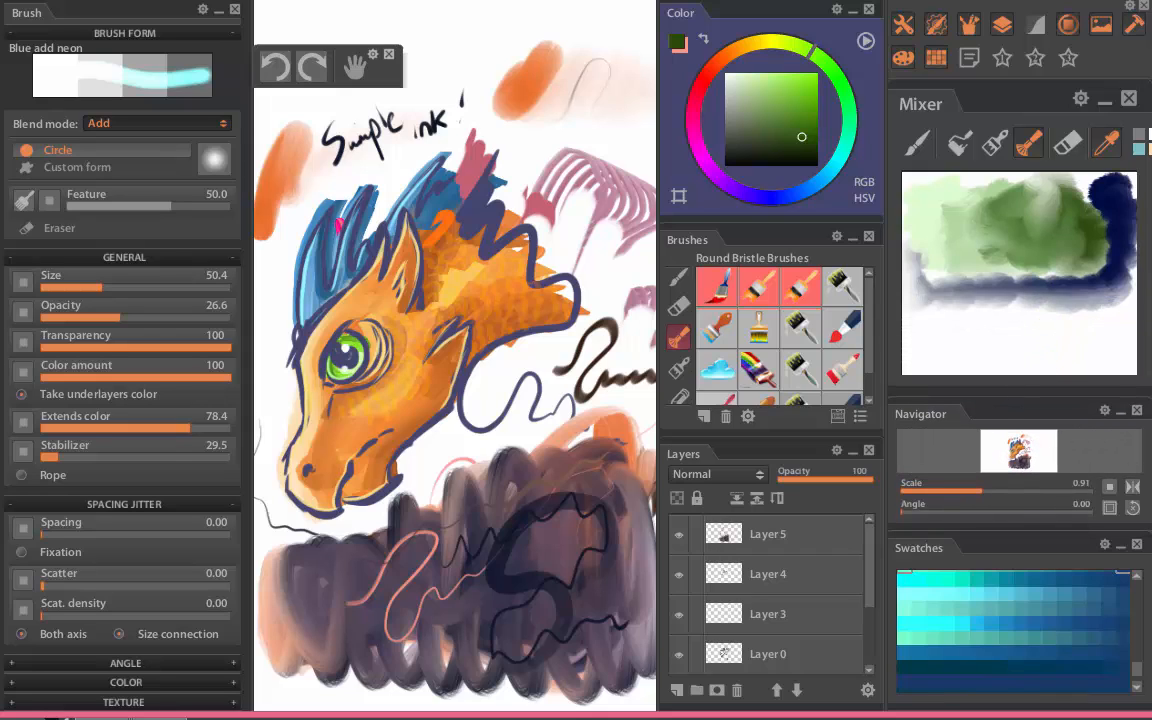
- Enlarge the Swatches panel, load the Custom / Quad gradient set, and choose Round fade
click(1135, 411)
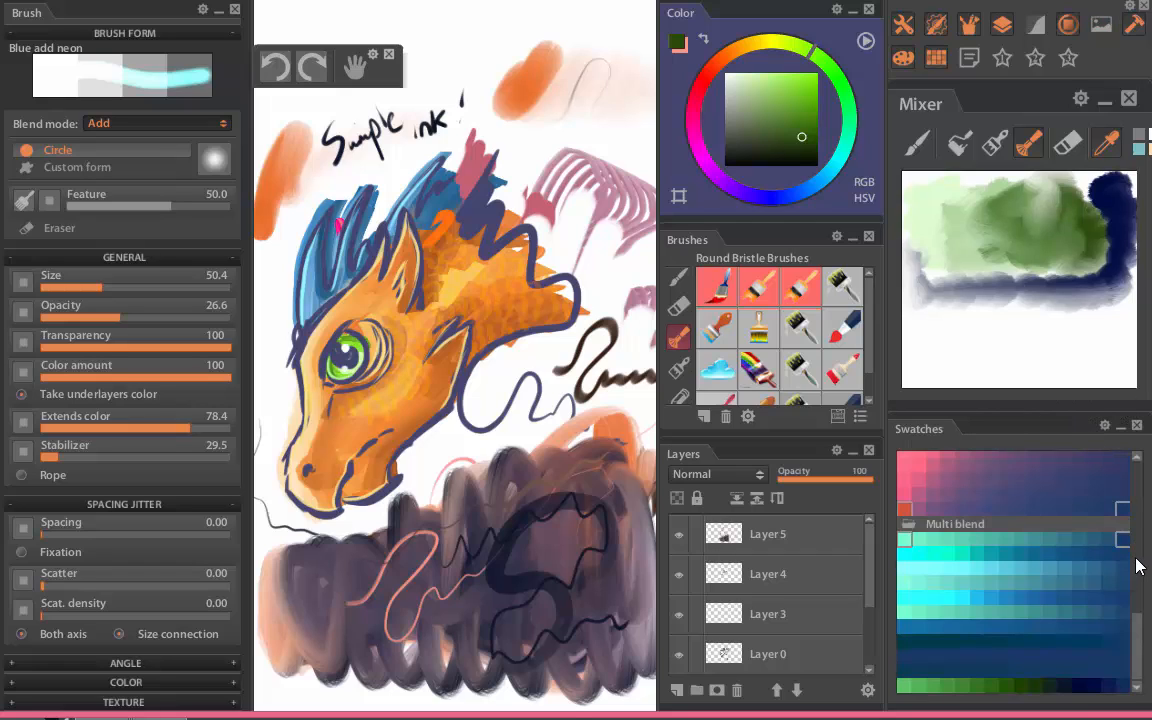
click(800, 73)
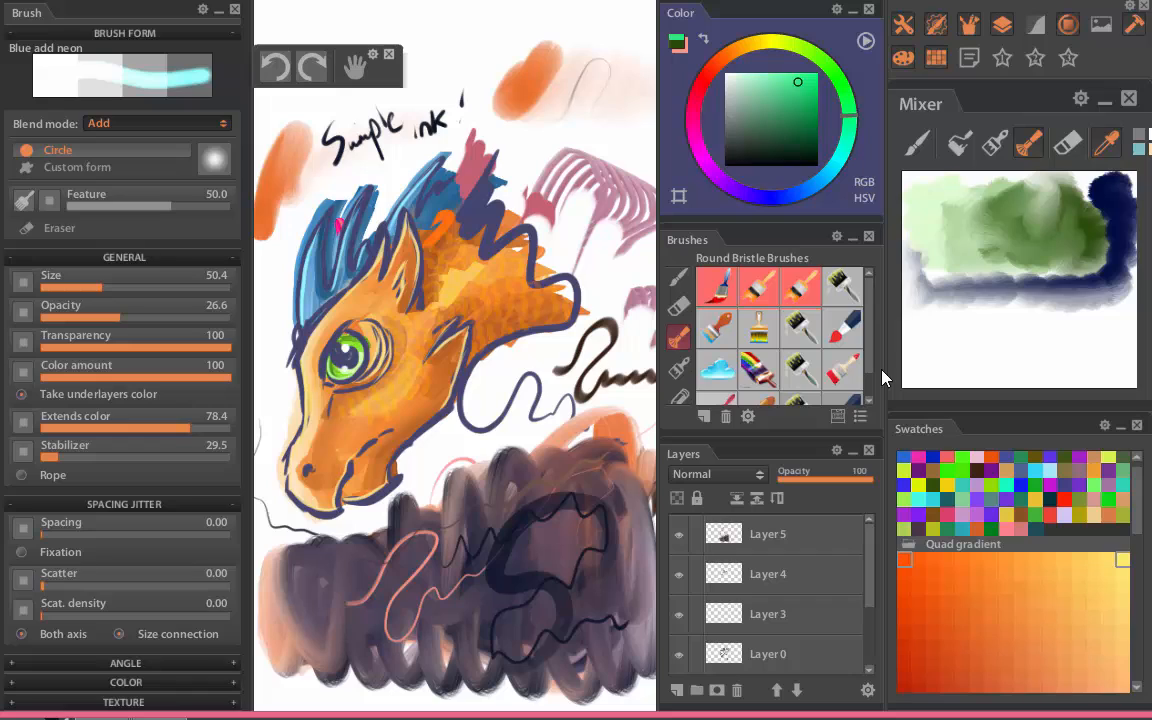
mouse_move(800, 375)
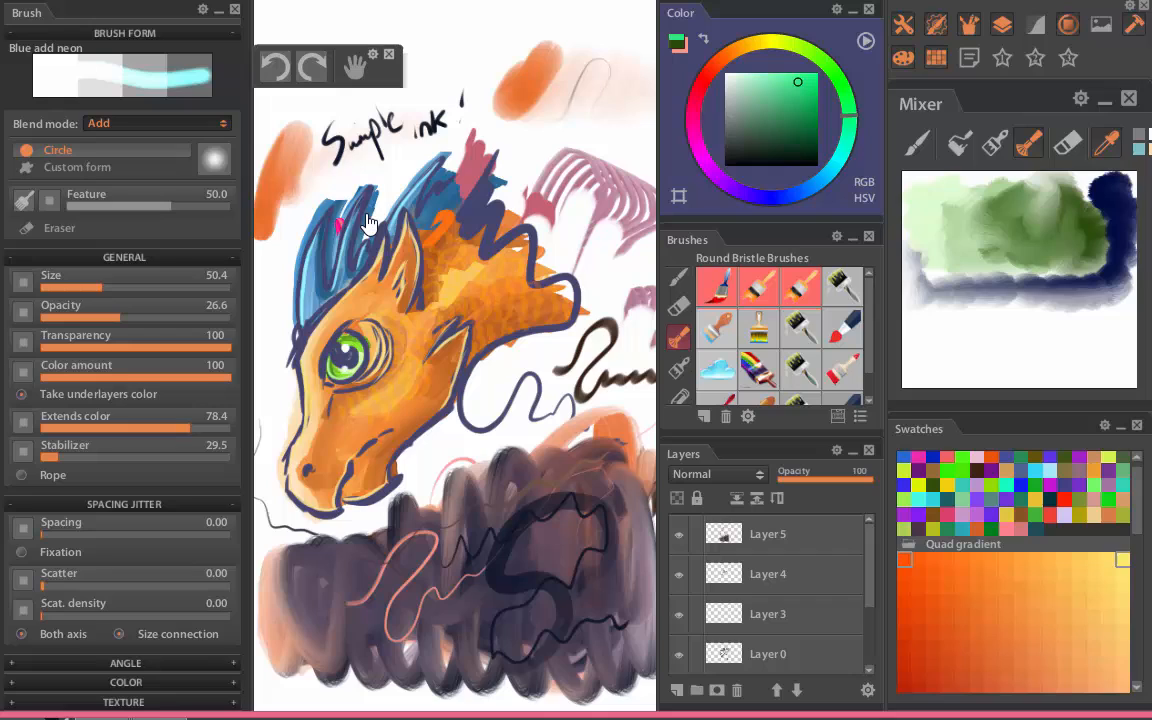
click(717, 330)
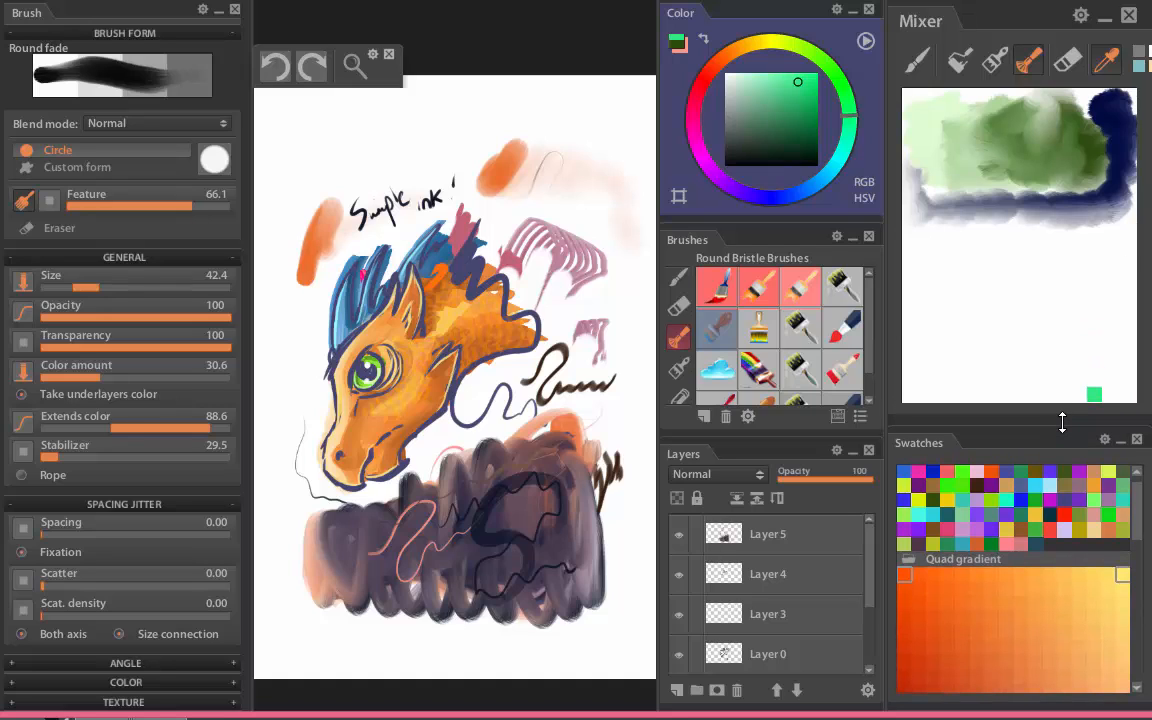
- Shrink the Mixer/Swatches split and lower the brush panel's display opacity
drag(1062, 421, 1053, 361)
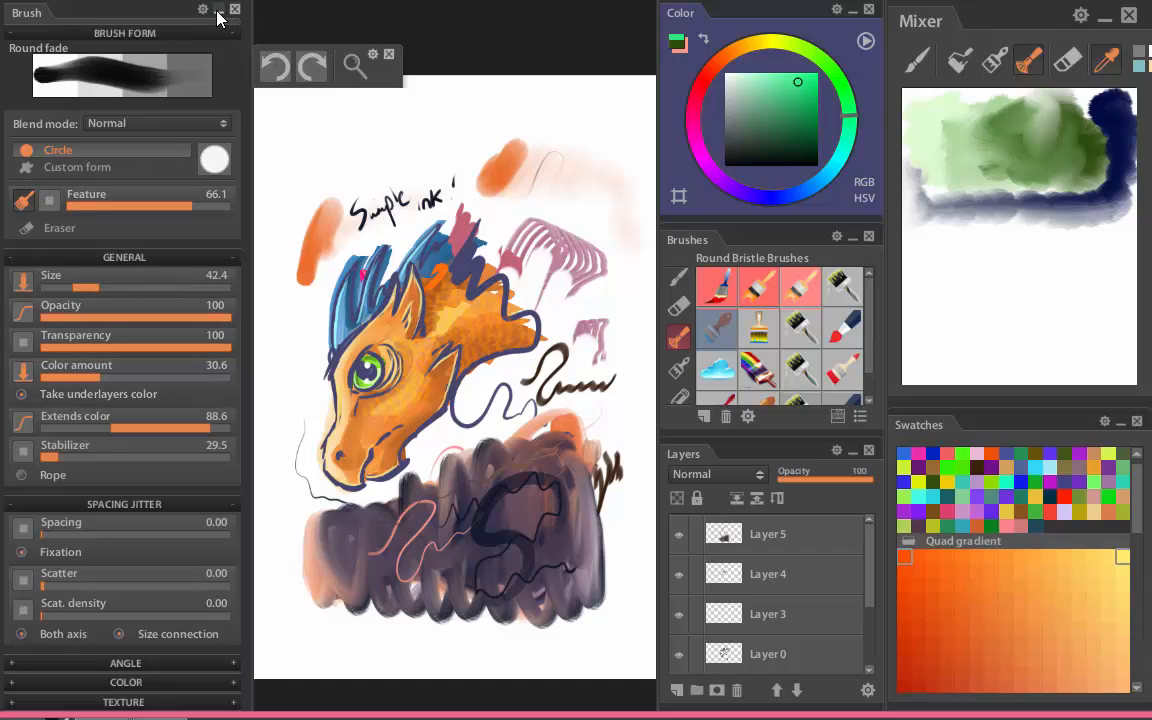
click(202, 10)
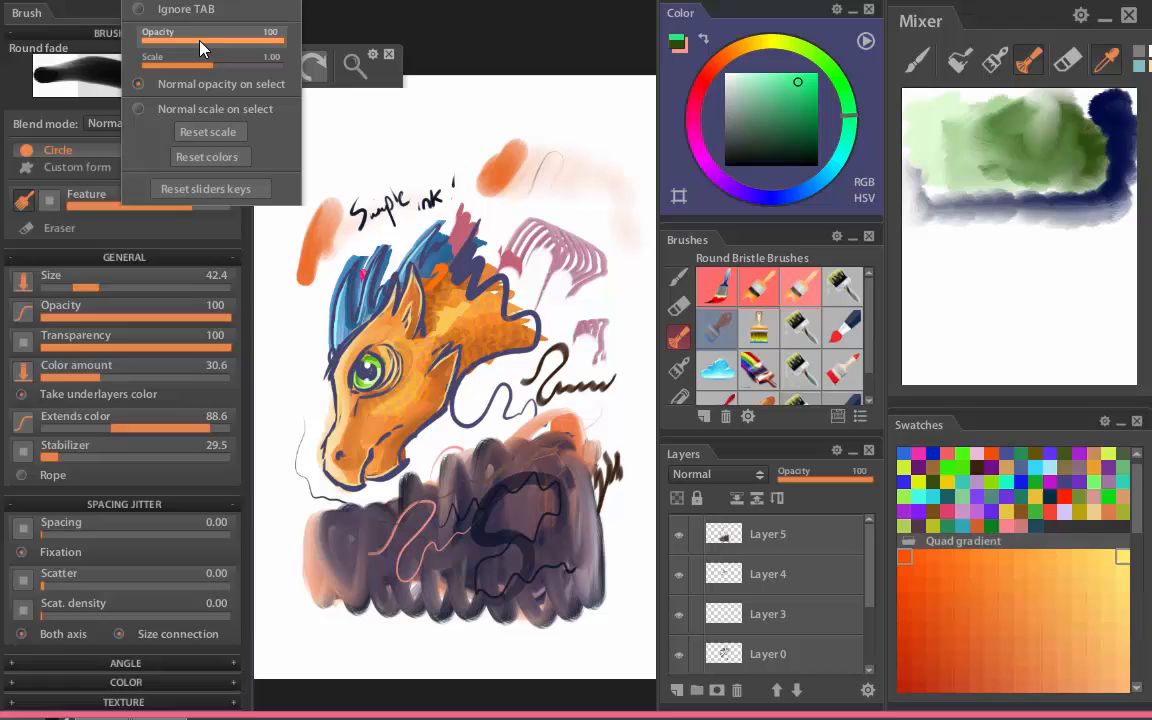
drag(285, 40, 235, 40)
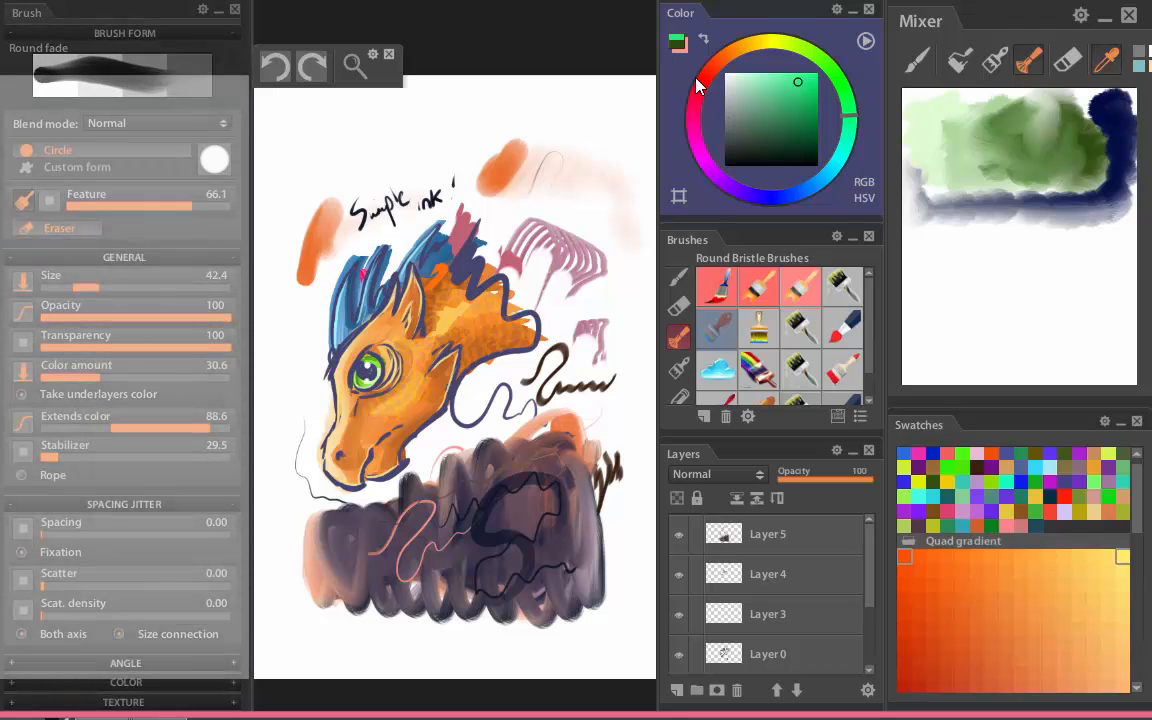
- Fade the colour panel and collapse the Quad gradient, Multi blend and Custom swatch sets
click(837, 11)
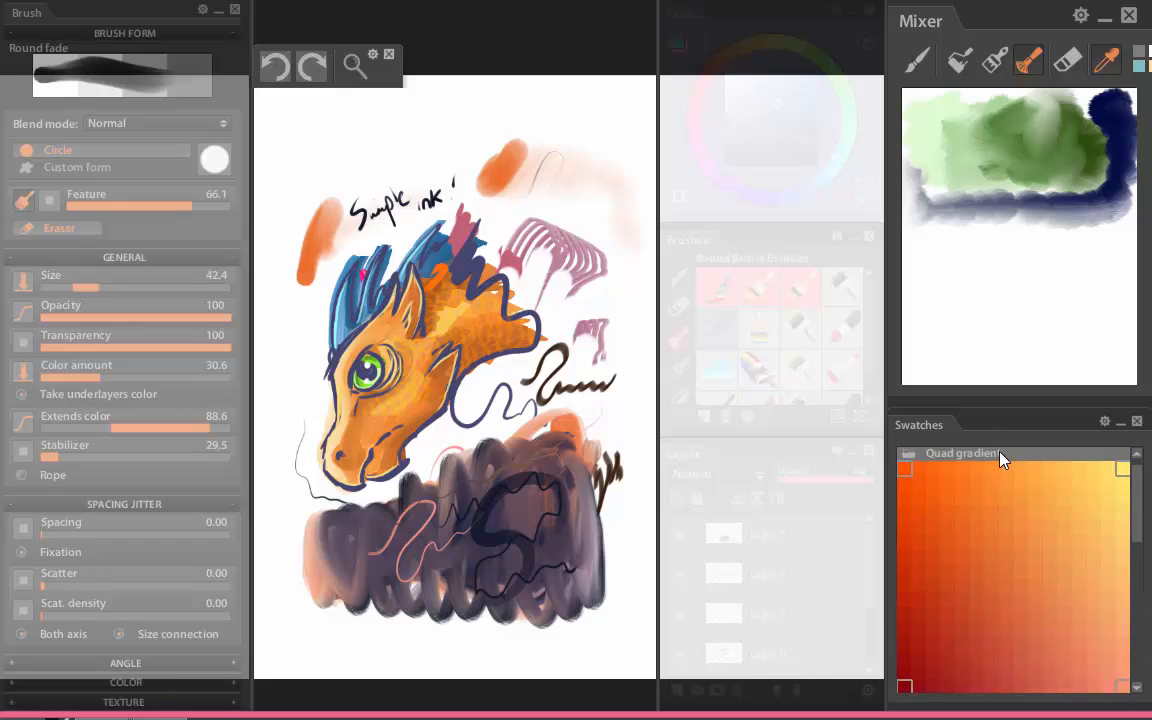
click(963, 453)
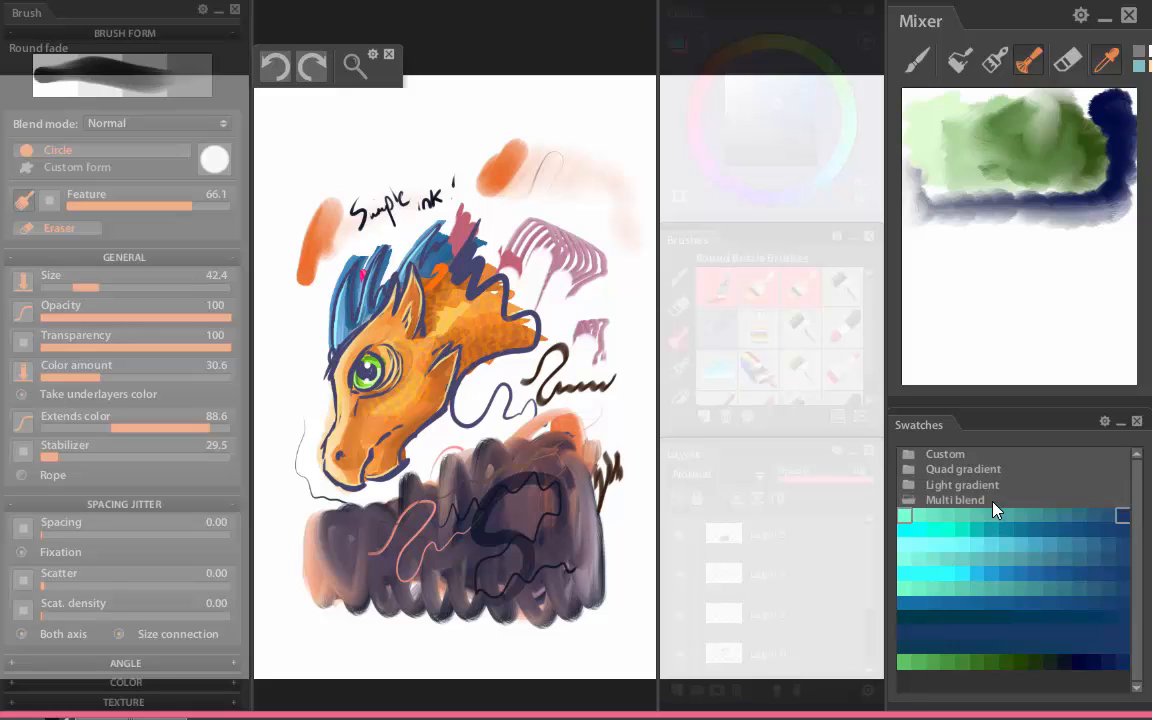
click(945, 454)
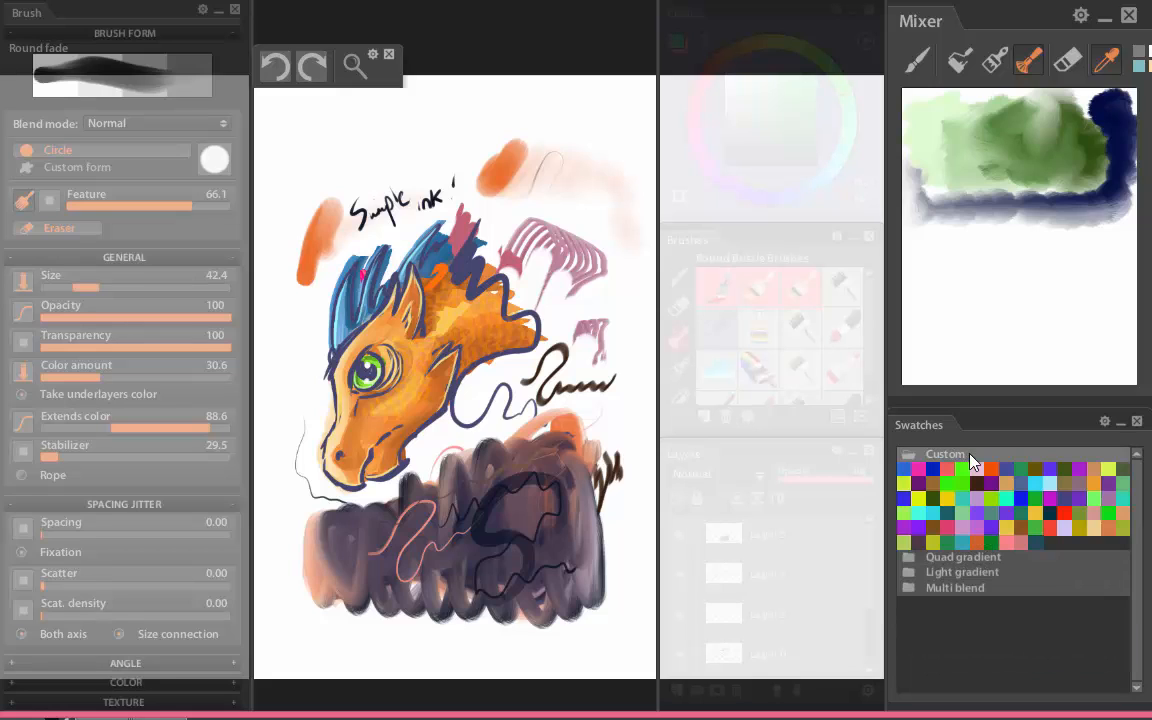
click(945, 454)
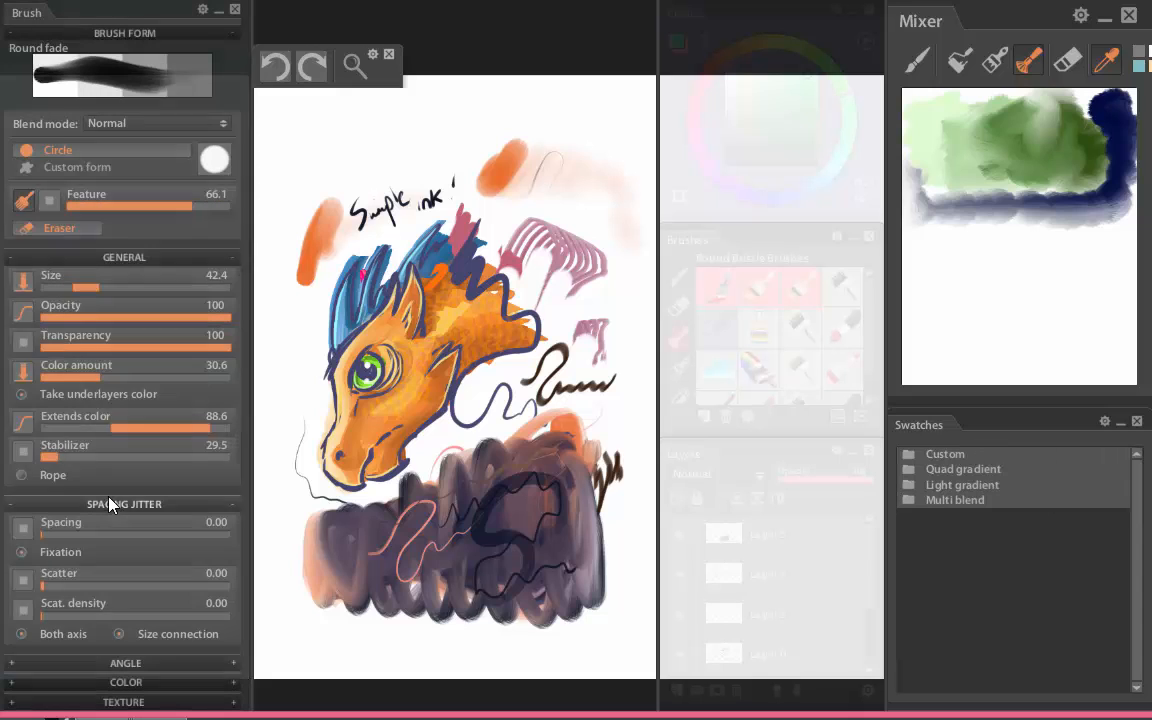
click(24, 228)
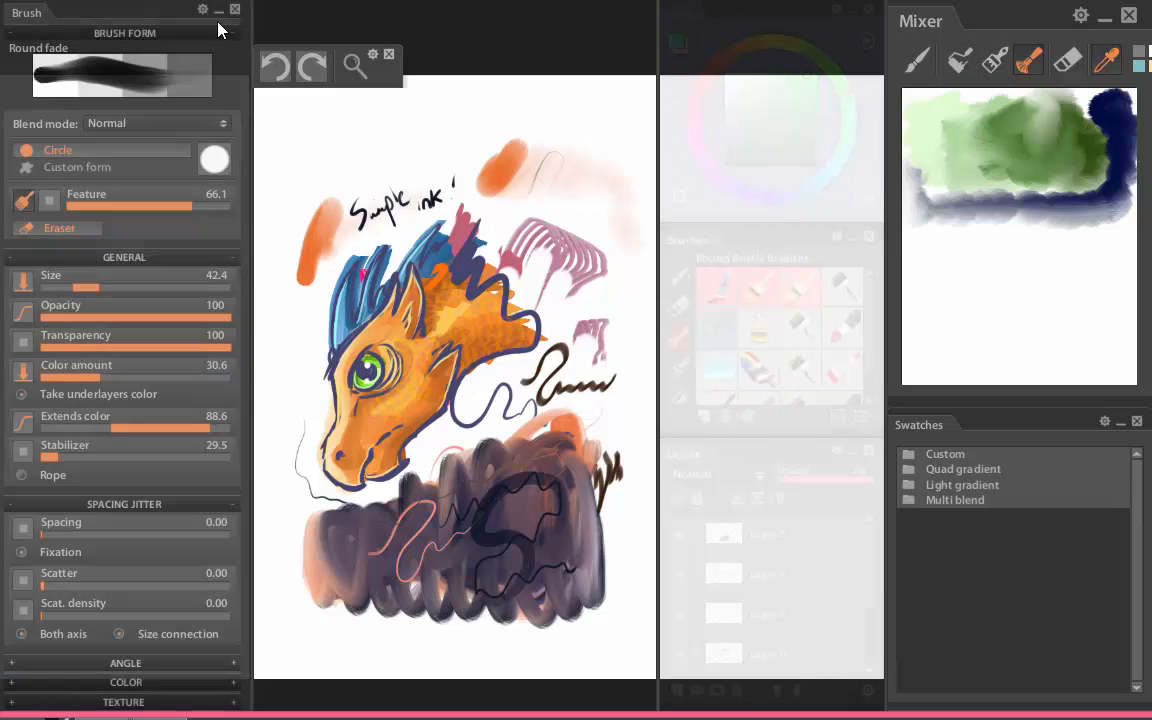
- Open an empty Custom 1 panel and select the plain Brush preset in Main Brushes
click(220, 10)
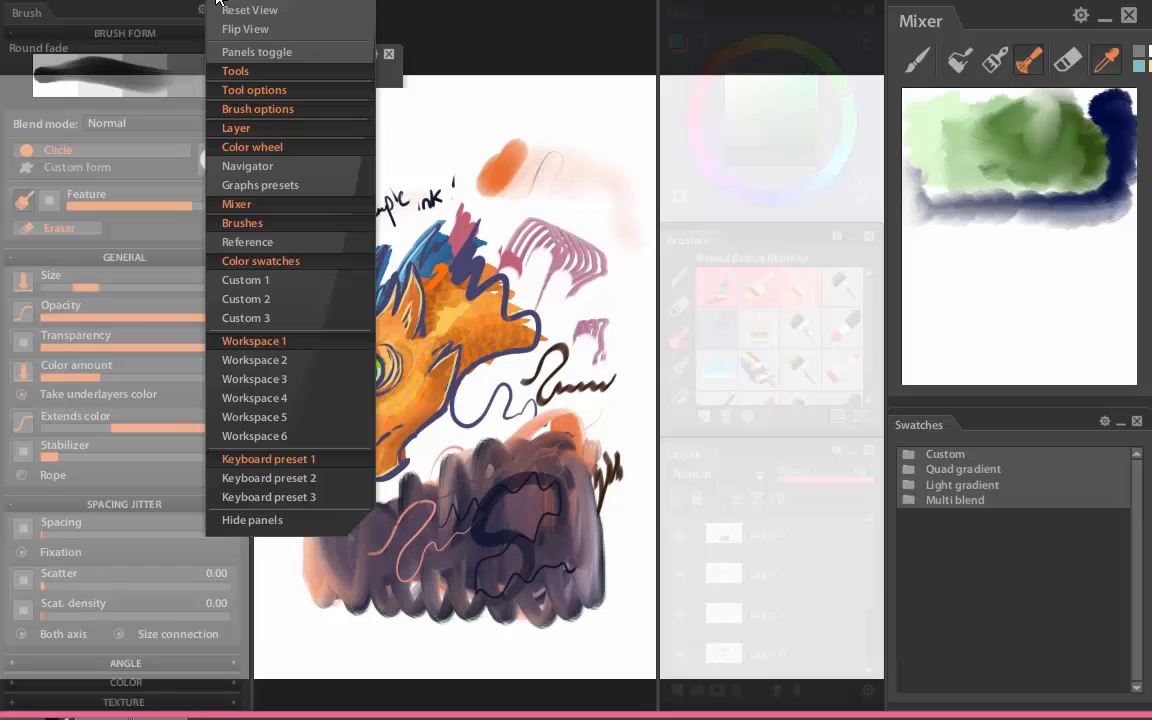
mouse_move(267, 52)
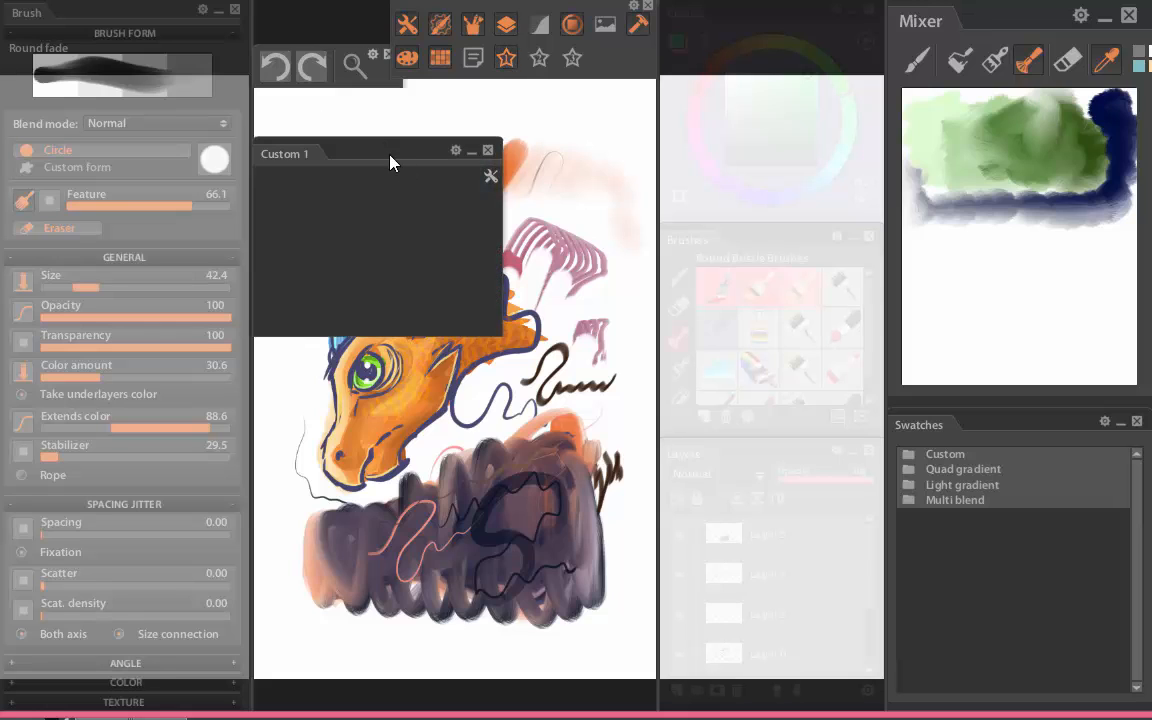
mouse_move(378, 158)
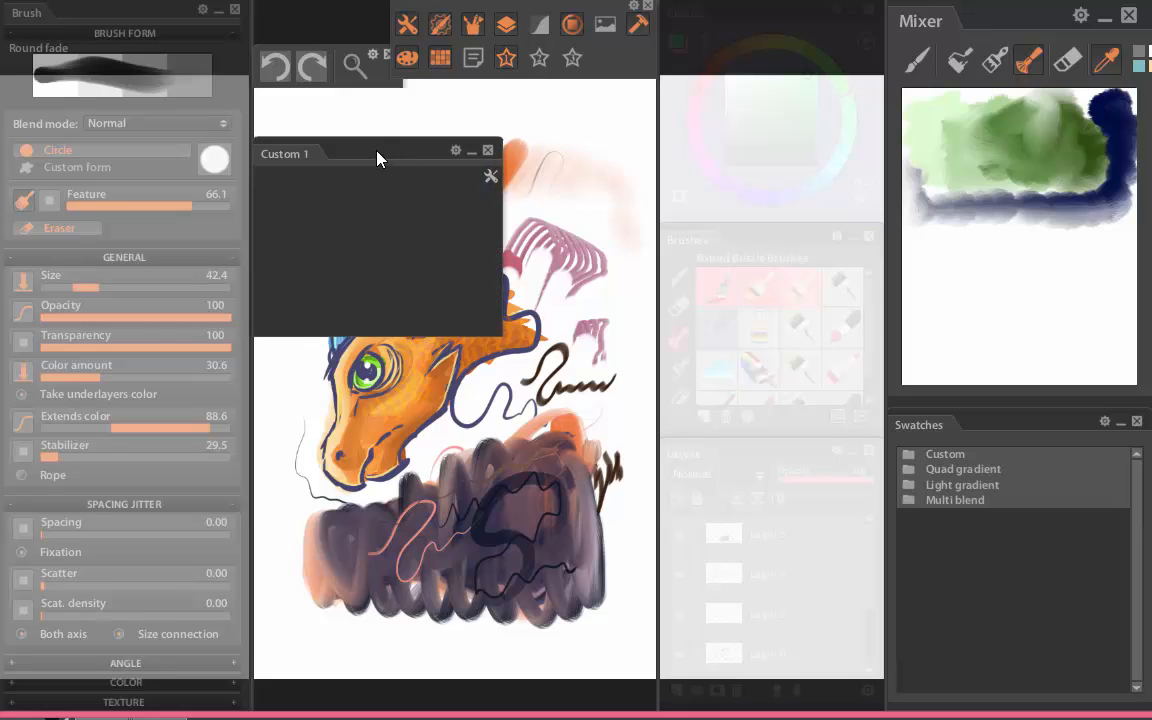
click(678, 315)
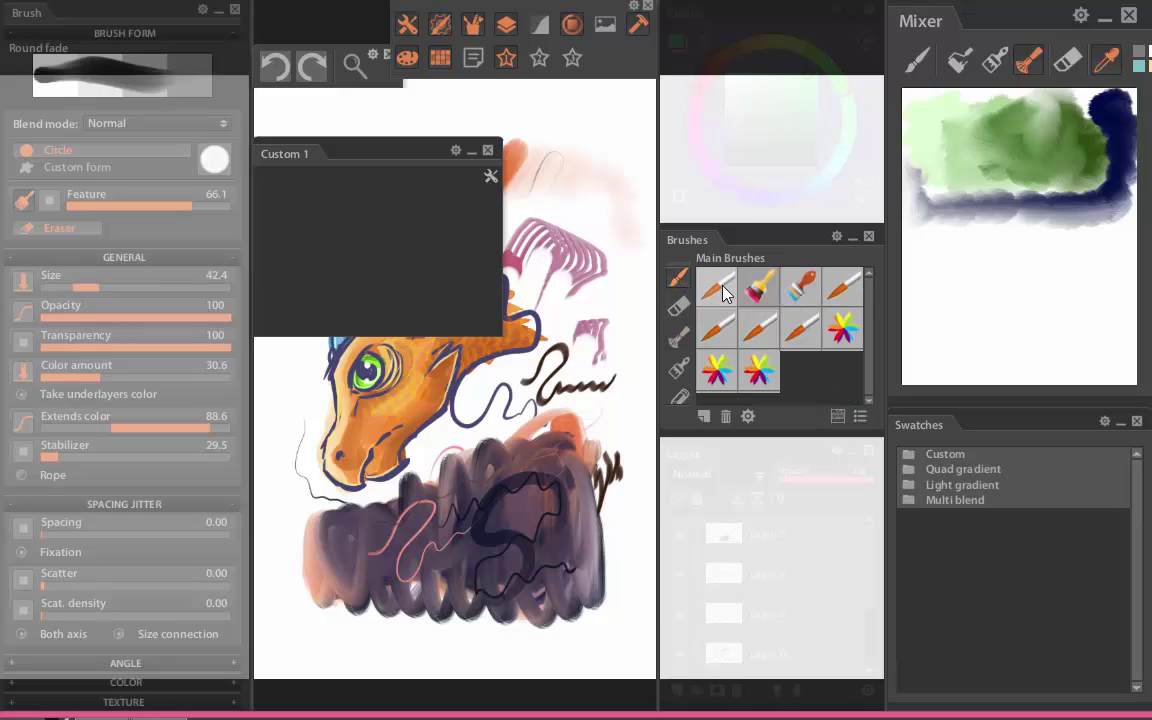
click(717, 287)
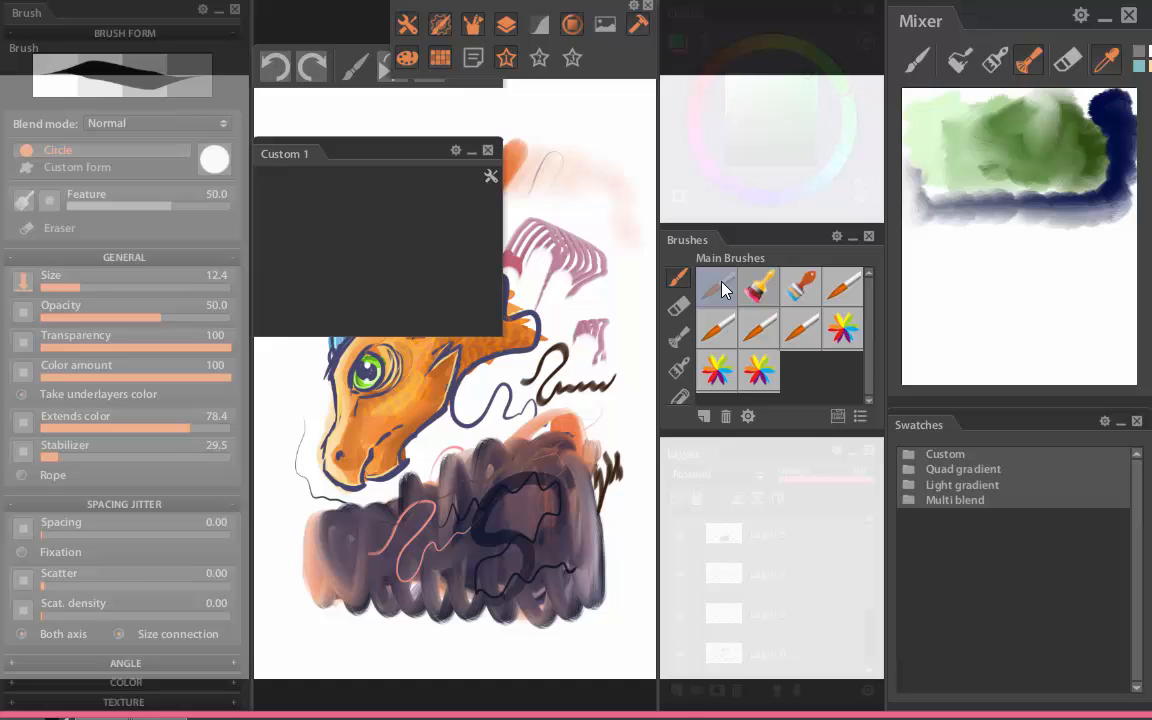